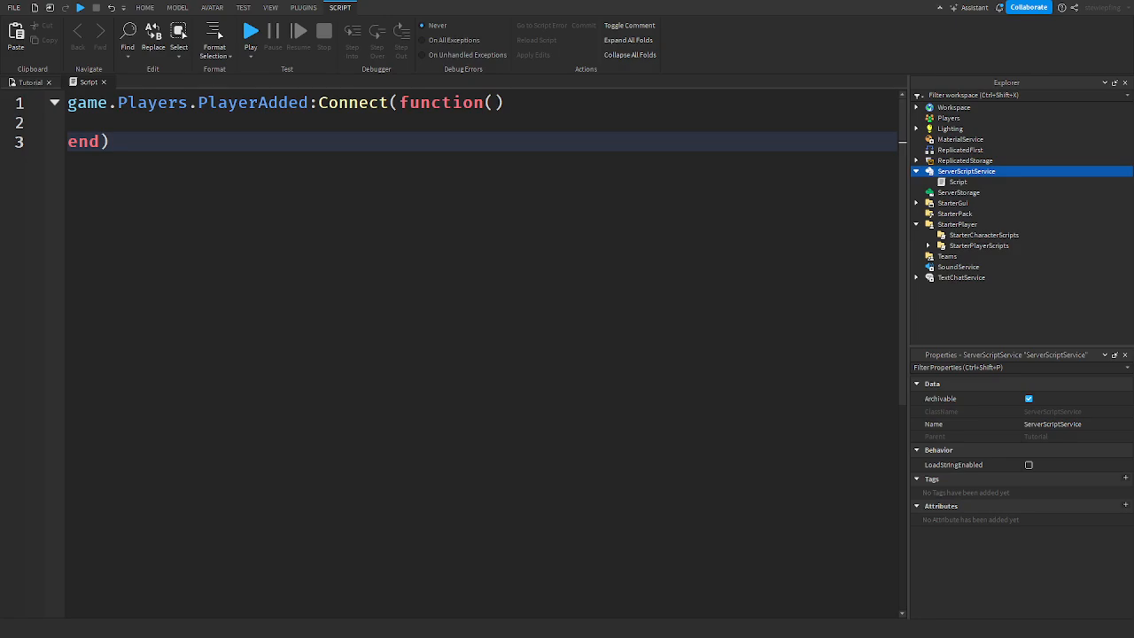
Step: In the server Script, connect player.Chatted to a handler taking message : string
{"action": "left_click", "coordinate": [958, 181]}
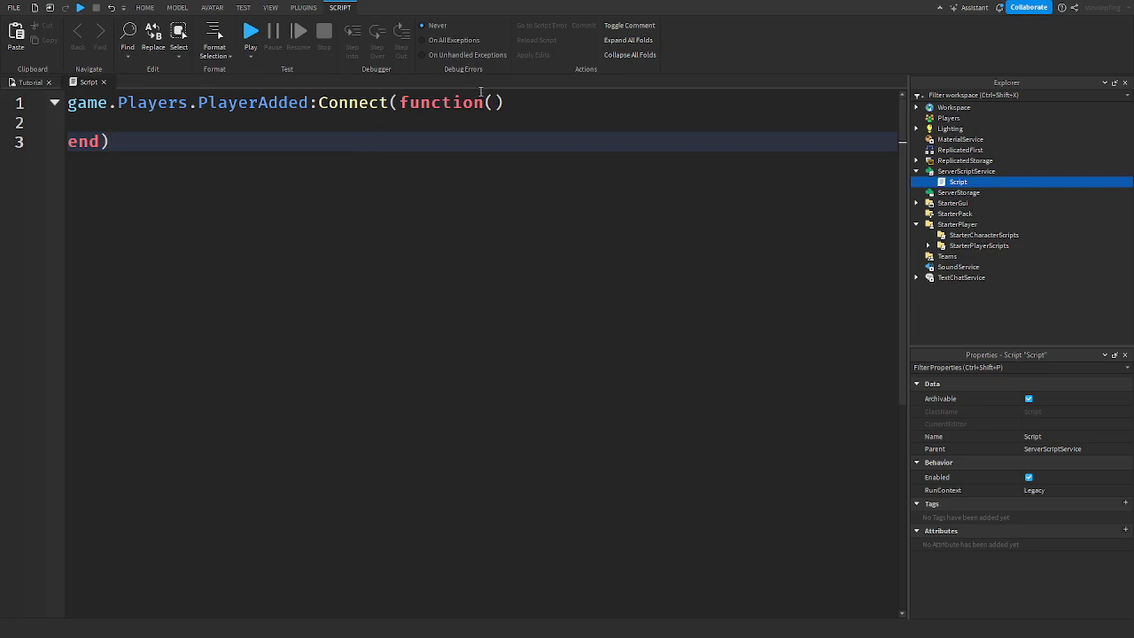
{"action": "type", "text": "playe"}
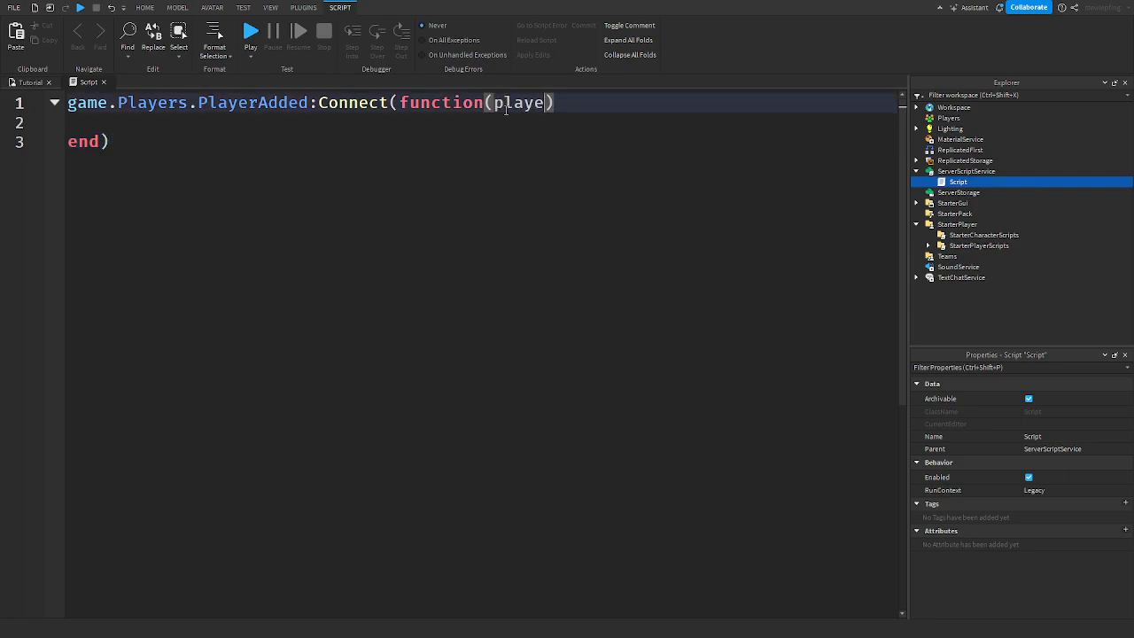
{"action": "type", "text": "r"}
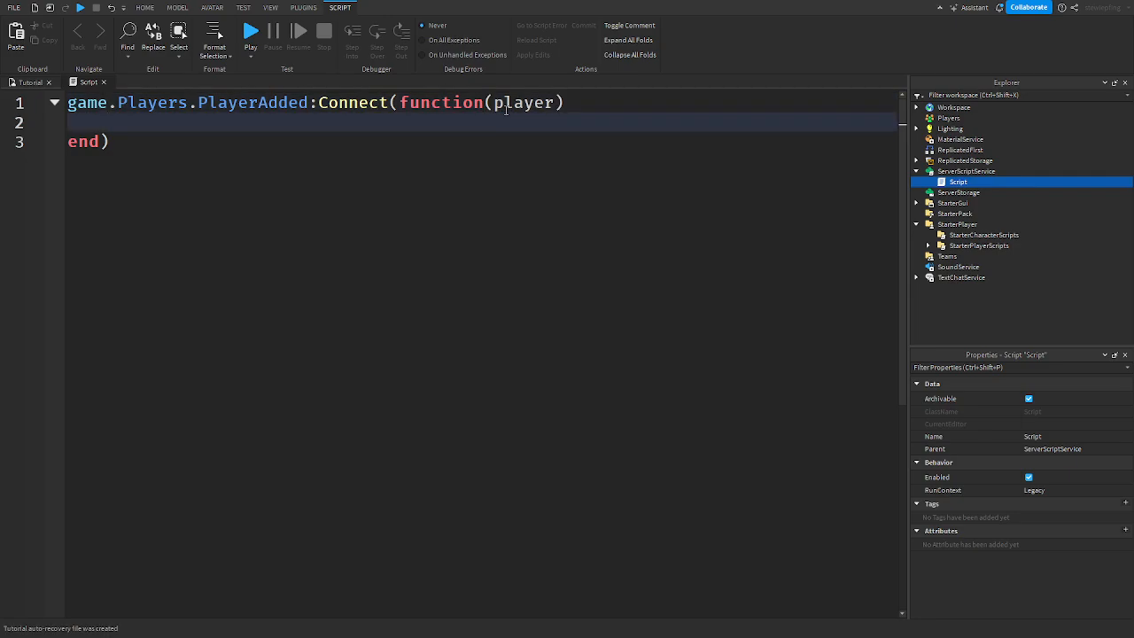
{"action": "type", "text": "player.cha"}
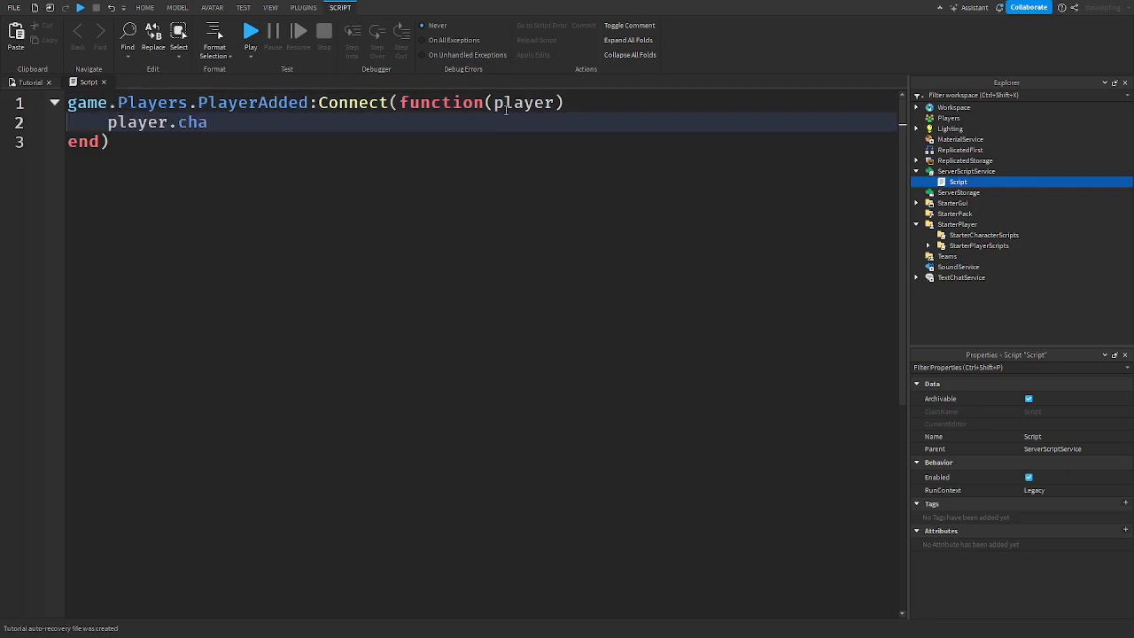
{"action": "type", "text": "tted"}
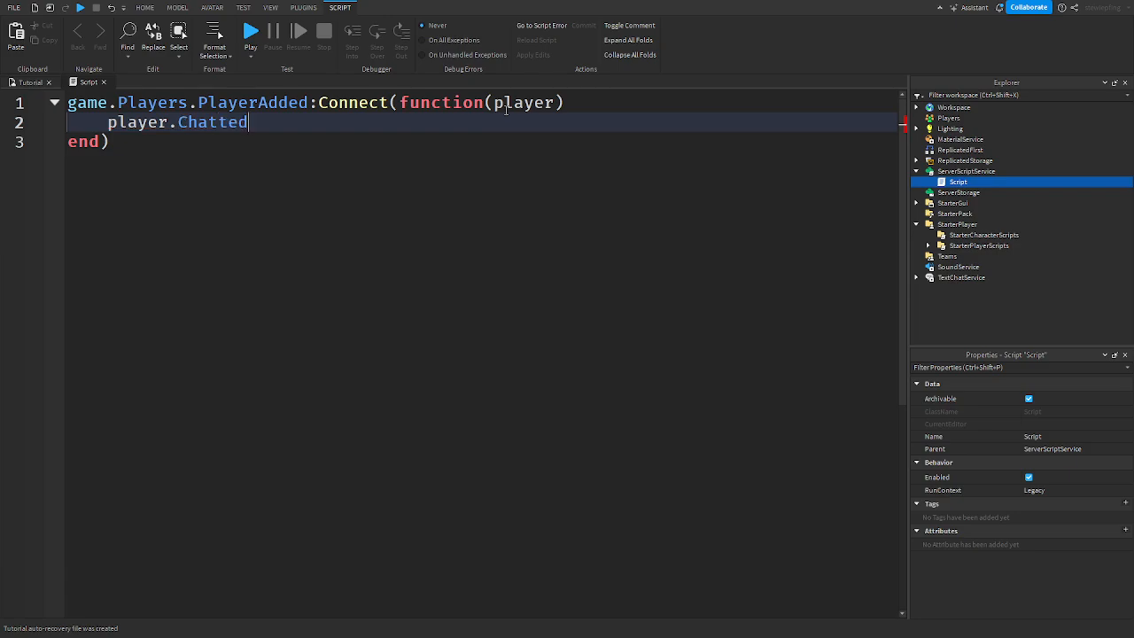
{"action": "type", "text": ":Connect(function()"}
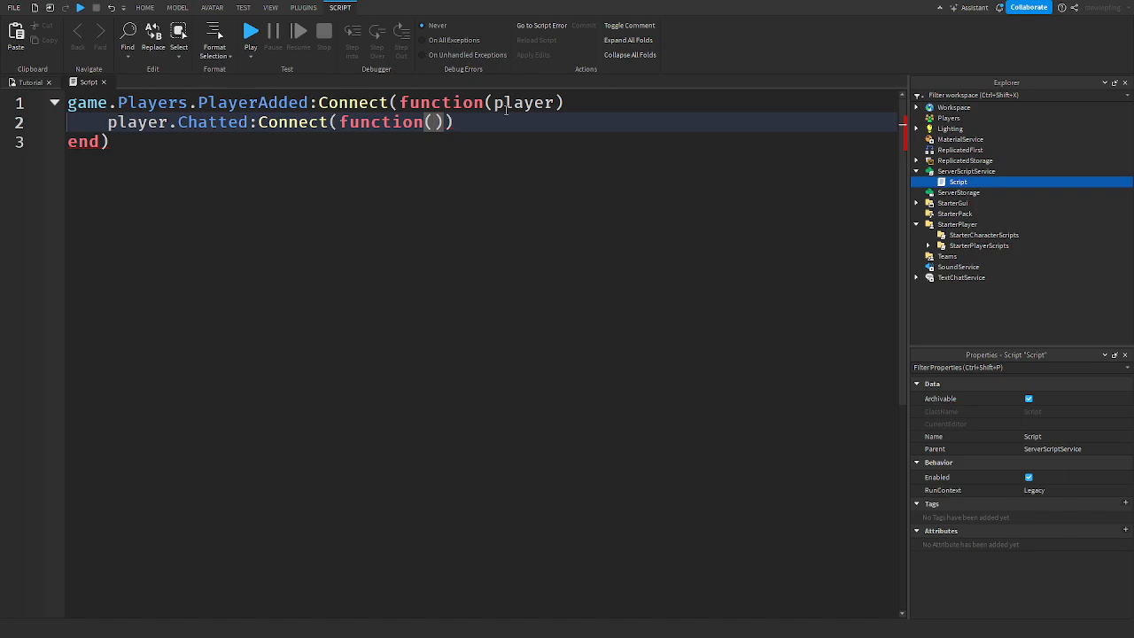
{"action": "type", "text": "message : string"}
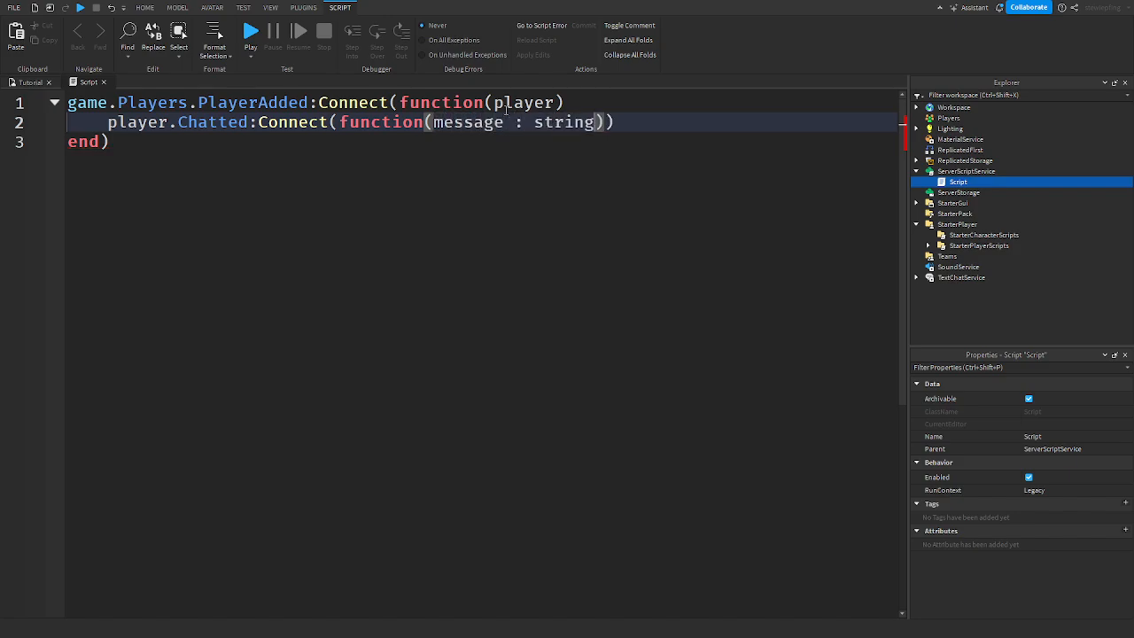
{"action": "key", "text": "enter"}
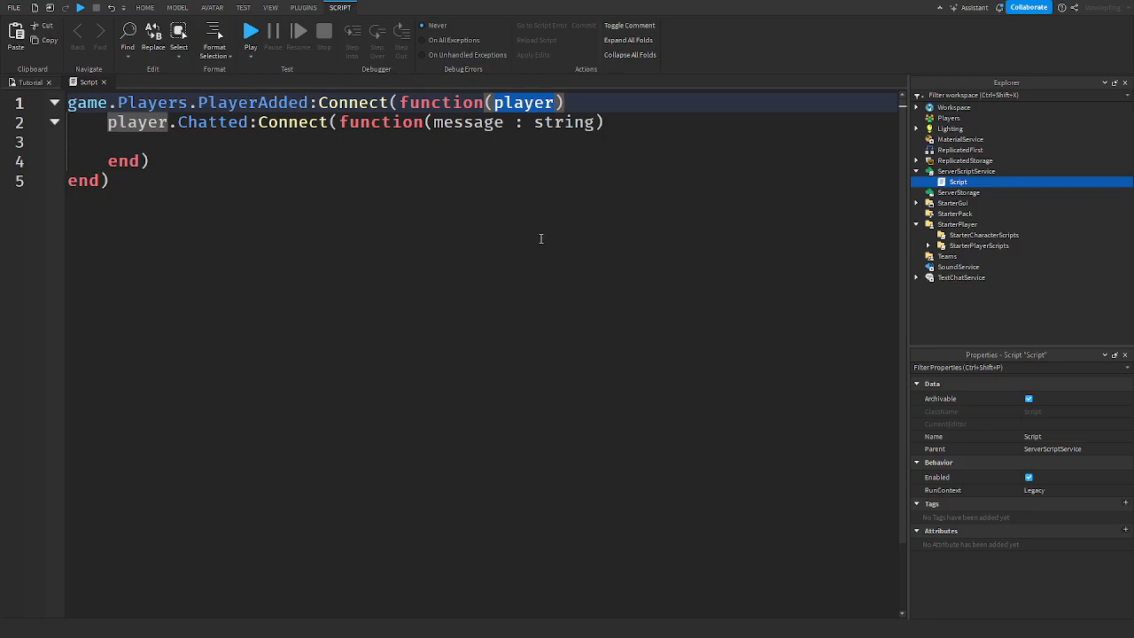
Step: Begin a print(message) call inside the Chatted handler body
{"action": "left_click", "coordinate": [282, 181]}
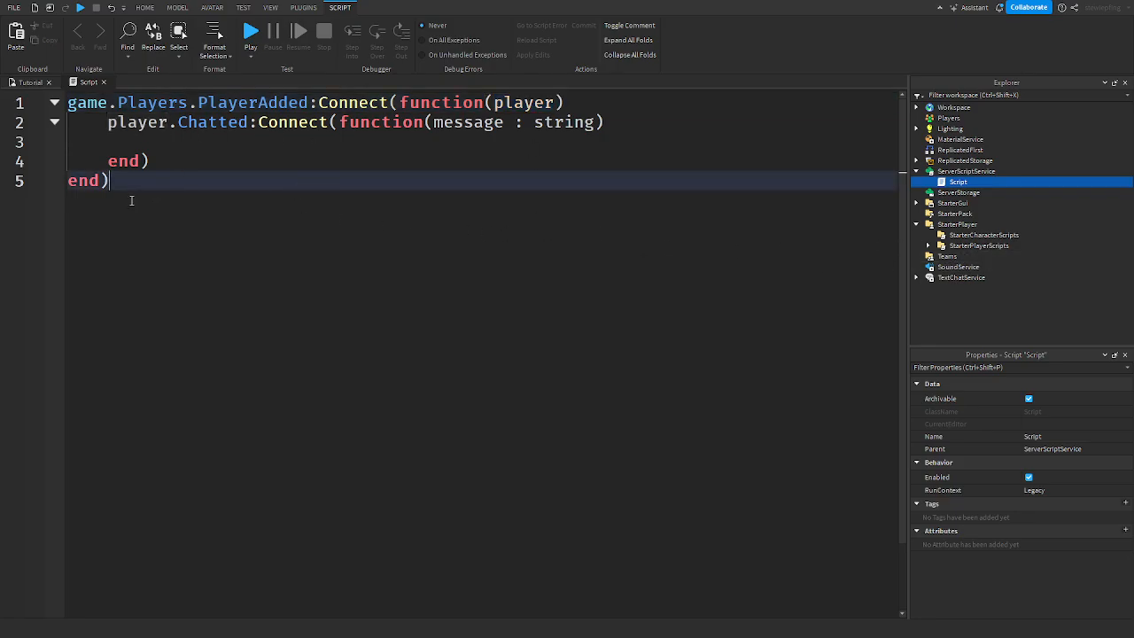
{"action": "mouse_move", "coordinate": [262, 200]}
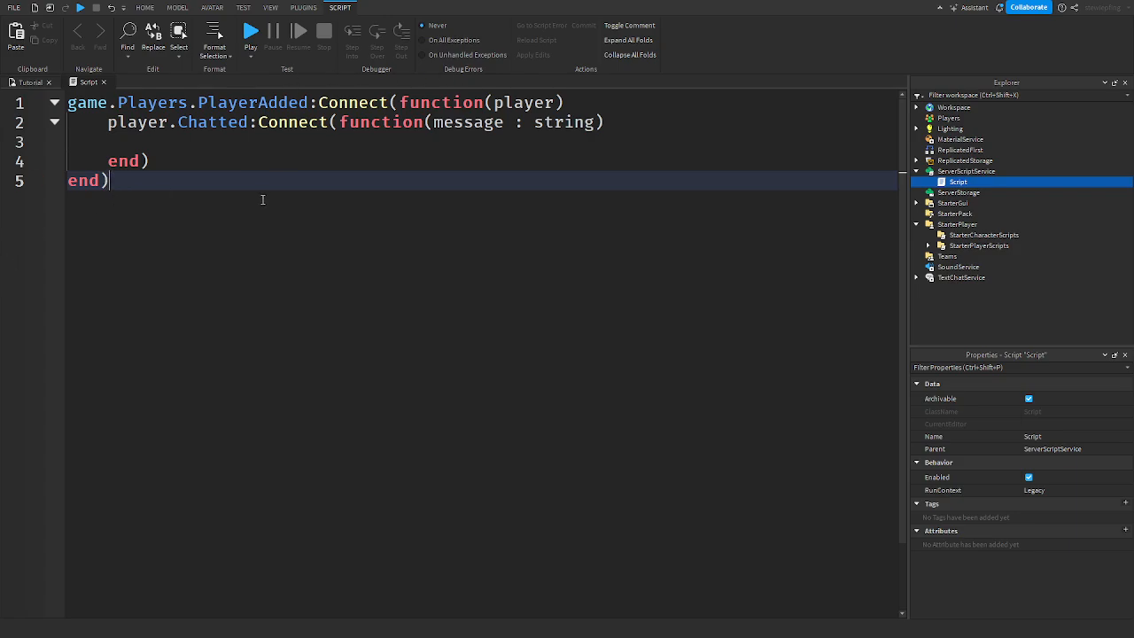
{"action": "left_click", "coordinate": [218, 142]}
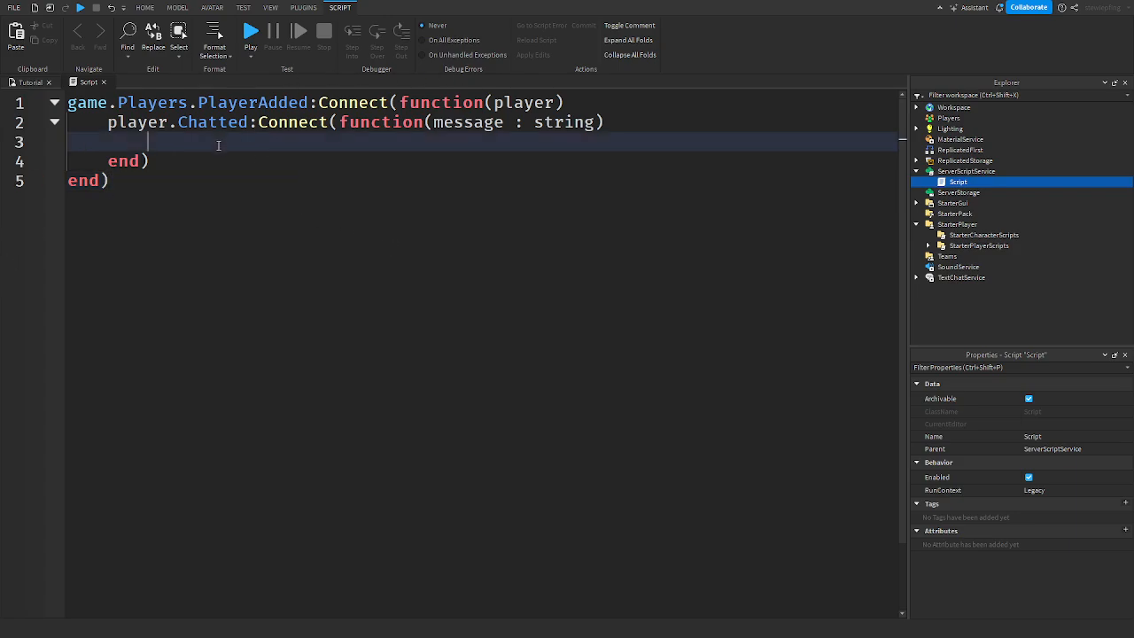
{"action": "type", "text": "print(me"}
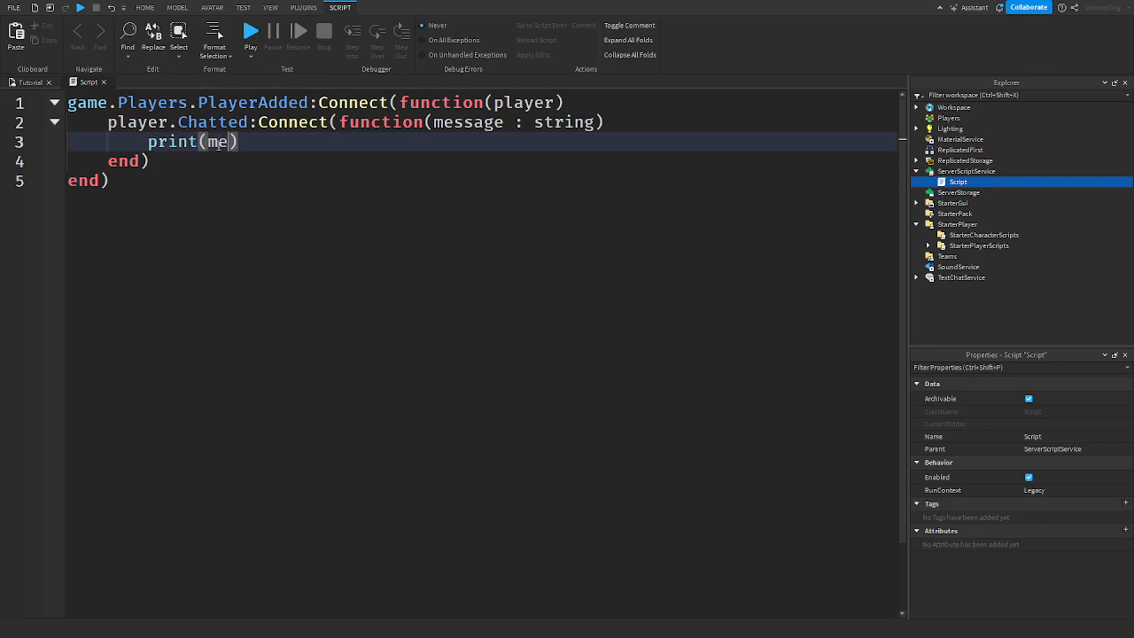
Step: Playtest with Output shown and chat 'Hi' to see it printed by the server
{"action": "left_click", "coordinate": [270, 7]}
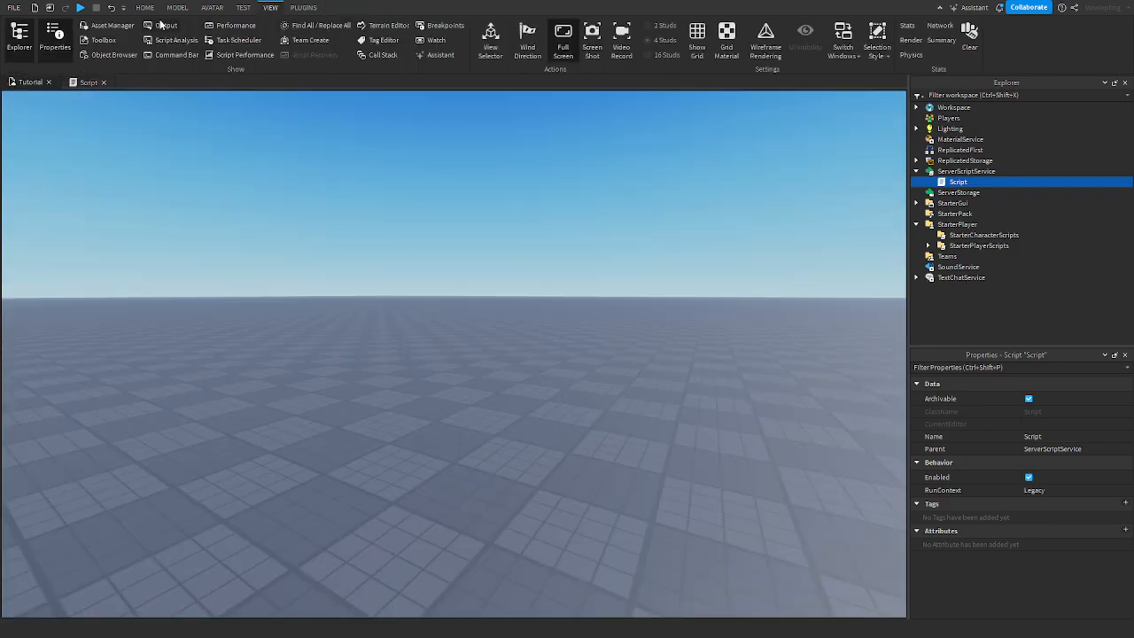
{"action": "left_click", "coordinate": [144, 7]}
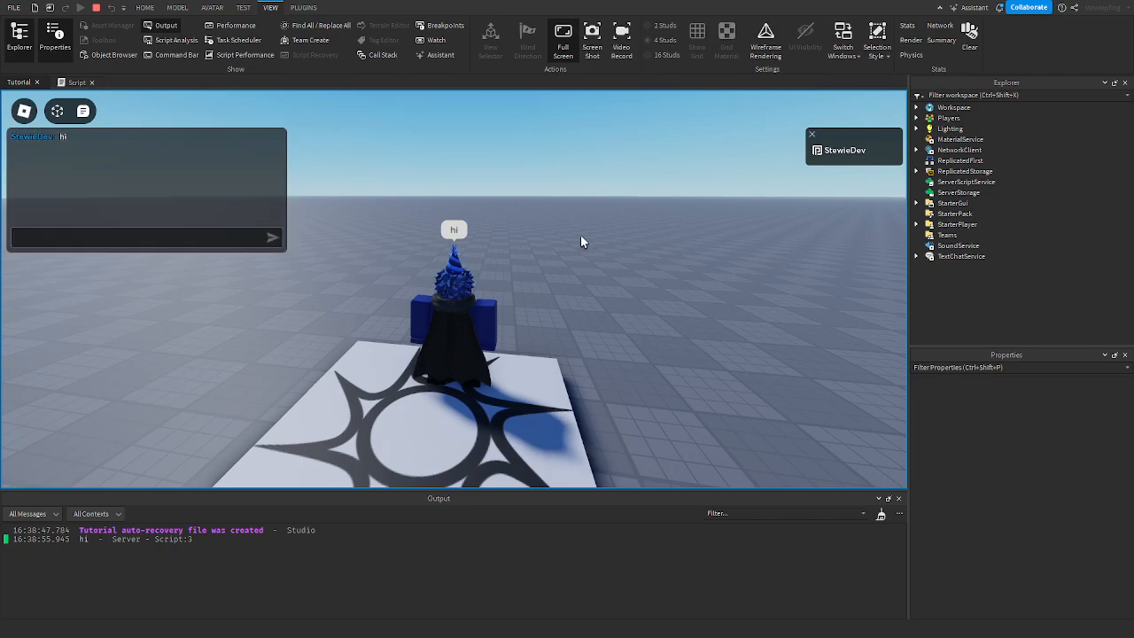
{"action": "type", "text": "Hi"}
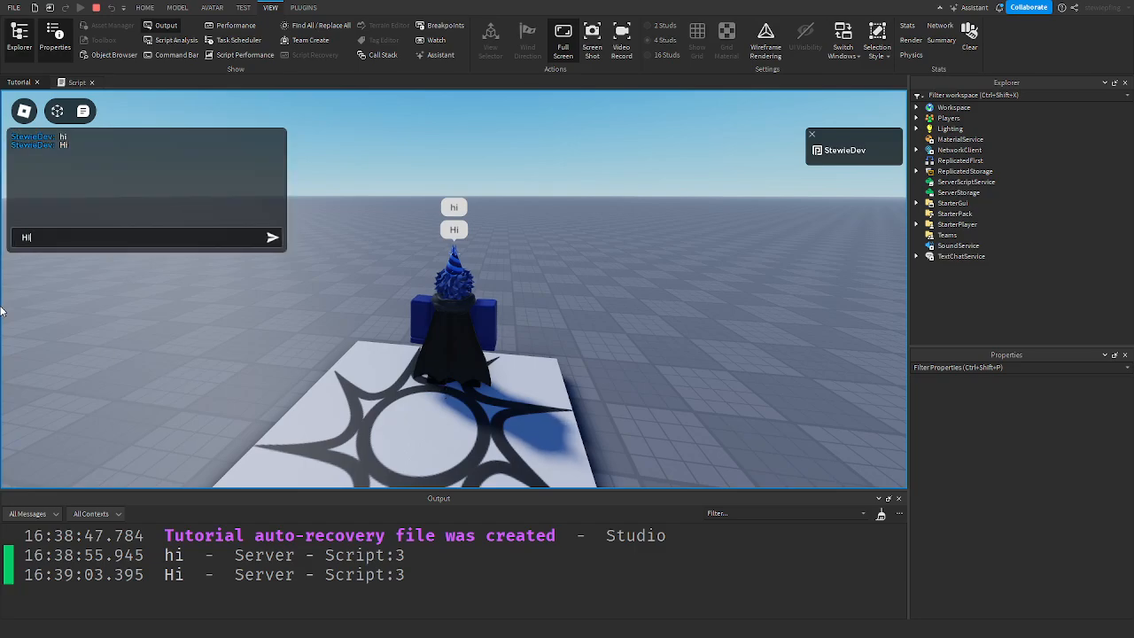
{"action": "key", "text": "Return"}
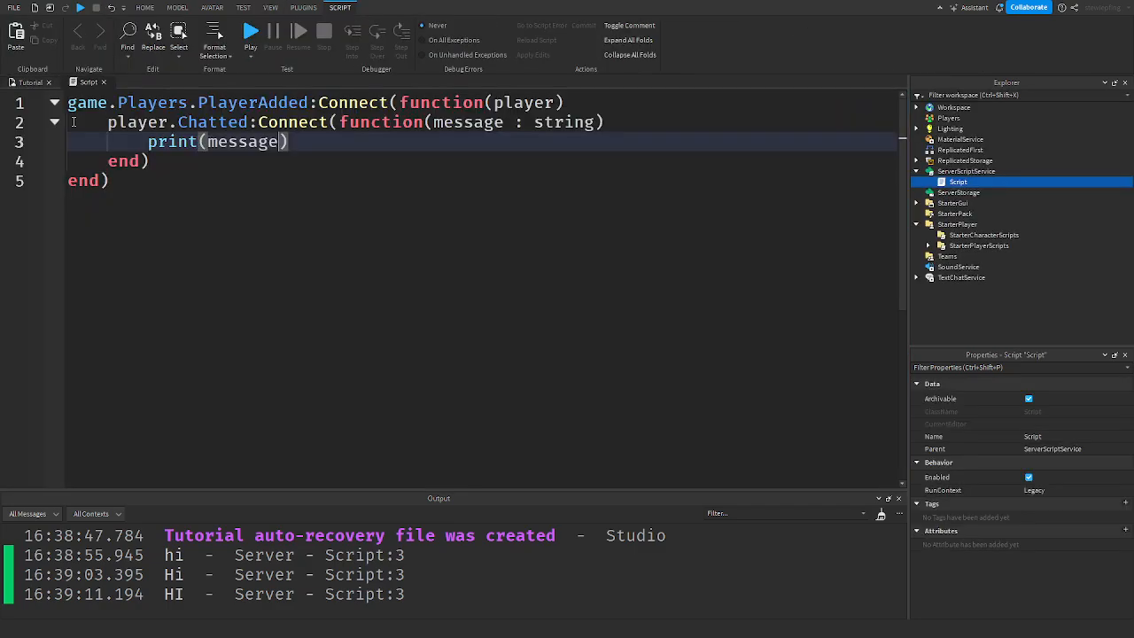
{"action": "mouse_move", "coordinate": [177, 603]}
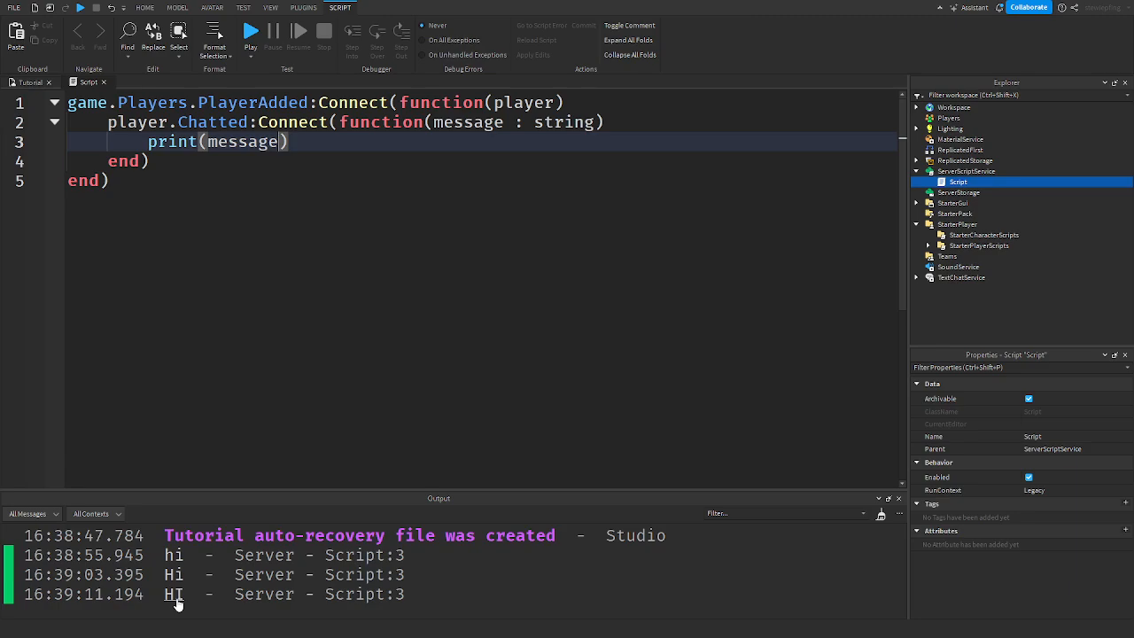
{"action": "mouse_move", "coordinate": [174, 571]}
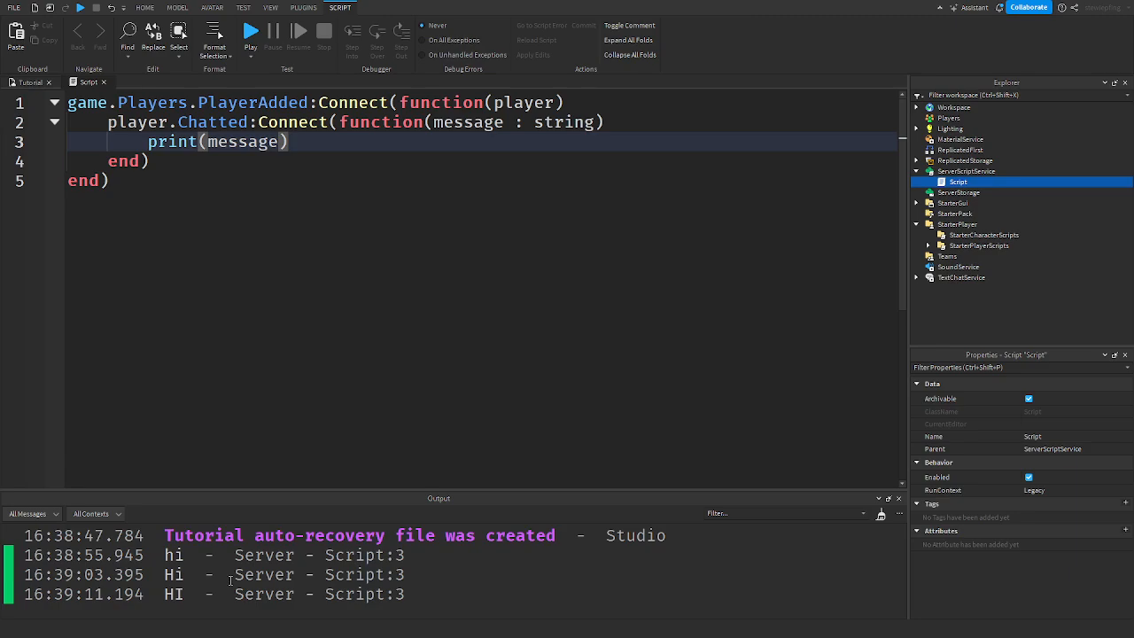
{"action": "mouse_move", "coordinate": [430, 560]}
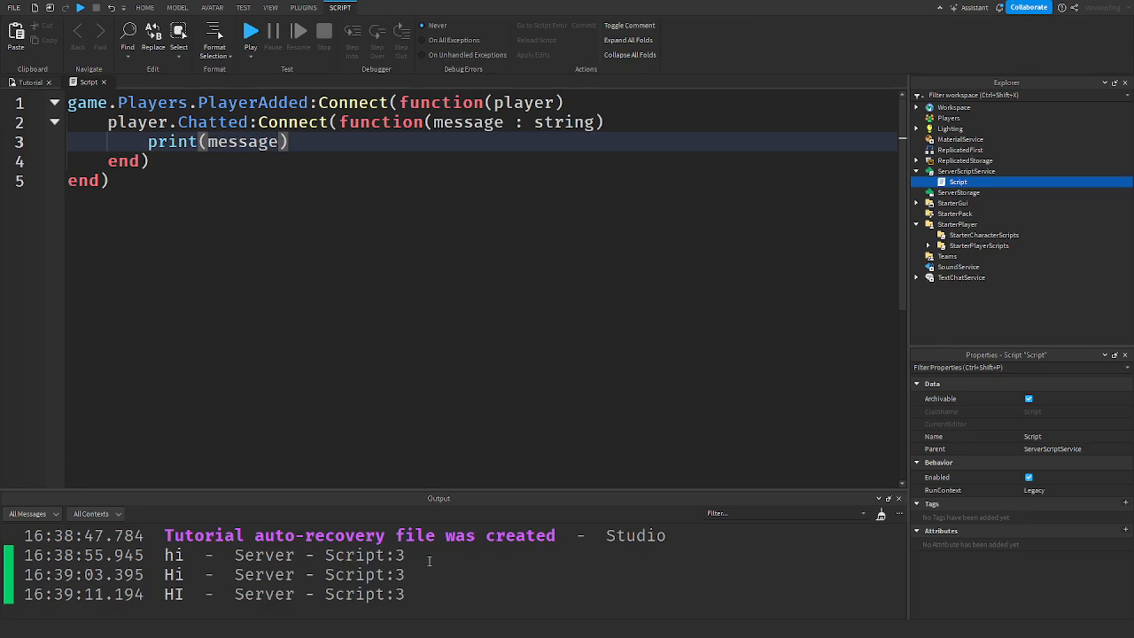
{"action": "mouse_move", "coordinate": [670, 534]}
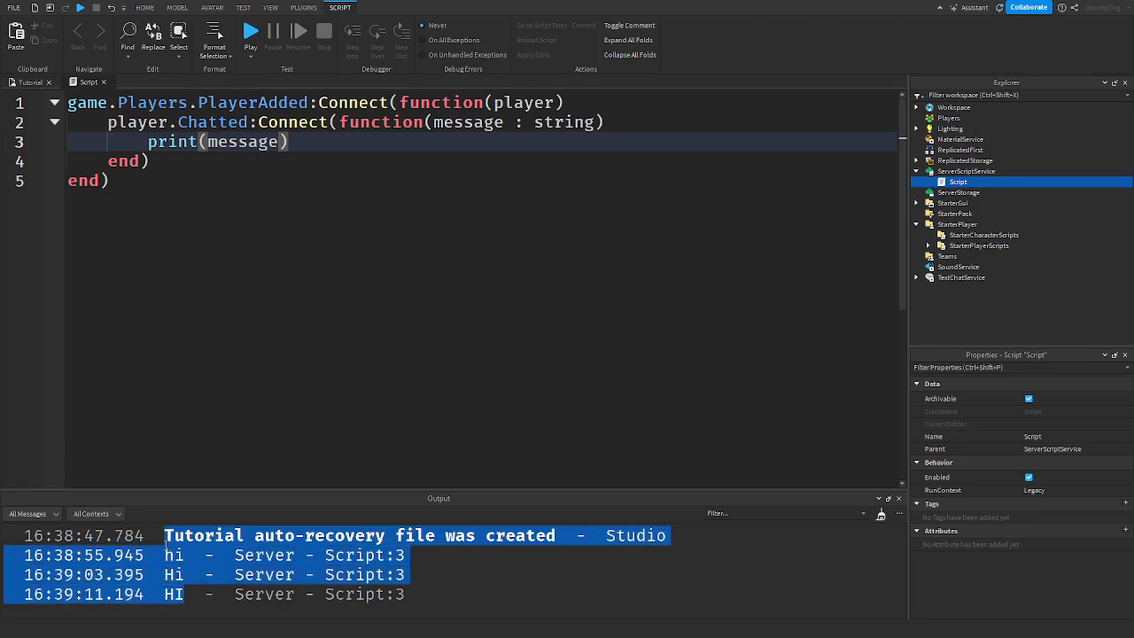
{"action": "left_click", "coordinate": [881, 515]}
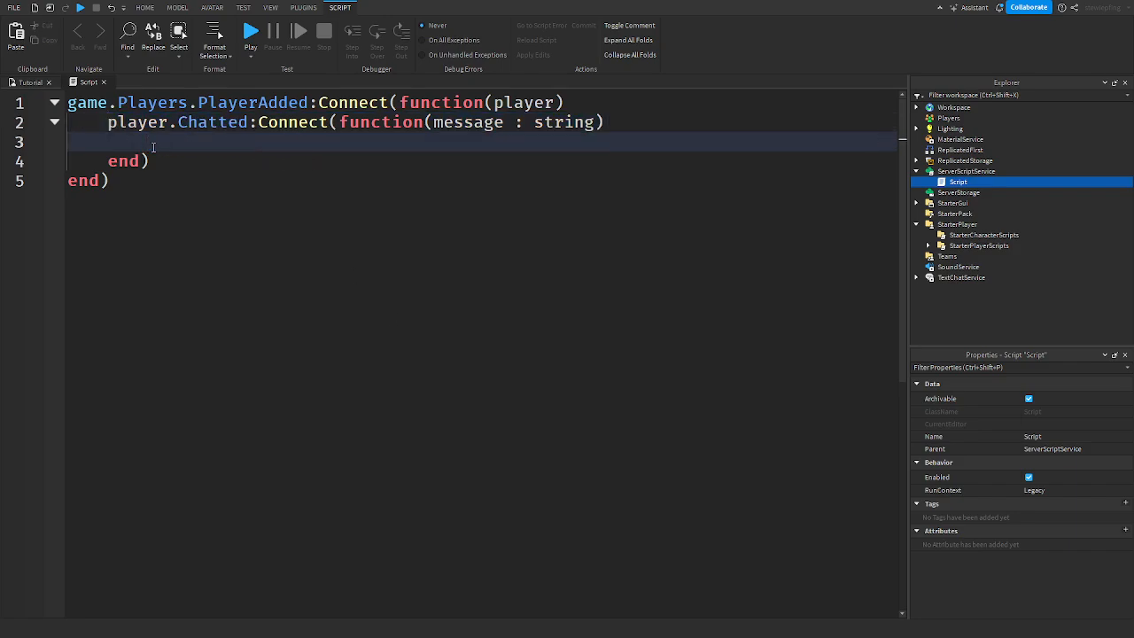
Step: Add local NewString = string.lower() and a string.upper() line in the handler
{"action": "type", "text": "local New"}
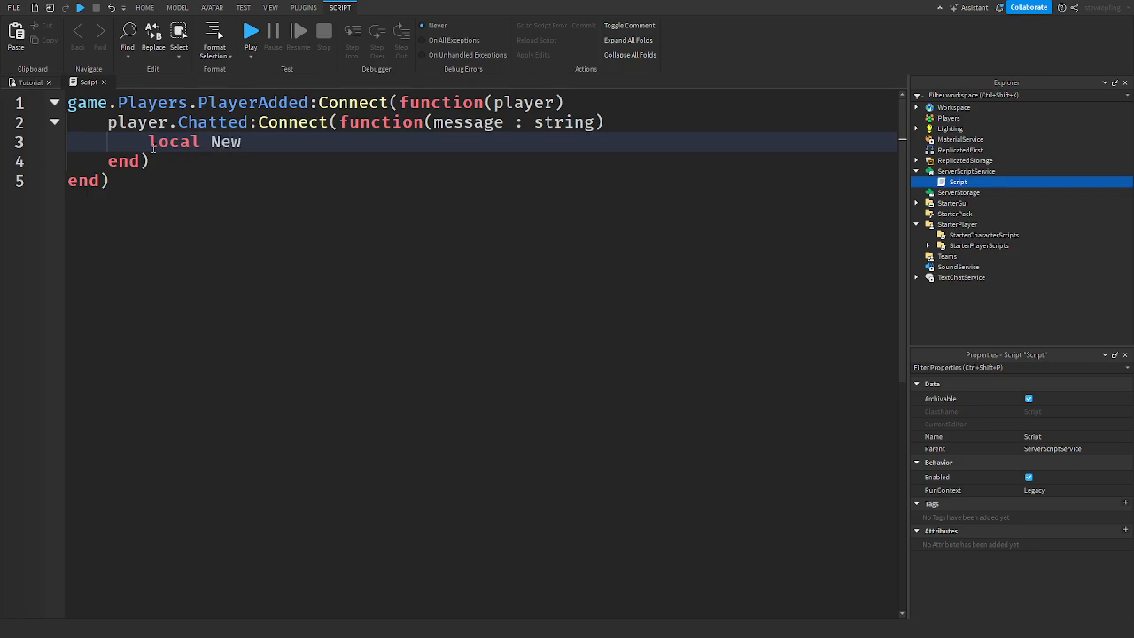
{"action": "type", "text": "String ="}
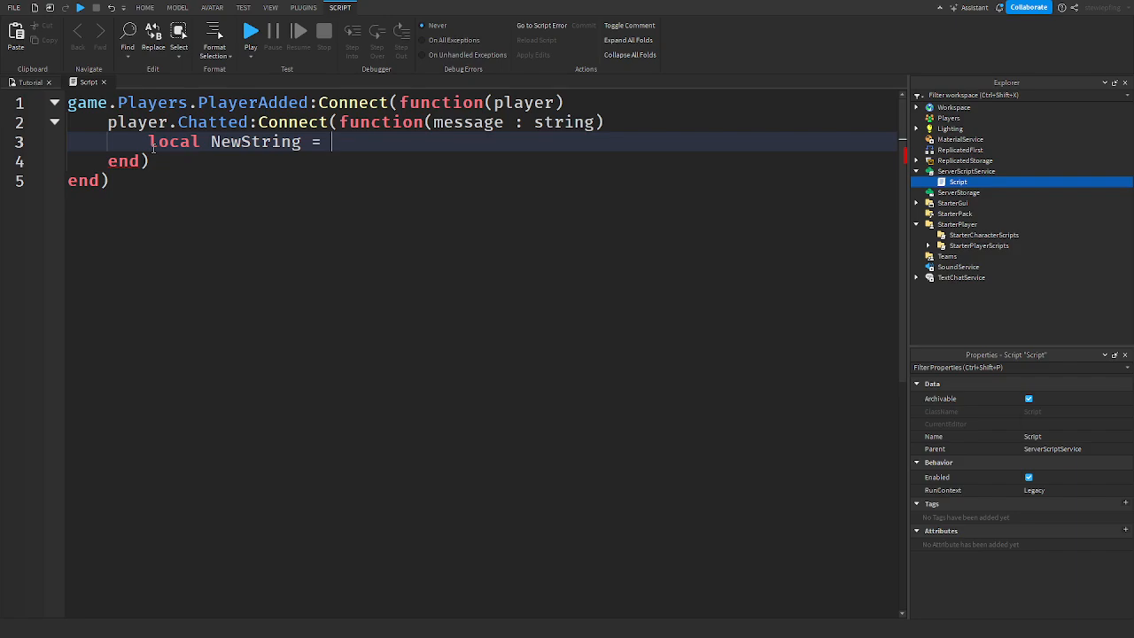
{"action": "type", "text": "string."}
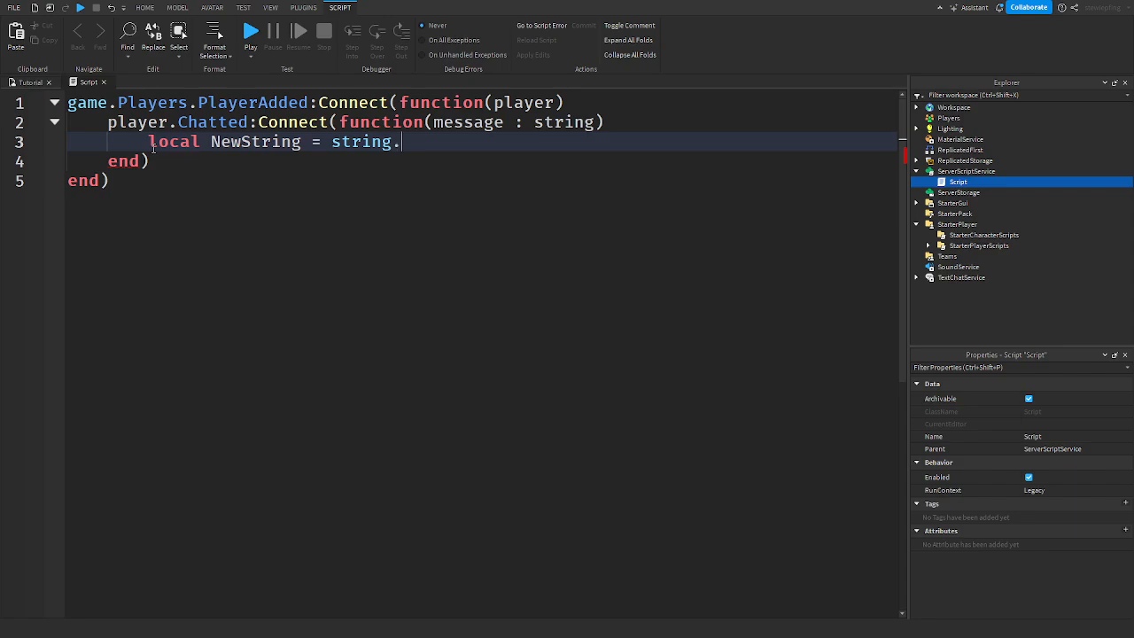
{"action": "type", "text": "lower()"}
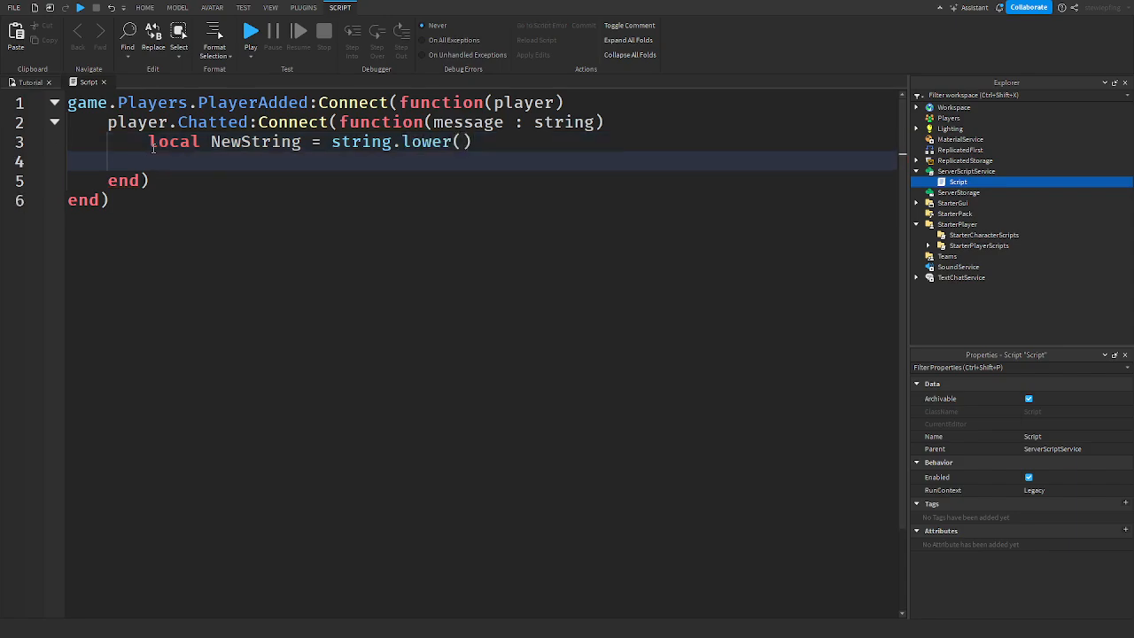
{"action": "type", "text": "str"}
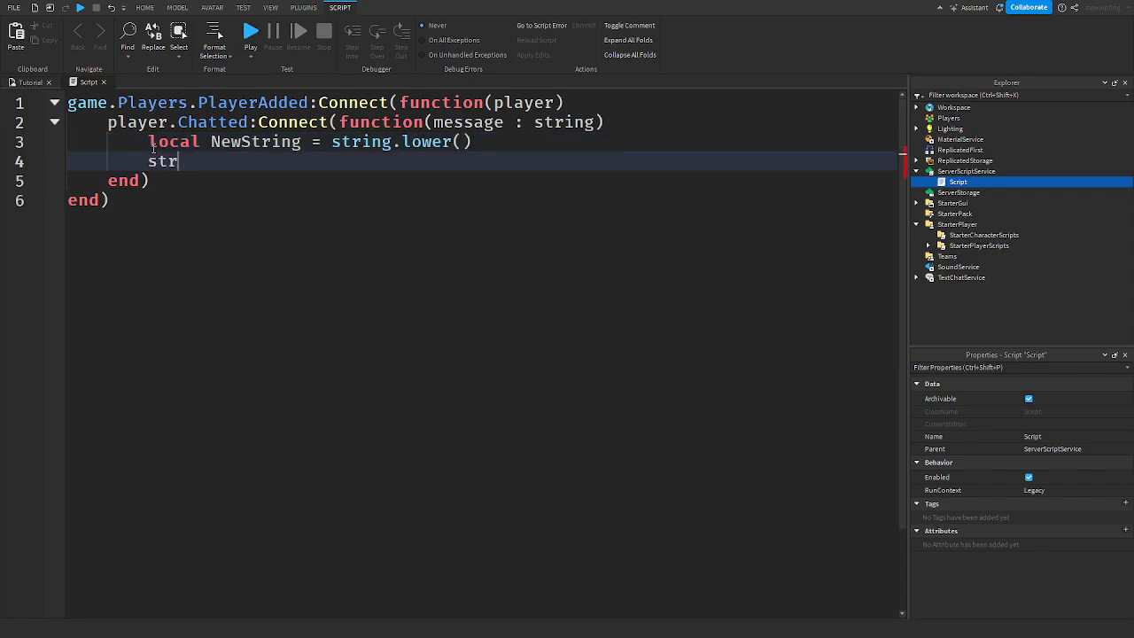
{"action": "type", "text": "ing.upper()"}
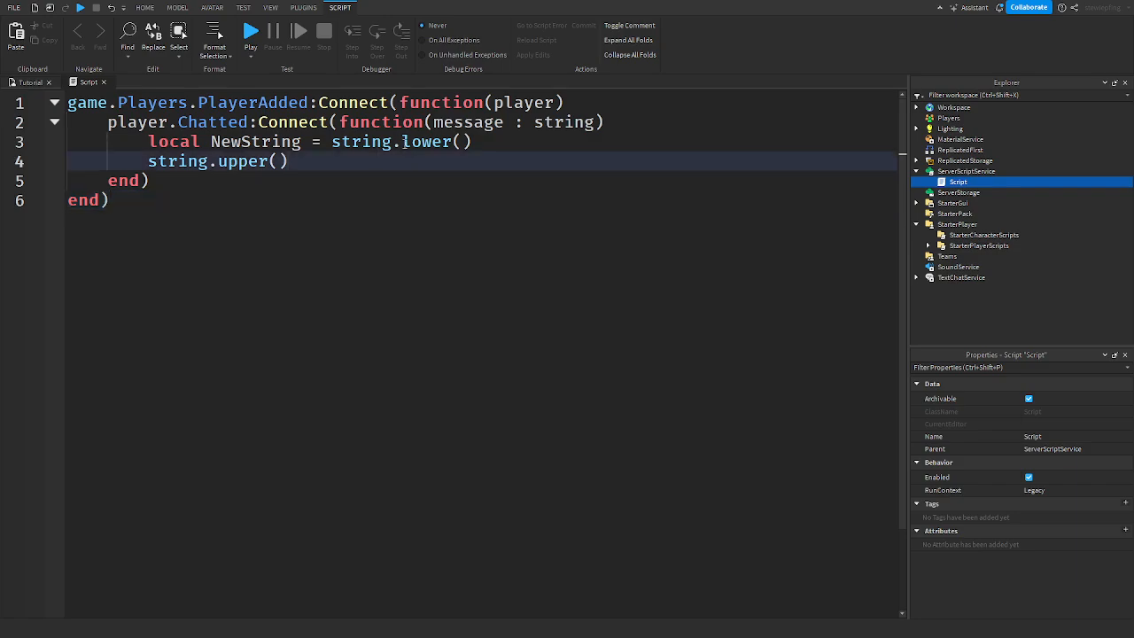
Step: Remove string.upper(), make it string.lower(message), add print(NewString), and start a playtest
{"action": "left_click", "coordinate": [460, 142]}
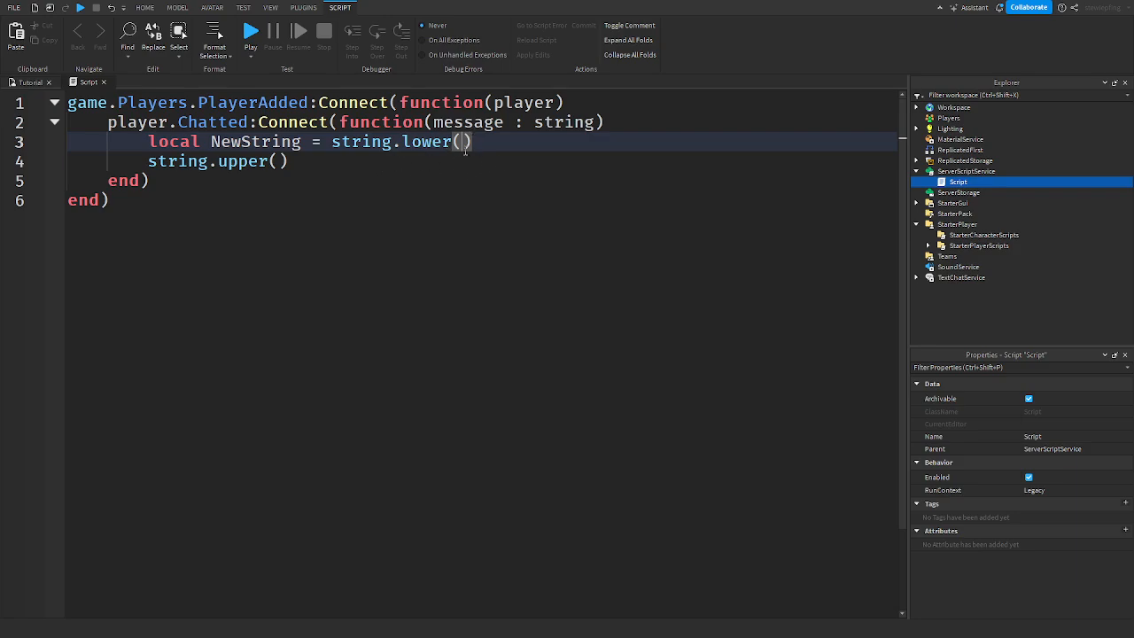
{"action": "double_click", "coordinate": [217, 162]}
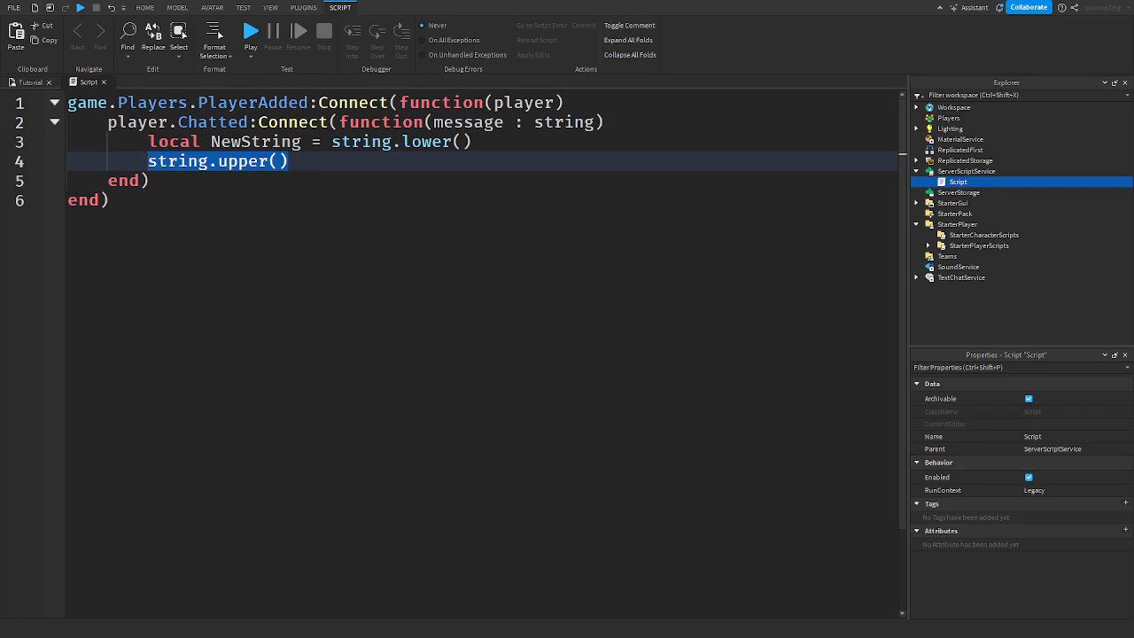
{"action": "left_click", "coordinate": [297, 161]}
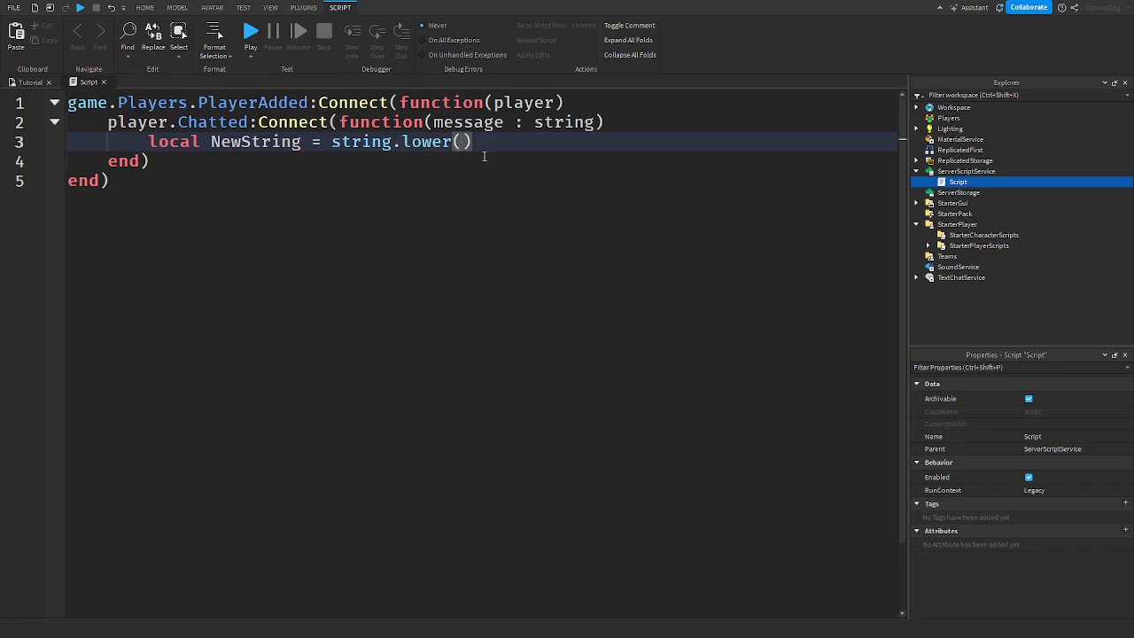
{"action": "type", "text": "message"}
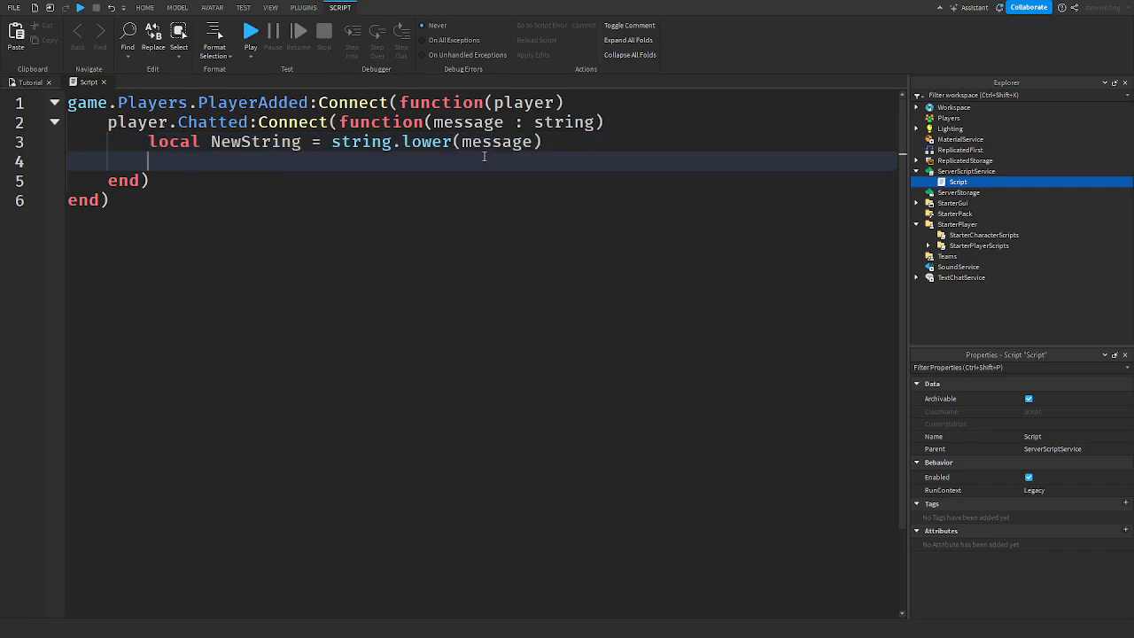
{"action": "type", "text": "print(NewString)"}
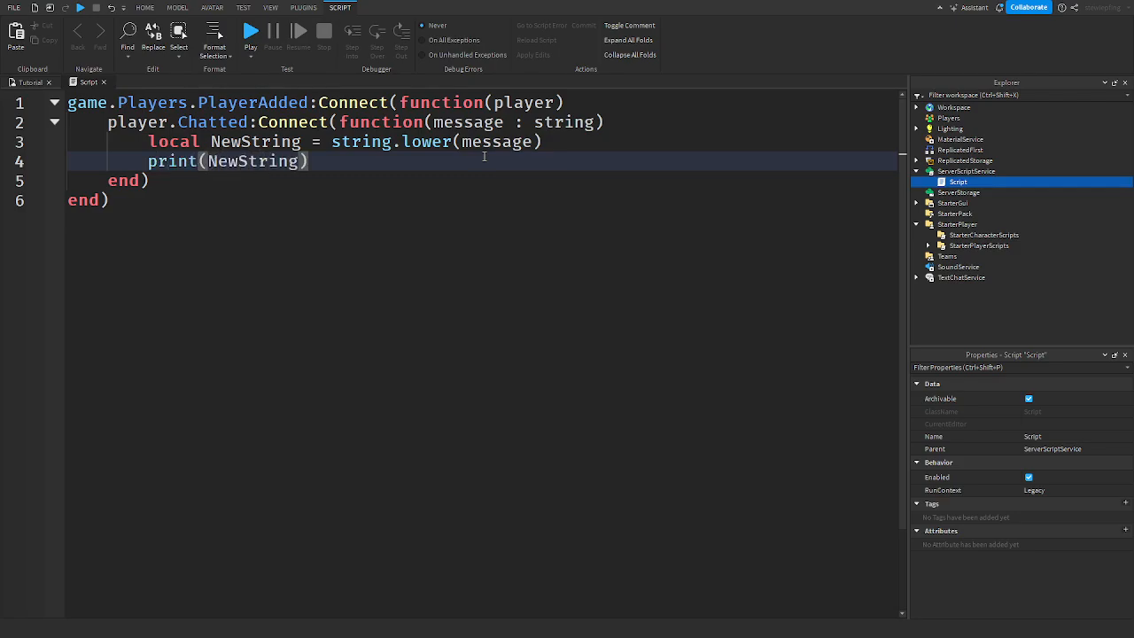
{"action": "left_click", "coordinate": [271, 7]}
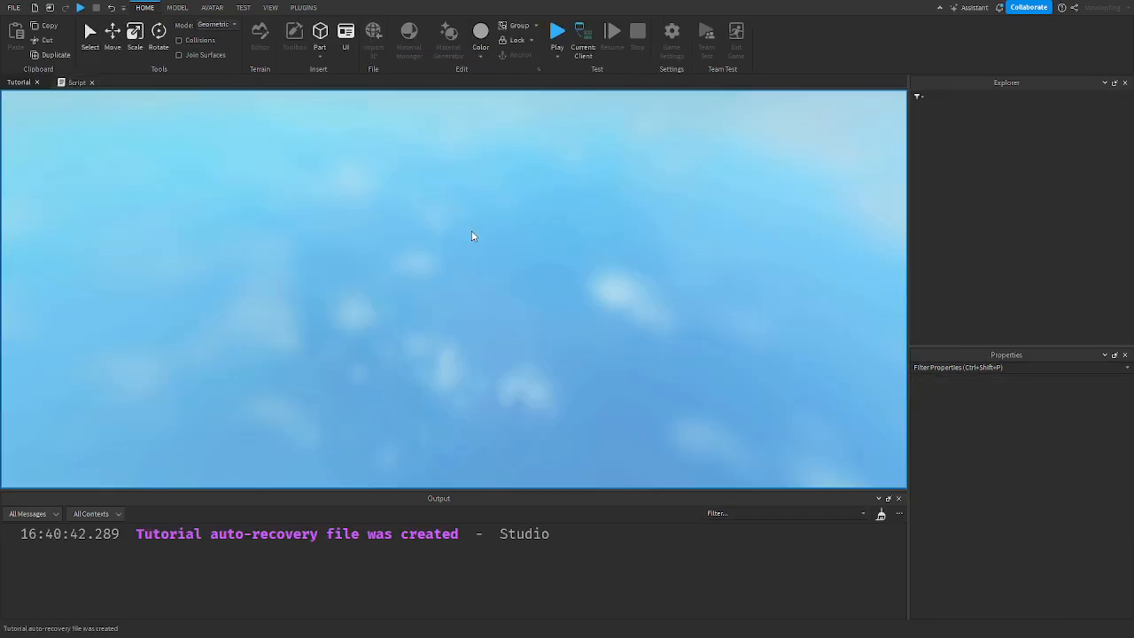
Step: Chat 'hi' in the playtest and confirm lowercase hi in the output
{"action": "left_click", "coordinate": [558, 31]}
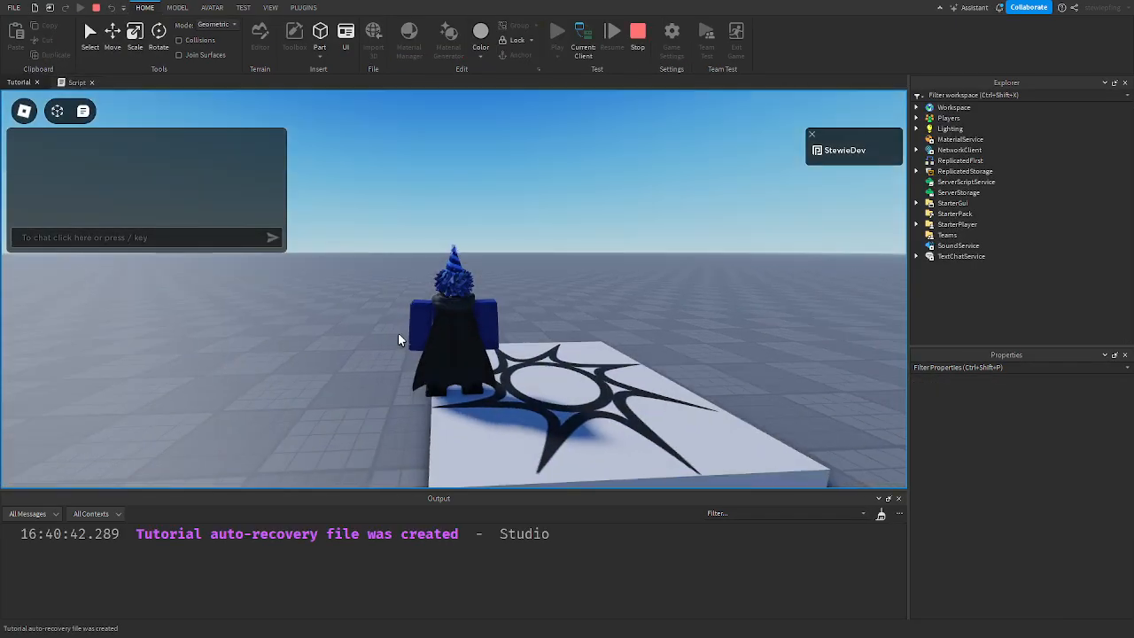
{"action": "type", "text": "hi"}
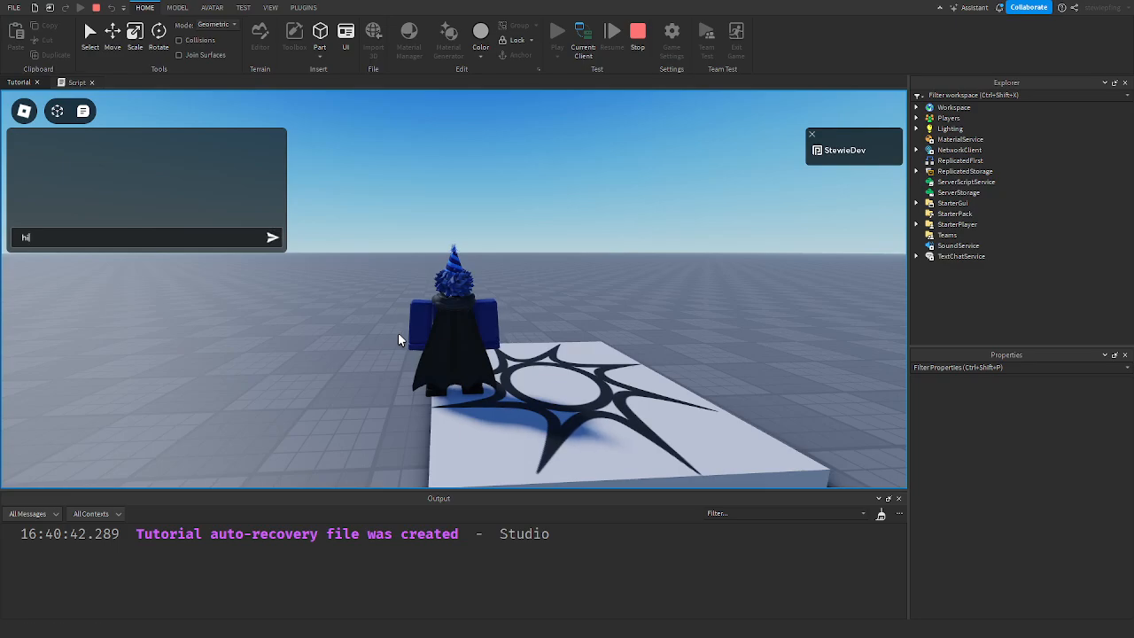
{"action": "left_click", "coordinate": [271, 237]}
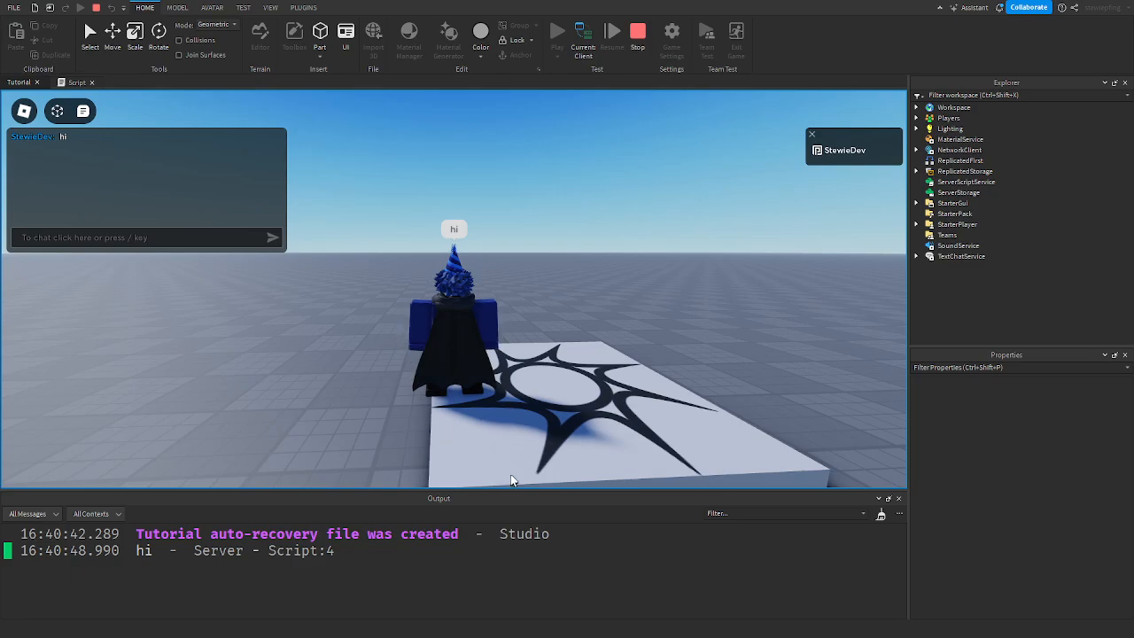
Step: Chat 'Hi' and 'Hi STEWIE' to check they print lowercased as well
{"action": "left_click", "coordinate": [142, 236]}
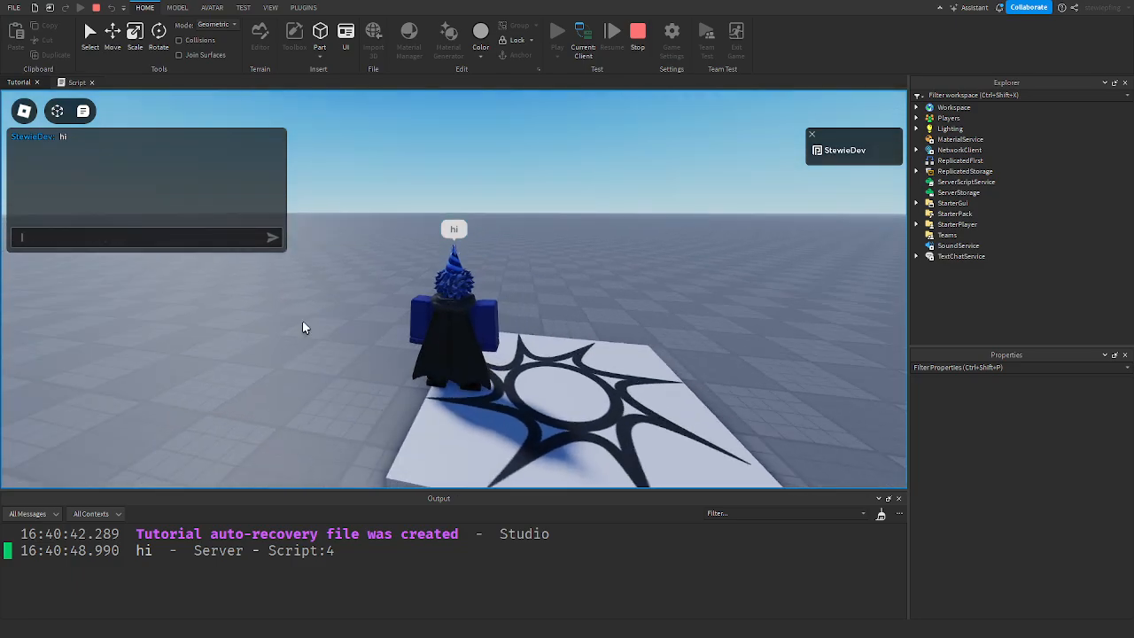
{"action": "type", "text": "H"}
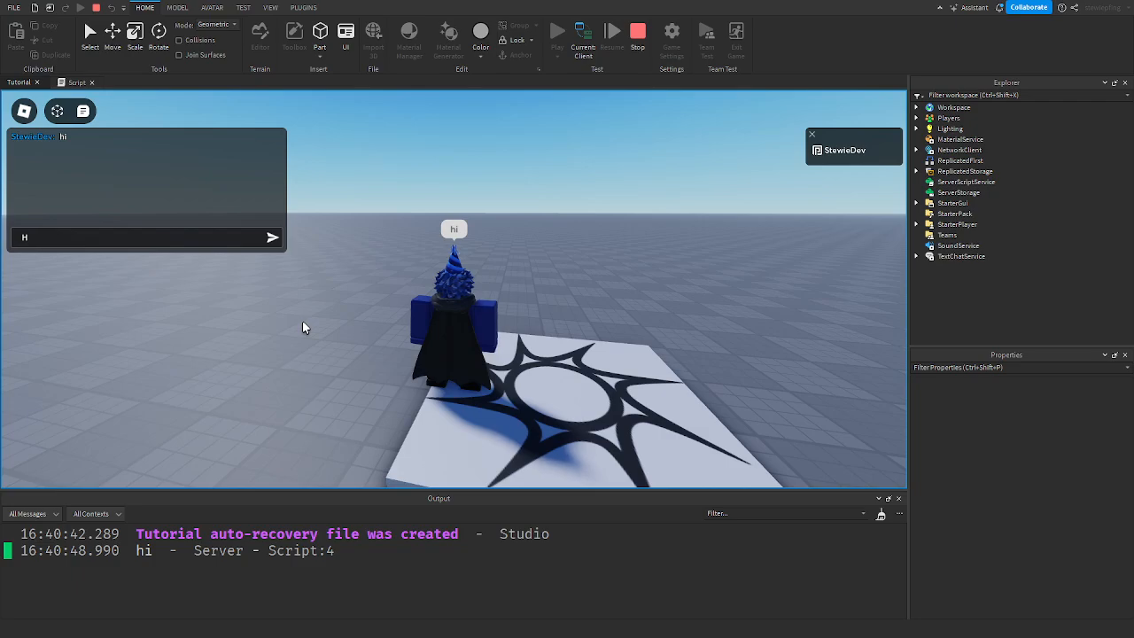
{"action": "type", "text": "i"}
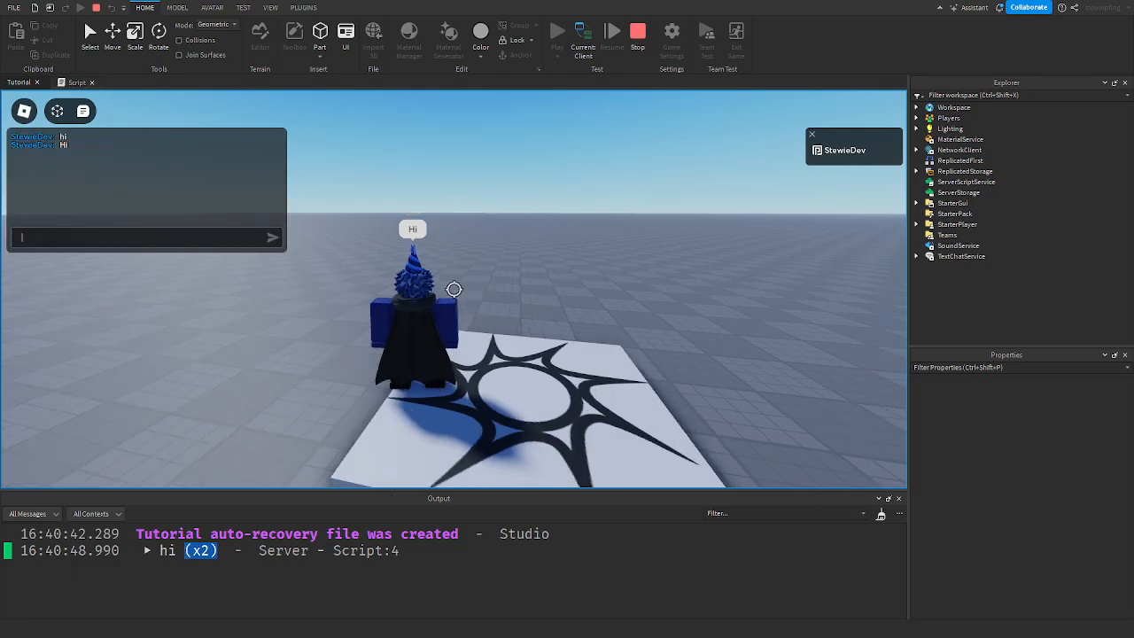
{"action": "type", "text": "Hi"}
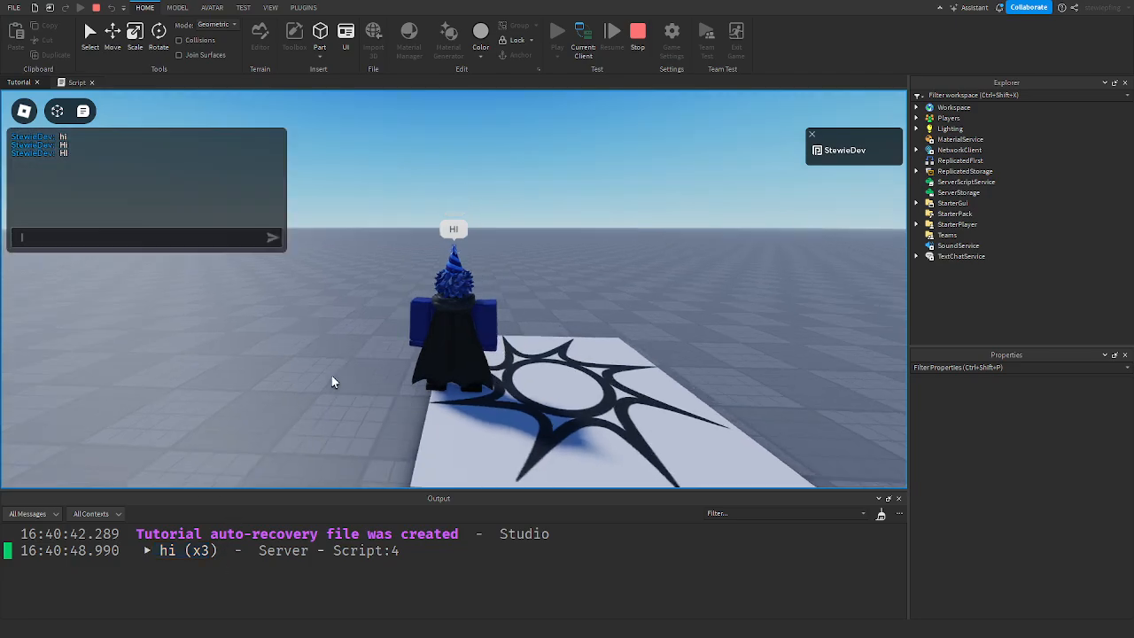
{"action": "type", "text": "STEWIE"}
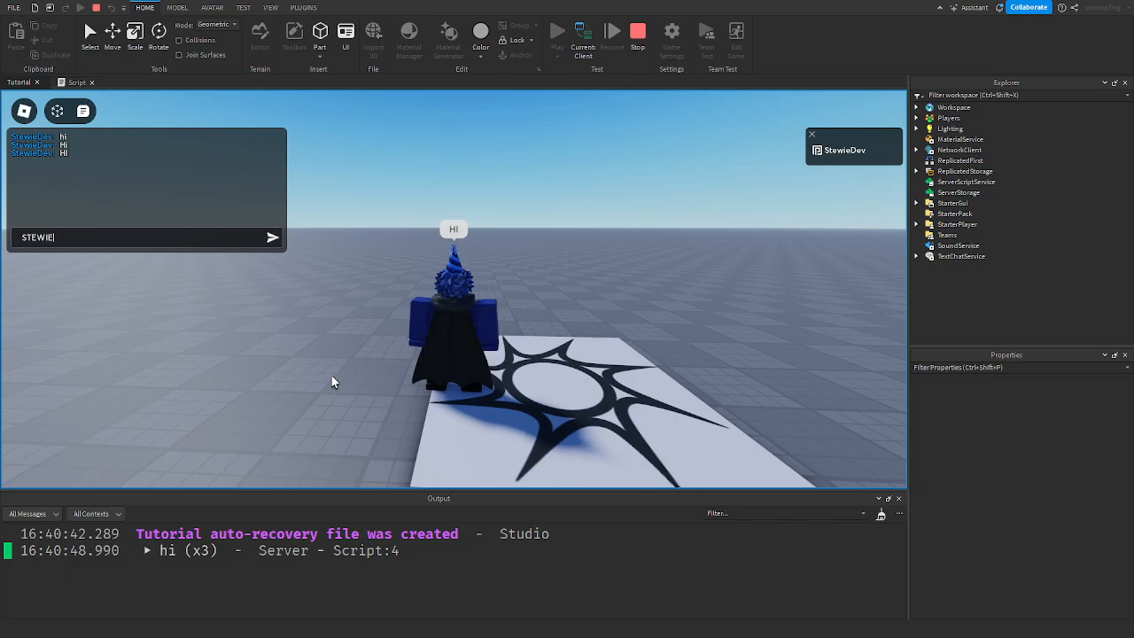
{"action": "key", "text": "Return"}
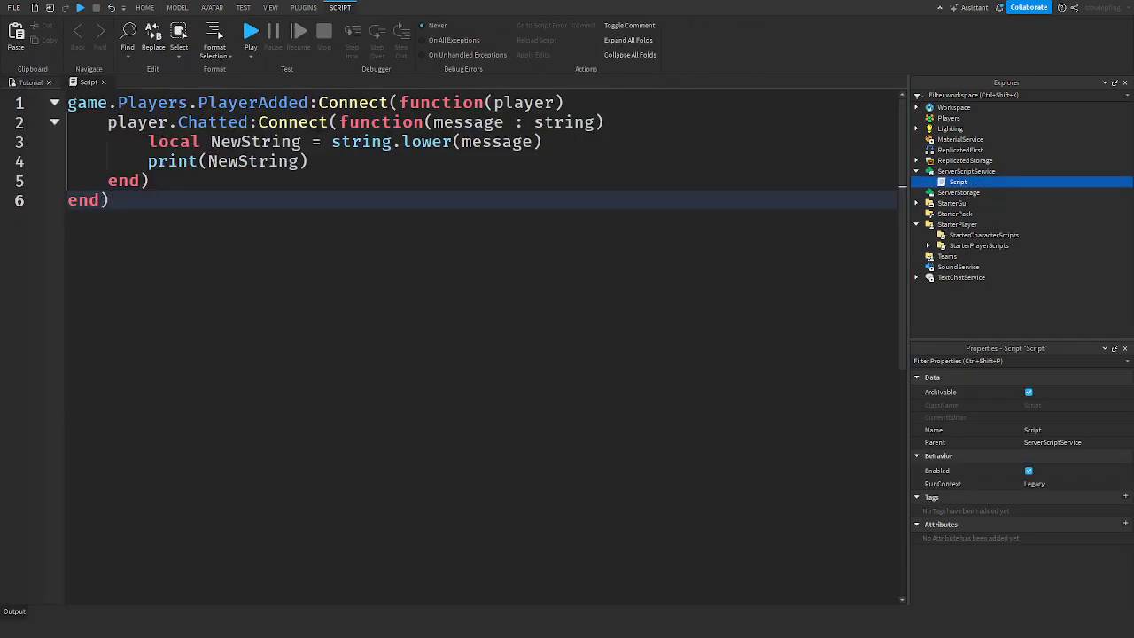
Step: Replace print(NewString) with an if NewString == "Make me fast" then block
{"action": "double_click", "coordinate": [226, 160]}
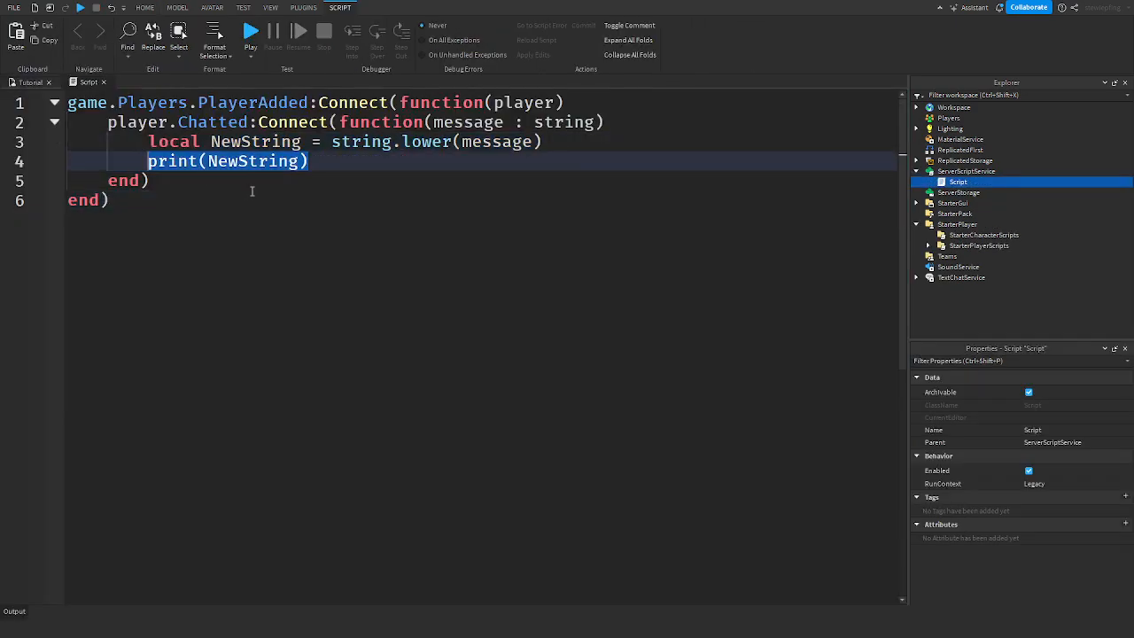
{"action": "key", "text": "Delete"}
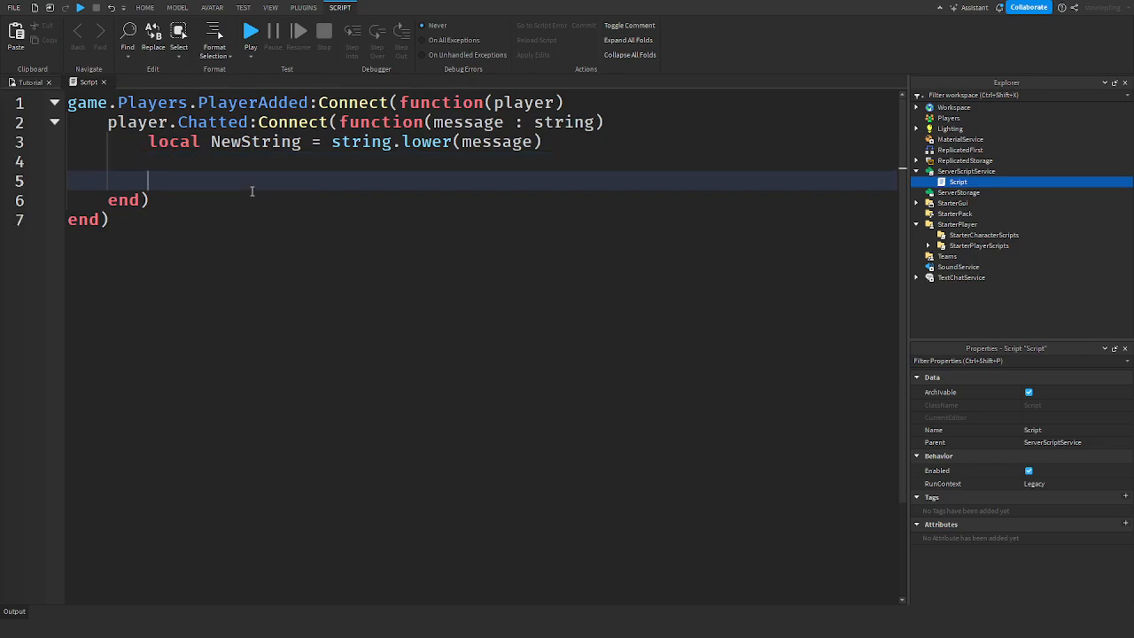
{"action": "type", "text": "if NewString"}
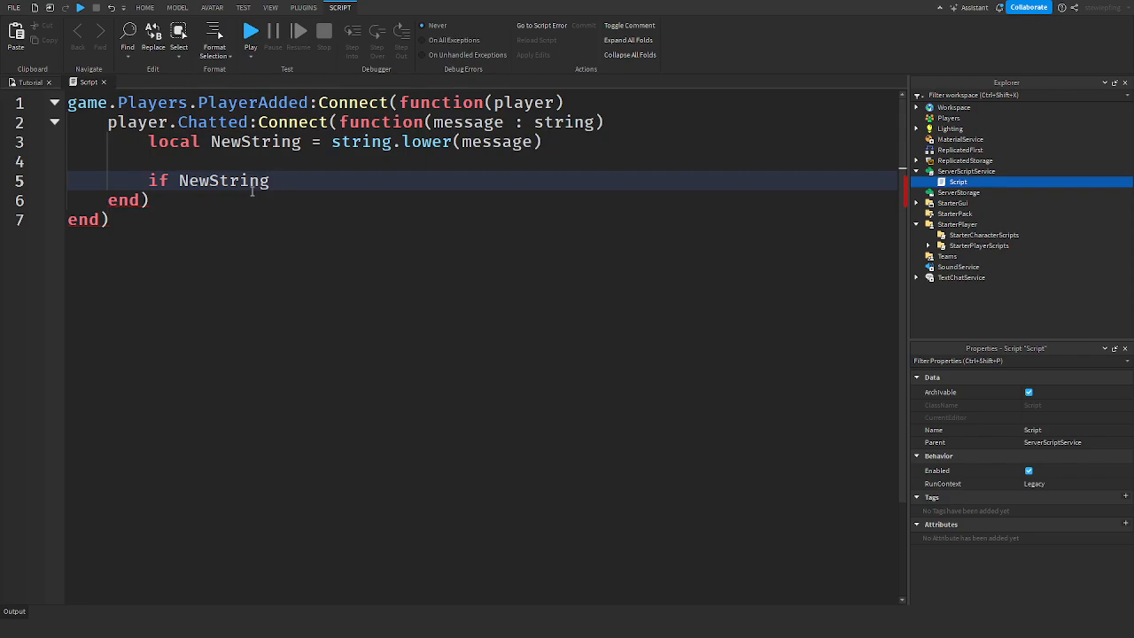
{"action": "type", "text": "== \"\""}
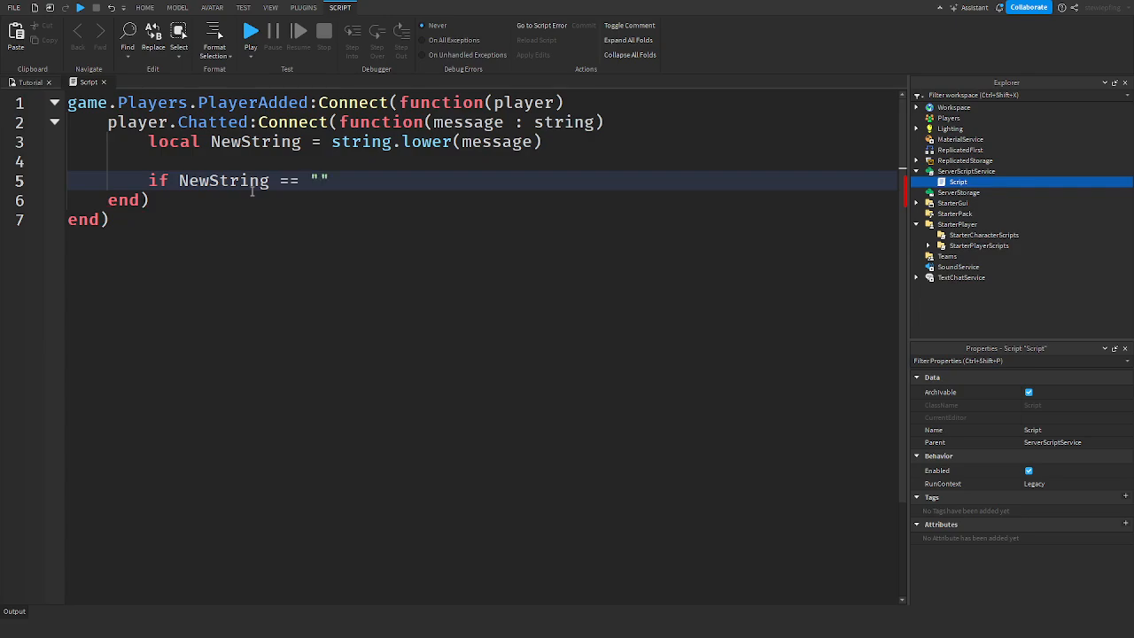
{"action": "type", "text": "Give"}
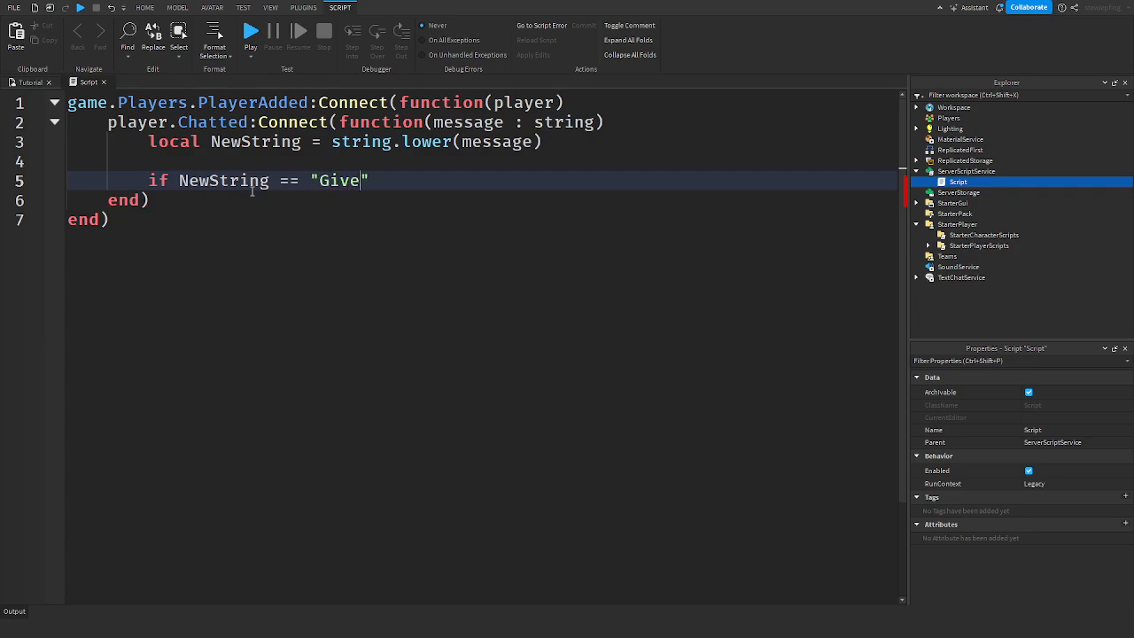
{"action": "key", "text": "Backspace"}
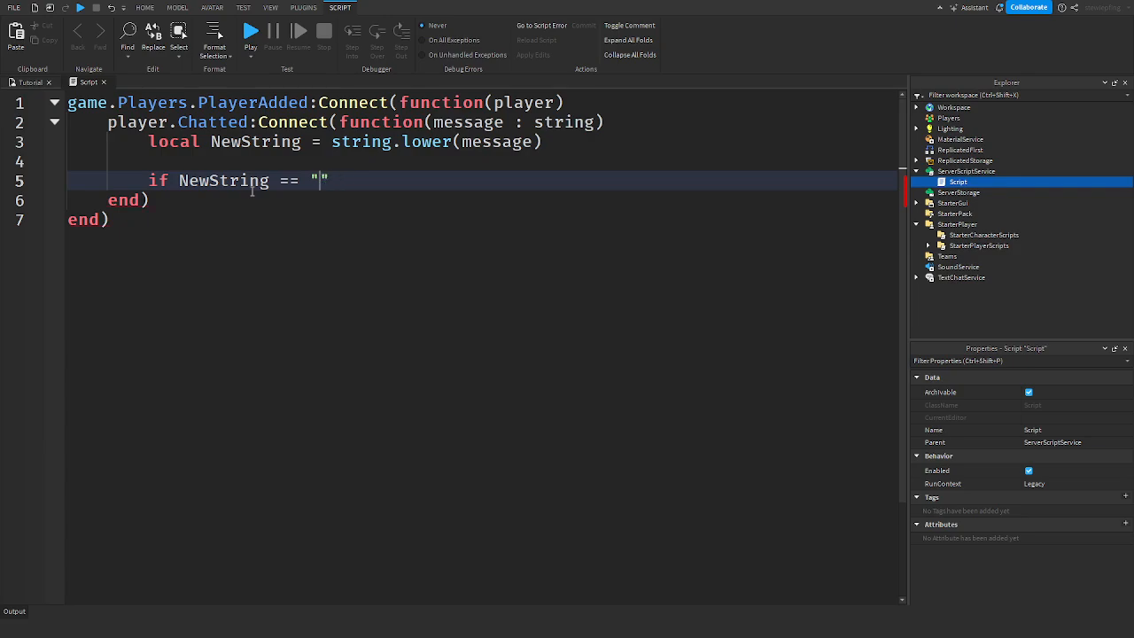
{"action": "type", "text": "Make me f"}
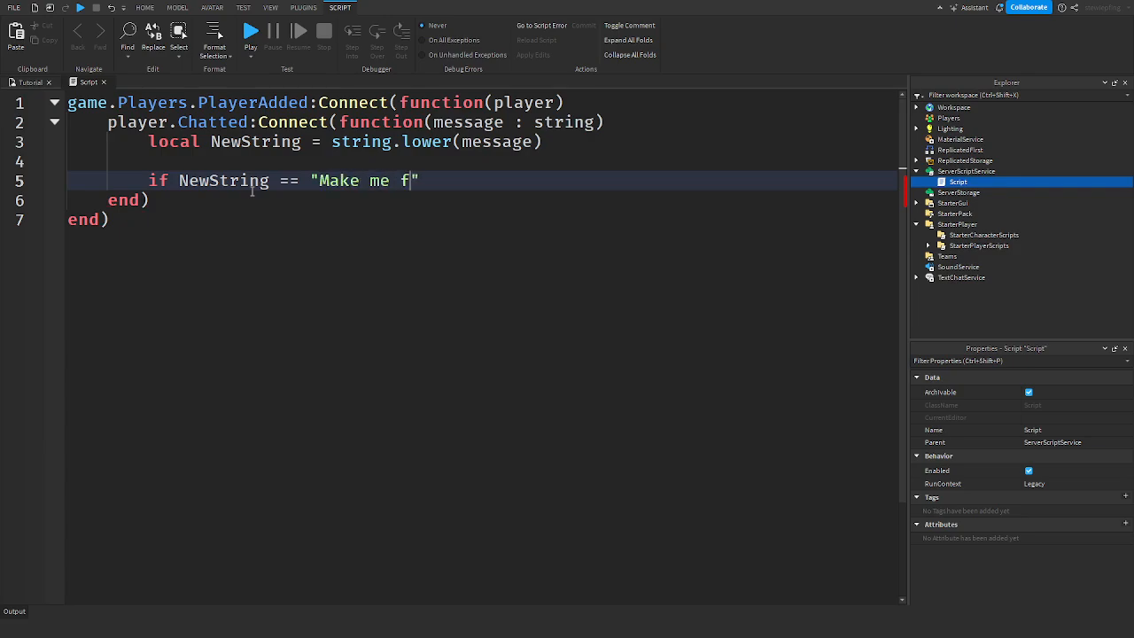
{"action": "type", "text": "ast"}
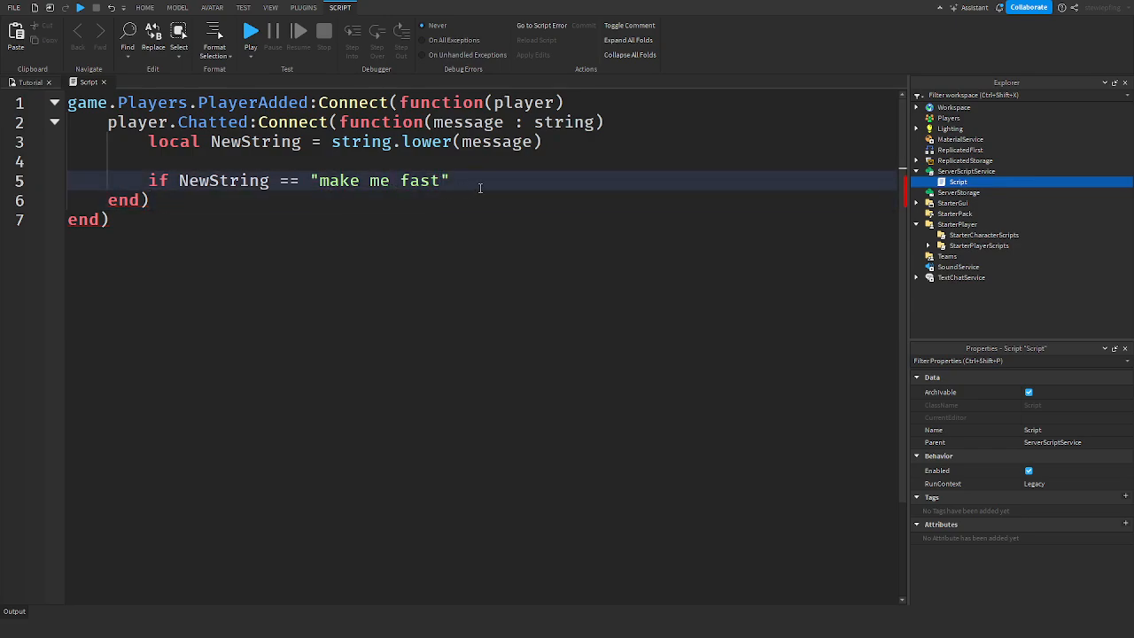
{"action": "type", "text": "then"}
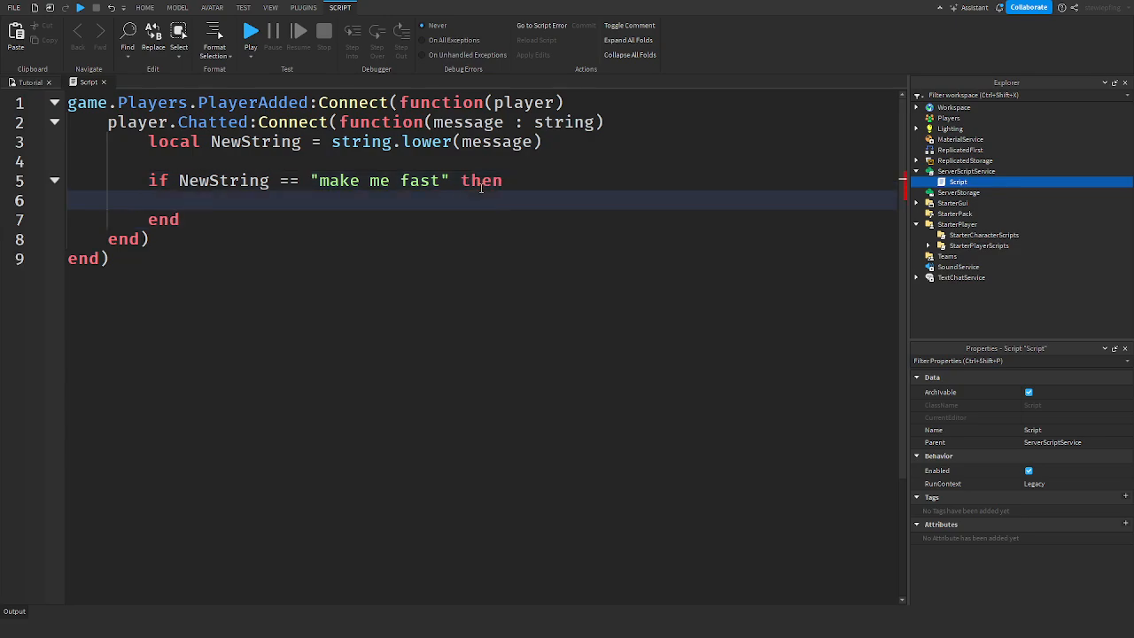
Step: Set player.Character.Humanoid.WalkSpeed = 100 inside the if block and start a playtest
{"action": "type", "text": "player.Character.Hu"}
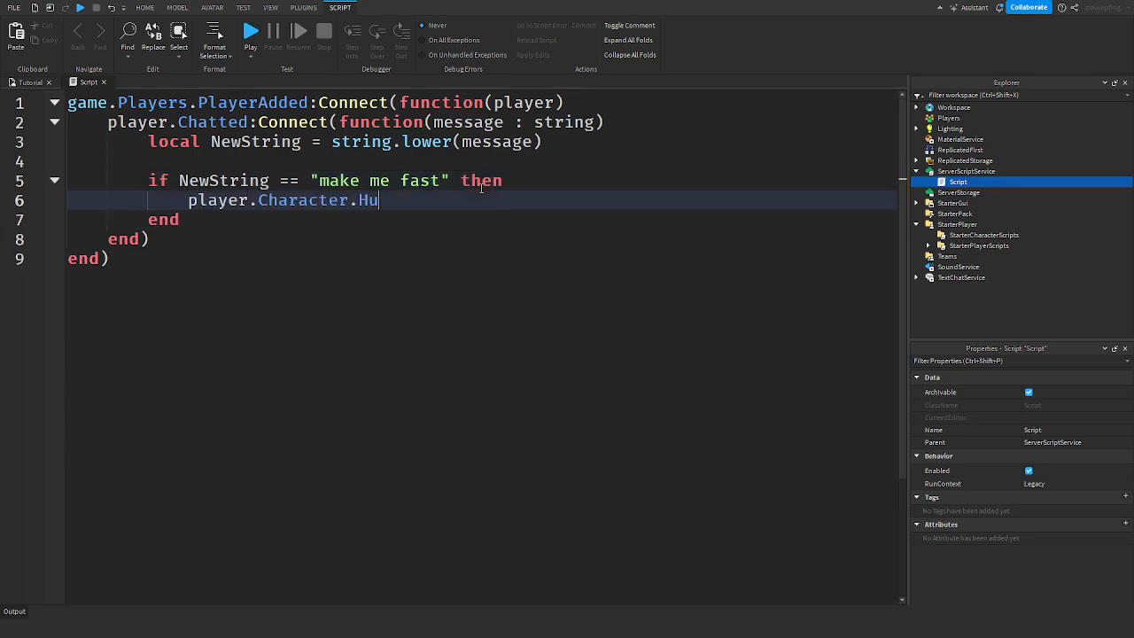
{"action": "type", "text": "manoid."}
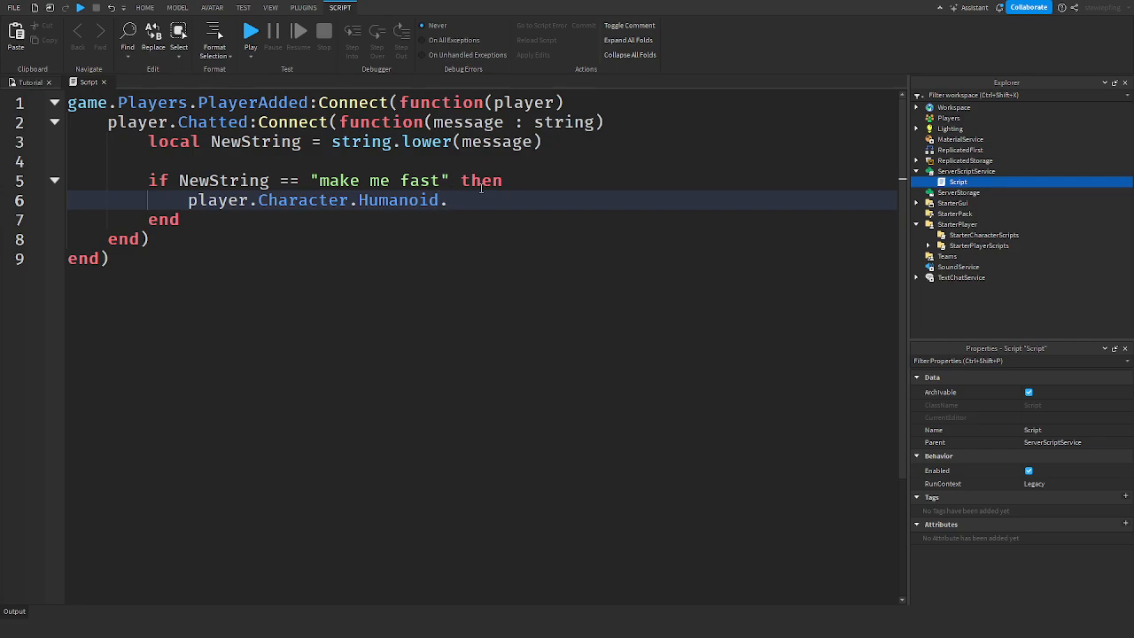
{"action": "type", "text": ".WalkSpee"}
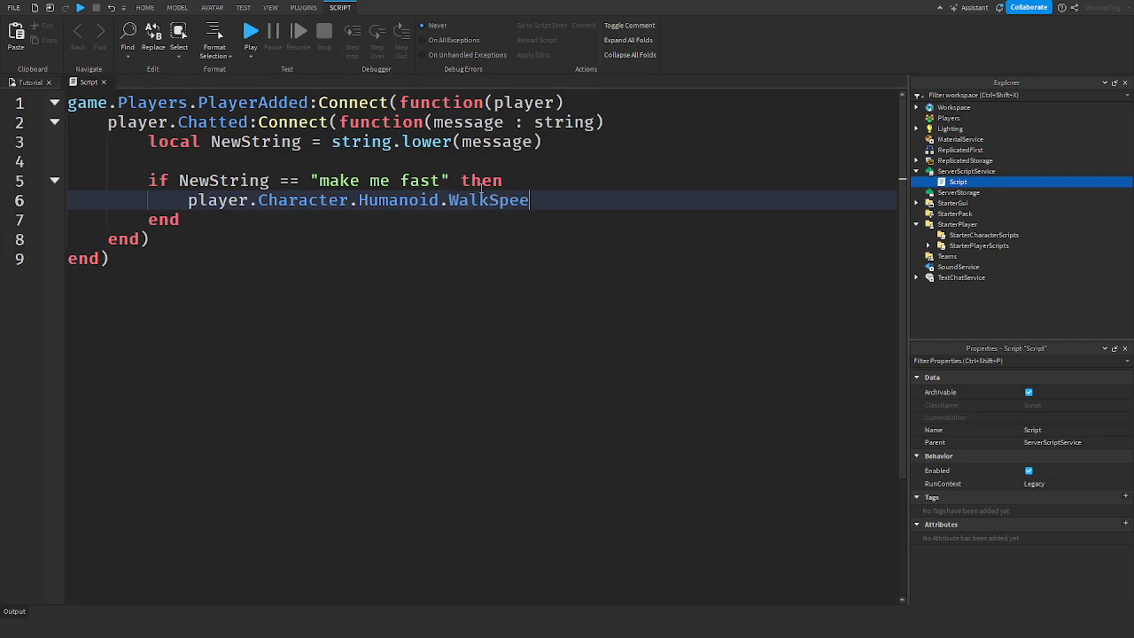
{"action": "type", "text": "d = 100"}
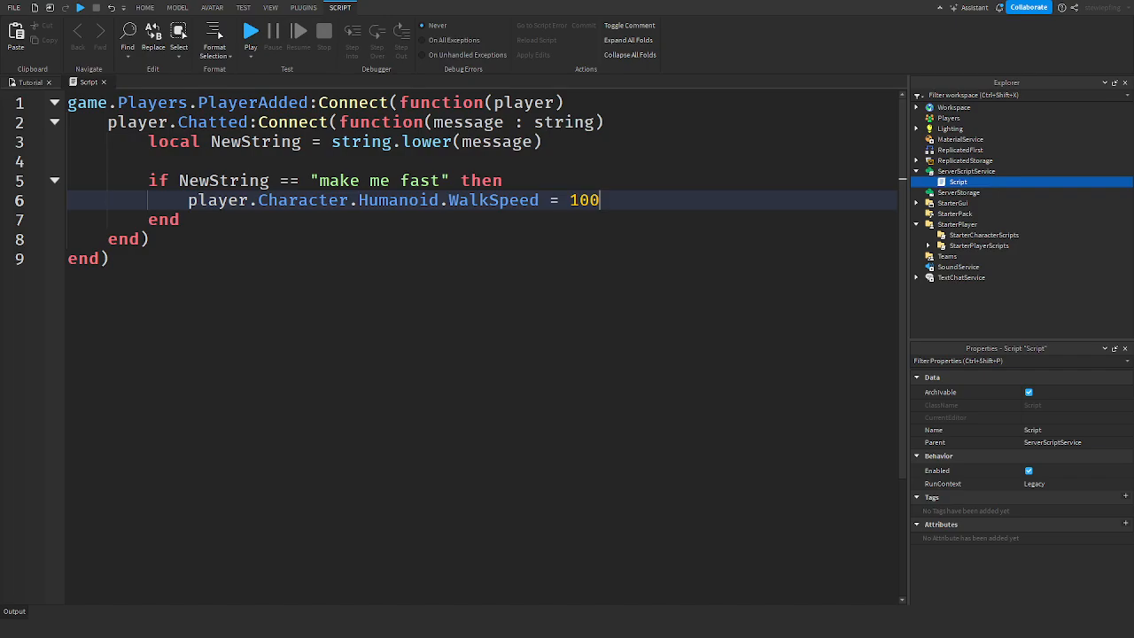
{"action": "left_click", "coordinate": [251, 31]}
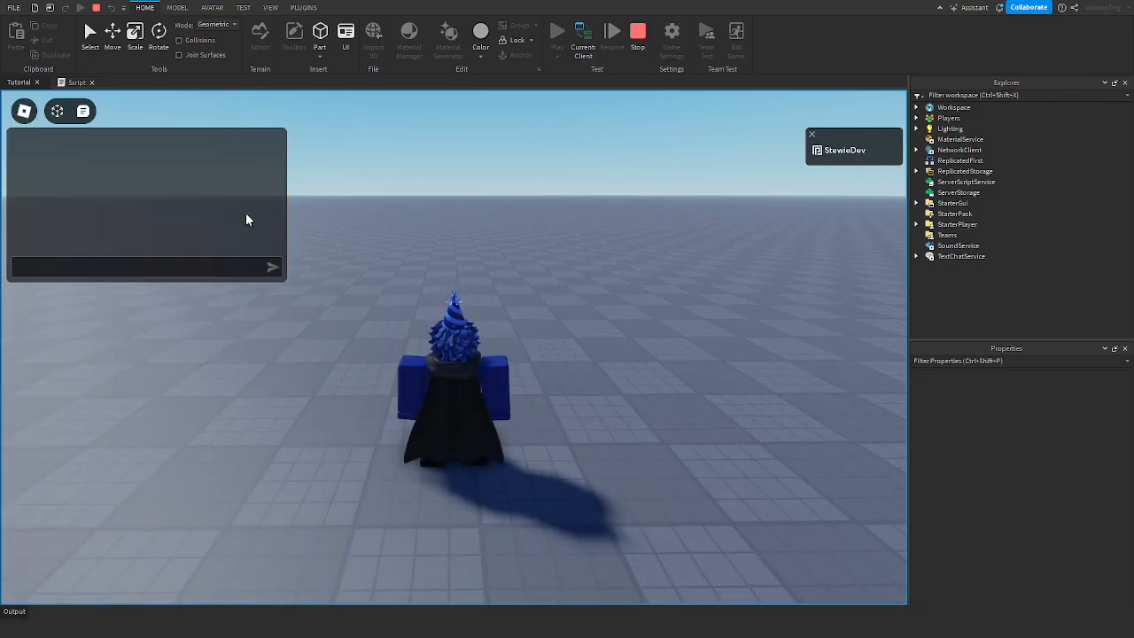
Step: Chat 'make me slow' then 'Make me fast' to see the speed boost, then end the playtest
{"action": "type", "text": "make me slow"}
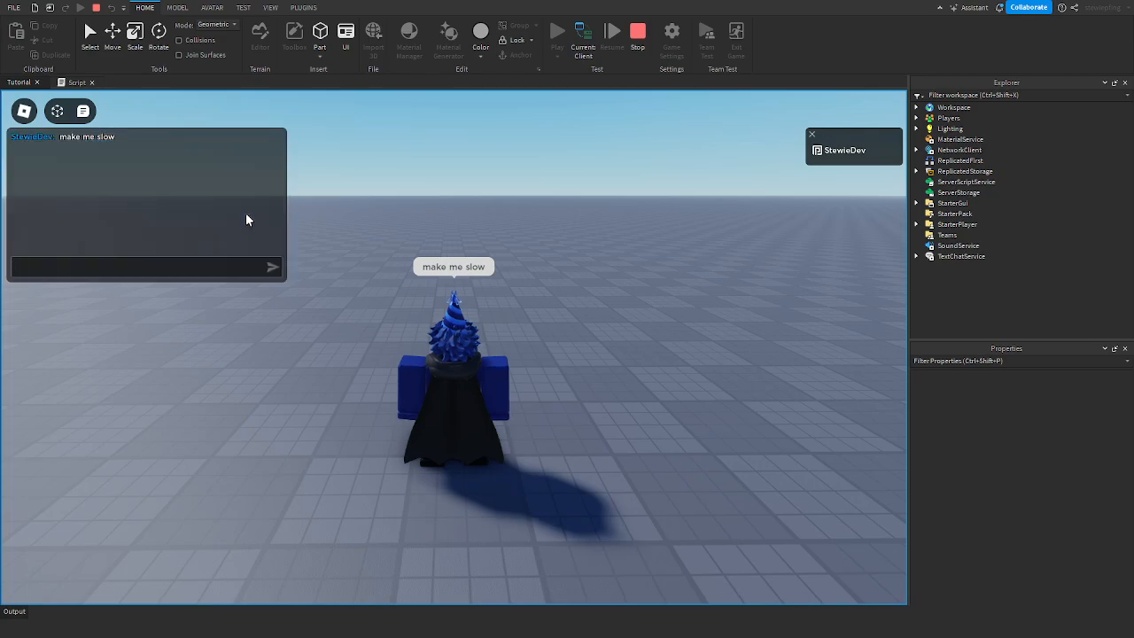
{"action": "type", "text": "Make me"}
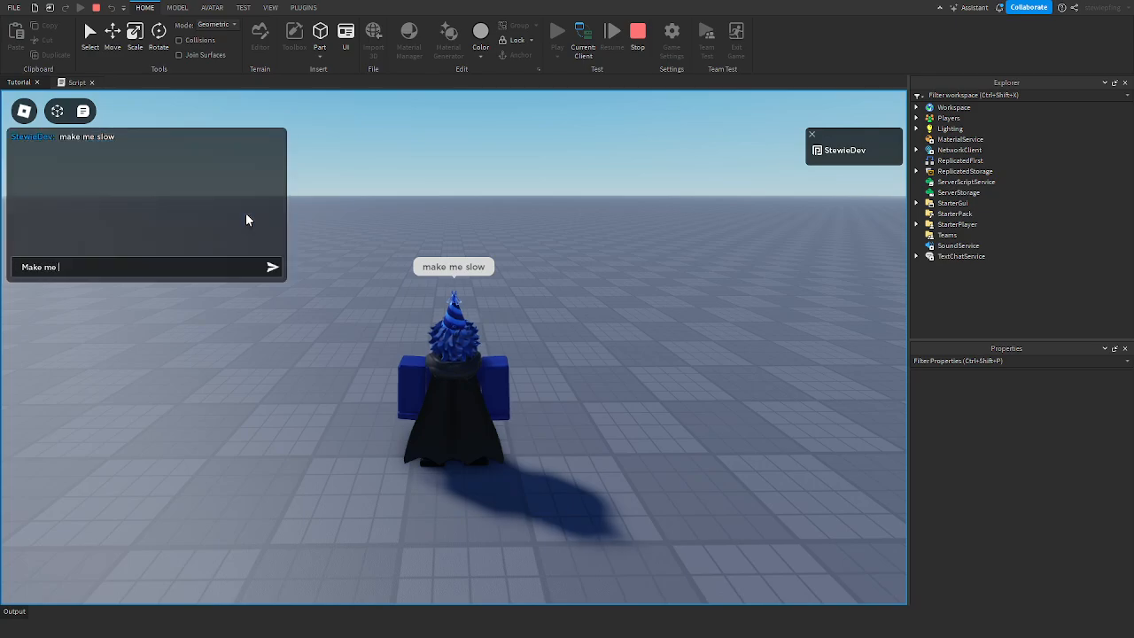
{"action": "type", "text": "fast"}
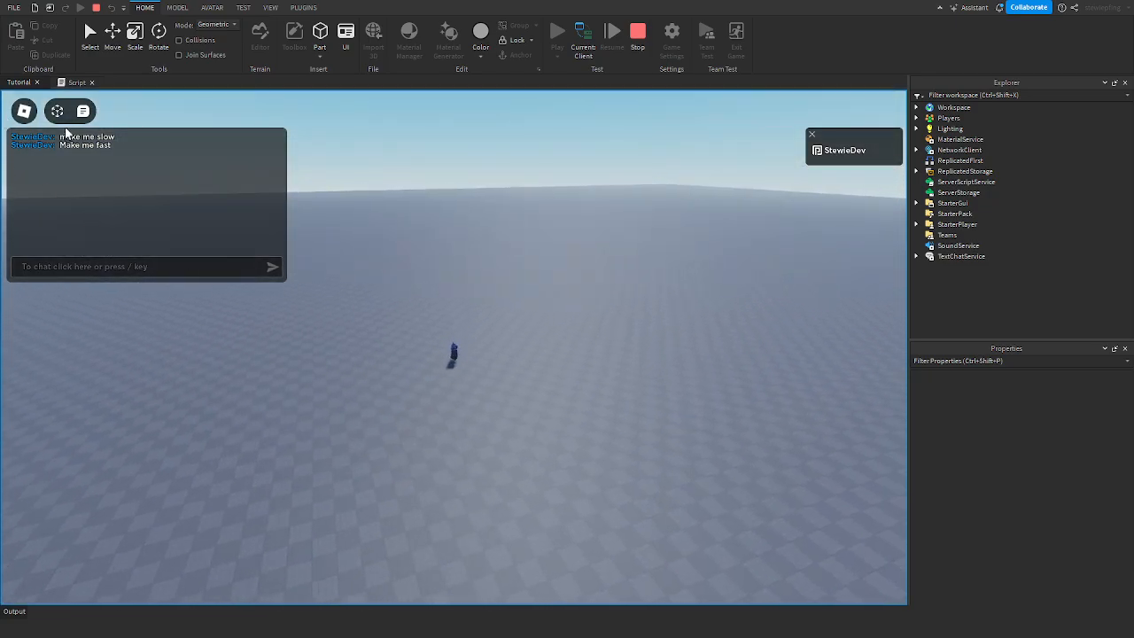
{"action": "left_click", "coordinate": [77, 81]}
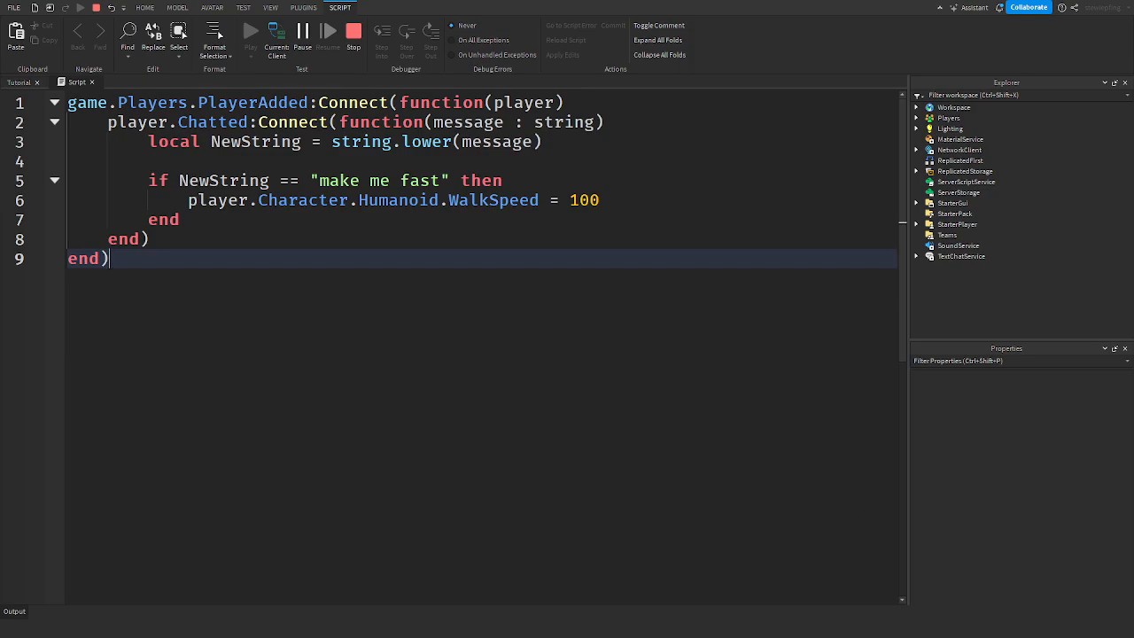
{"action": "left_click", "coordinate": [958, 181]}
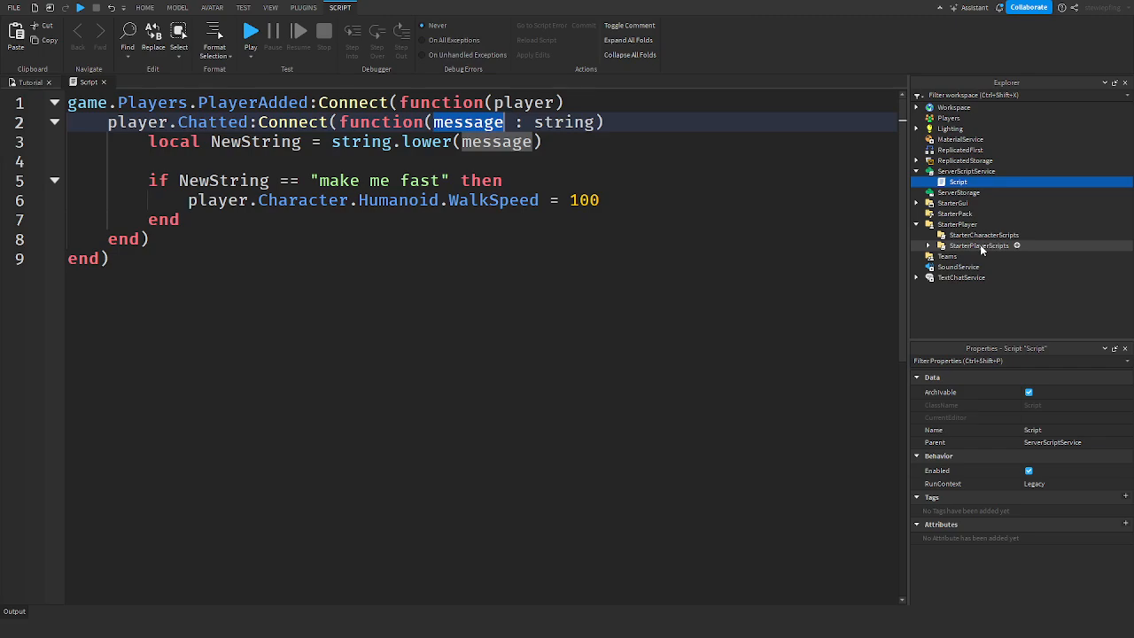
{"action": "mouse_move", "coordinate": [957, 224]}
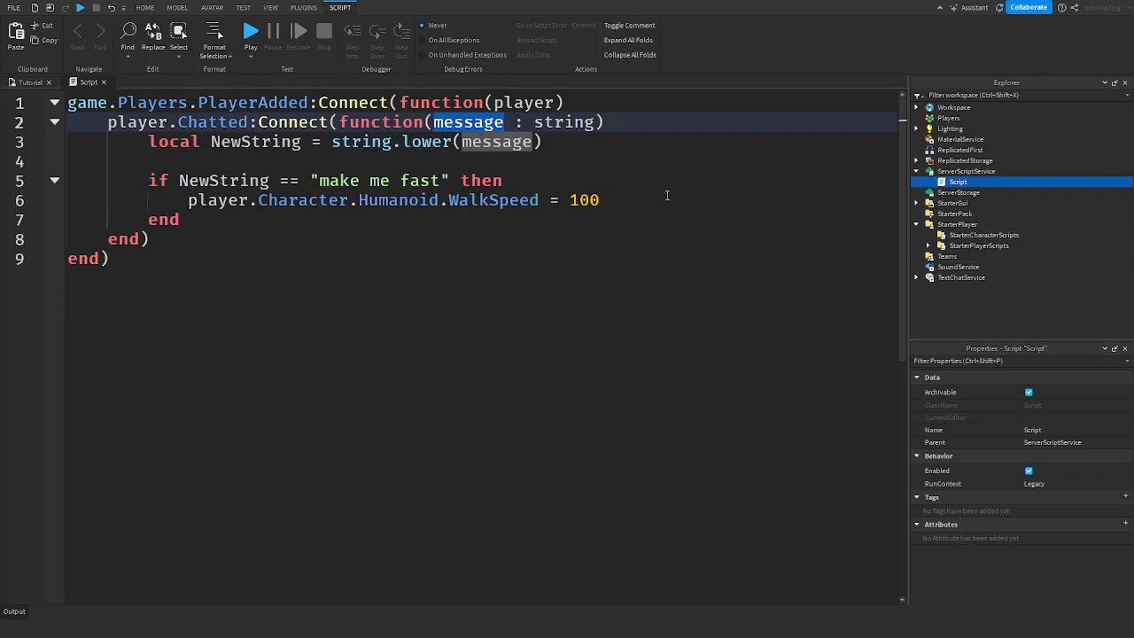
{"action": "mouse_move", "coordinate": [526, 224]}
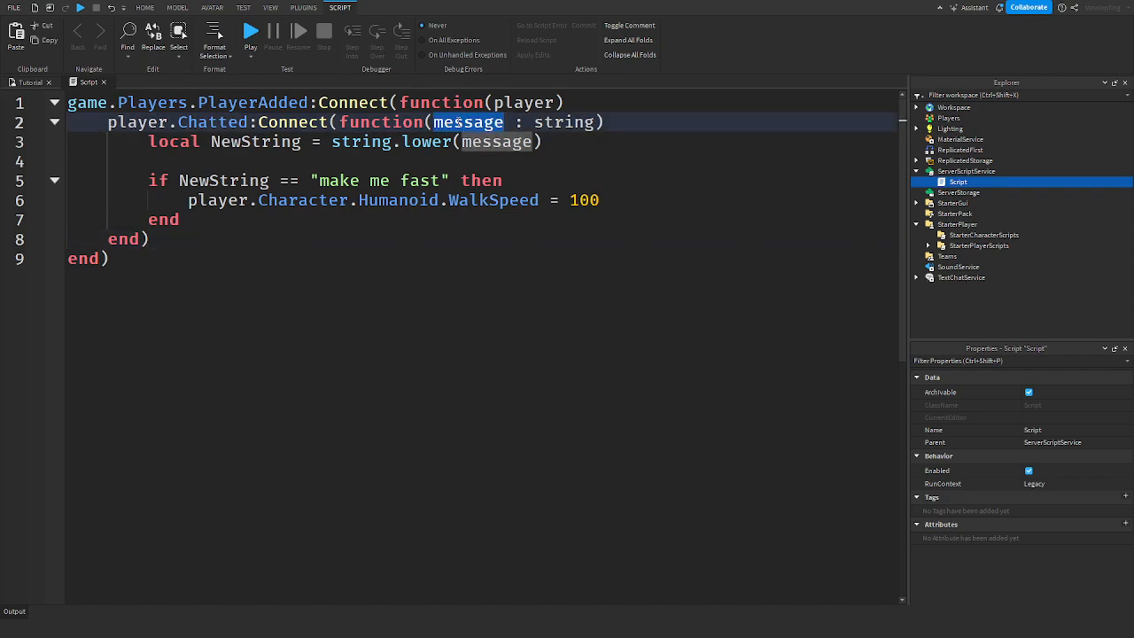
{"action": "left_click", "coordinate": [492, 199]}
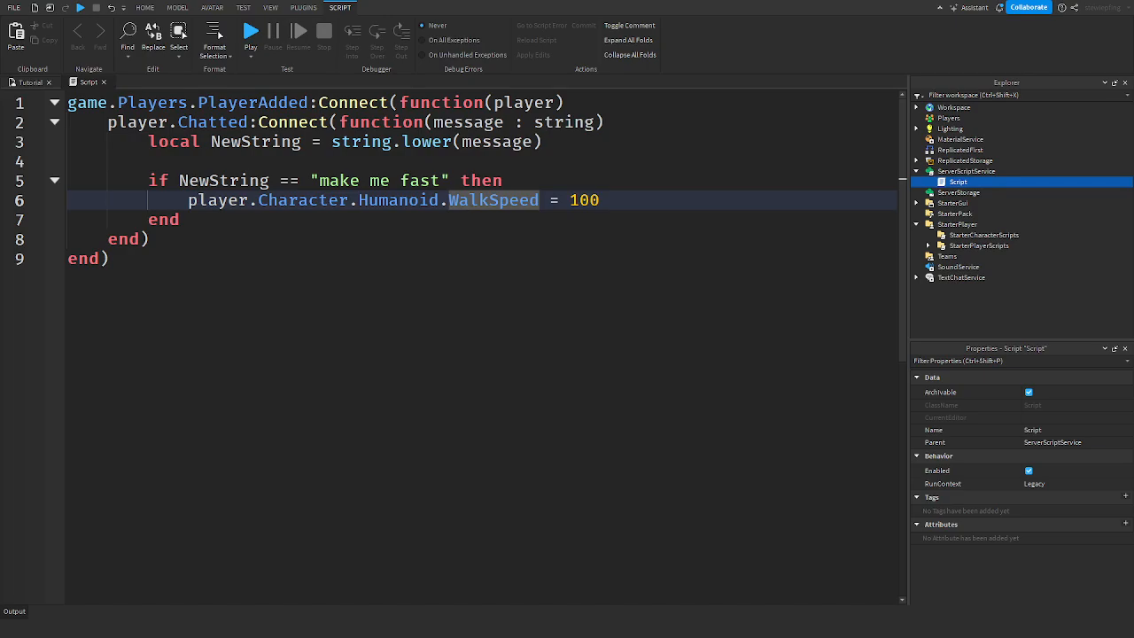
{"action": "double_click", "coordinate": [469, 121]}
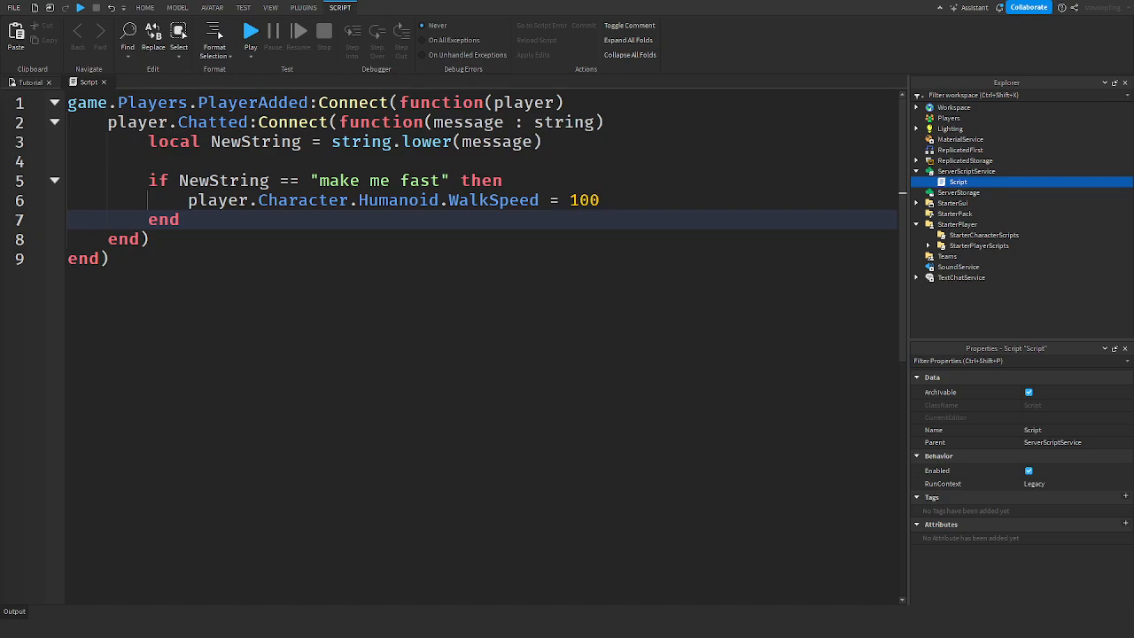
{"action": "left_click", "coordinate": [394, 258]}
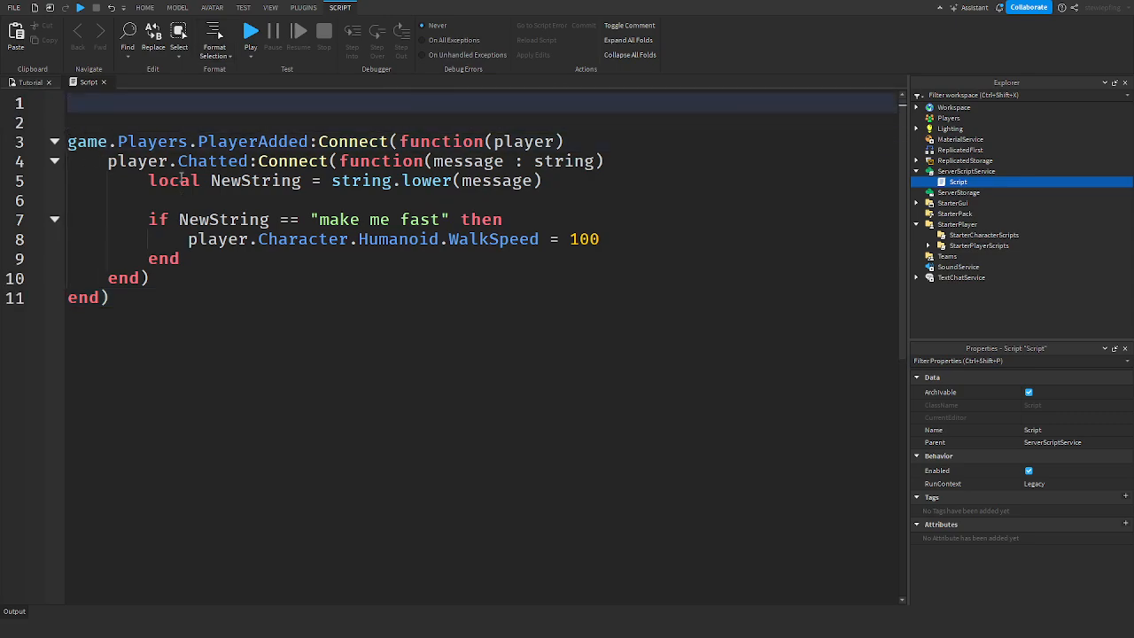
Step: Add local TextService = game:GetService("TextService") at the top of the script
{"action": "type", "text": "local TextService = game"}
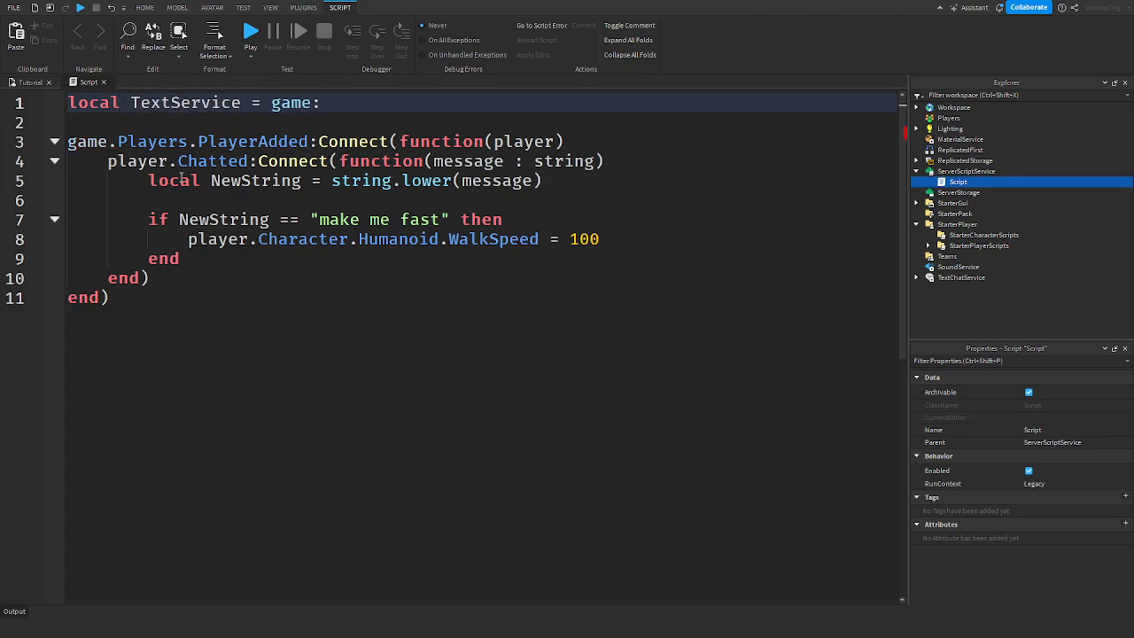
{"action": "type", "text": ":GetService(\"TEx\")"}
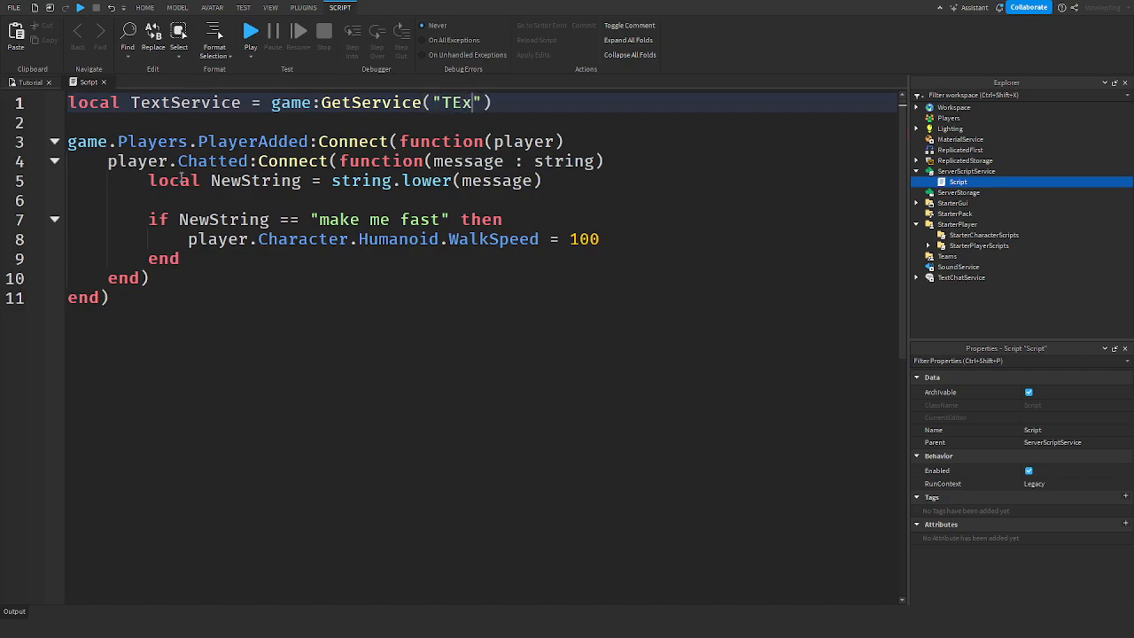
{"action": "type", "text": "tService"}
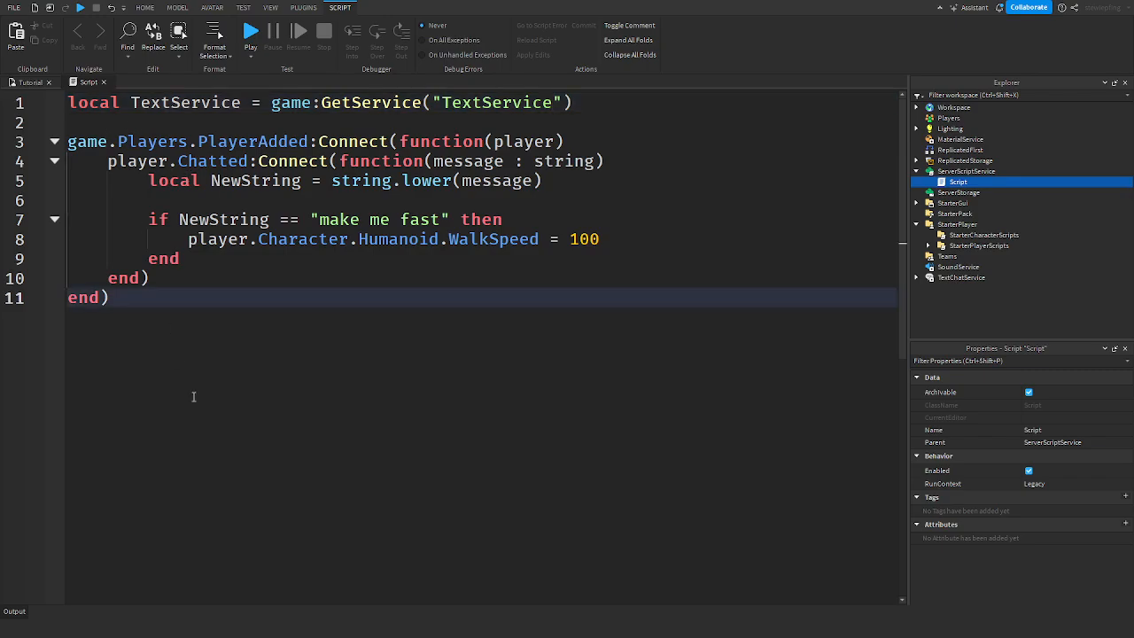
{"action": "mouse_move", "coordinate": [537, 272]}
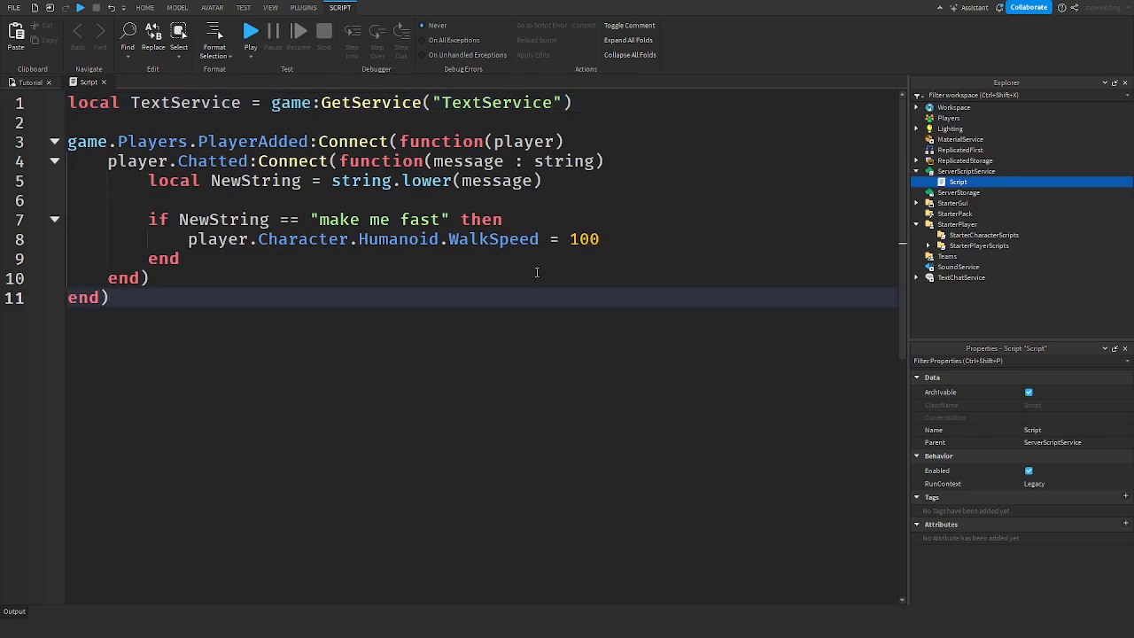
{"action": "left_click", "coordinate": [108, 296]}
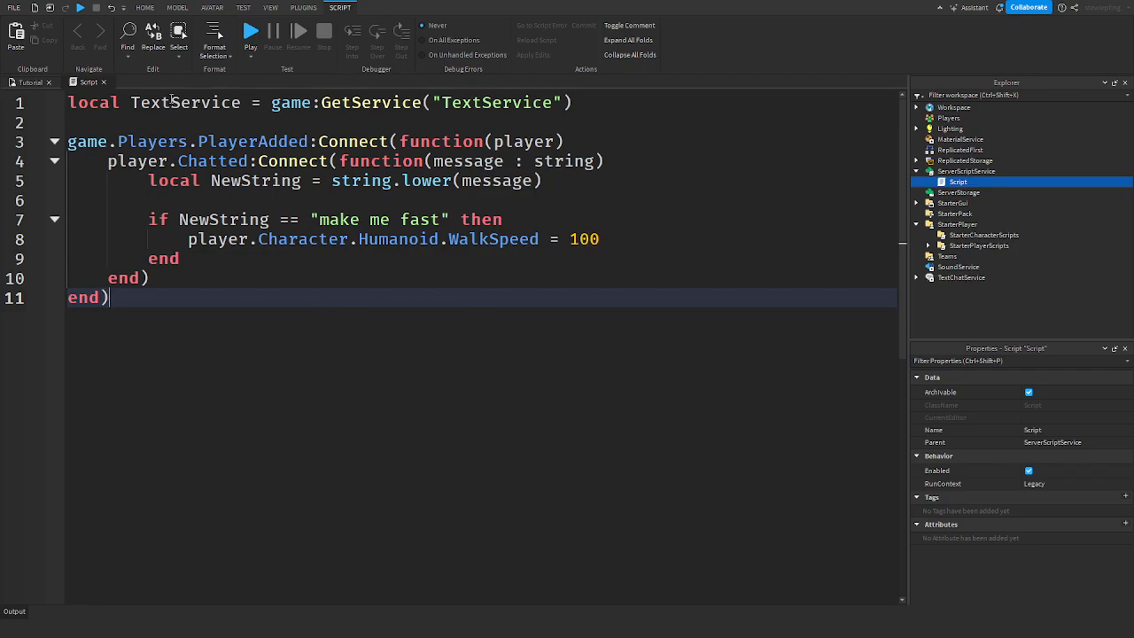
{"action": "double_click", "coordinate": [185, 101]}
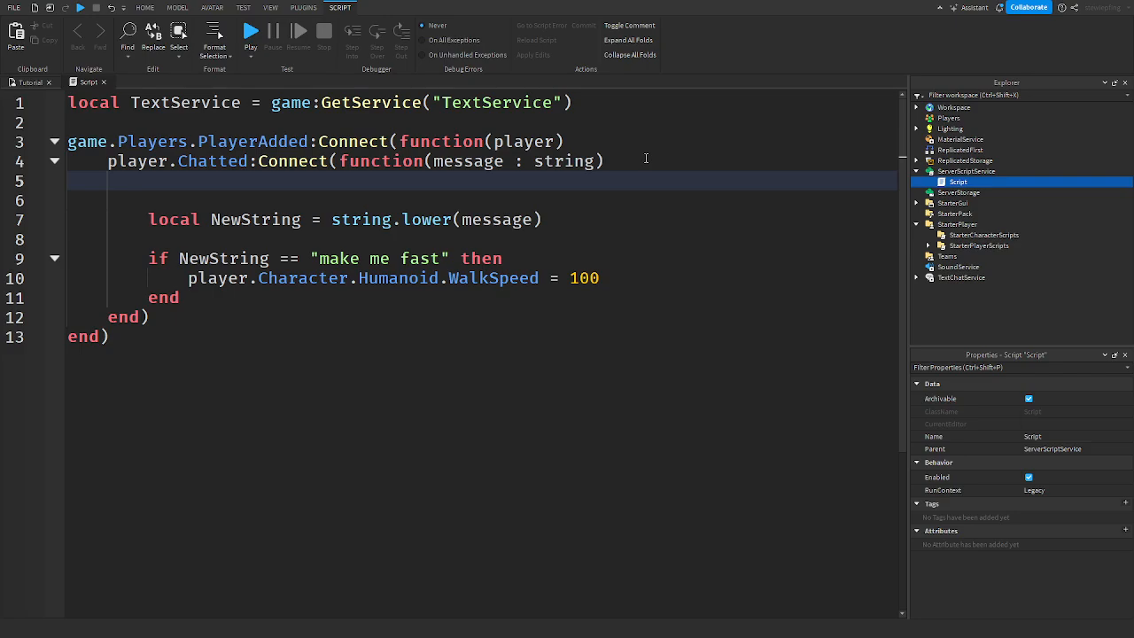
Step: Call TextService:FilterStringAsync(message, player.UserId, Enum.TextFilterContext...) in the Chatted handler
{"action": "type", "text": "TextService"}
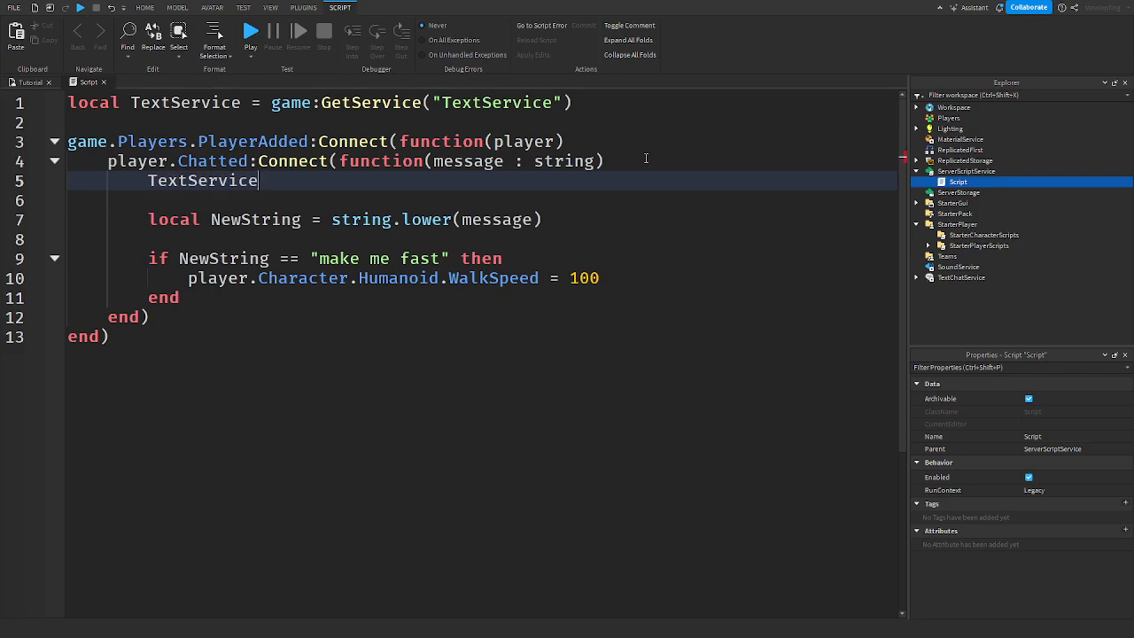
{"action": "type", "text": ":FIL"}
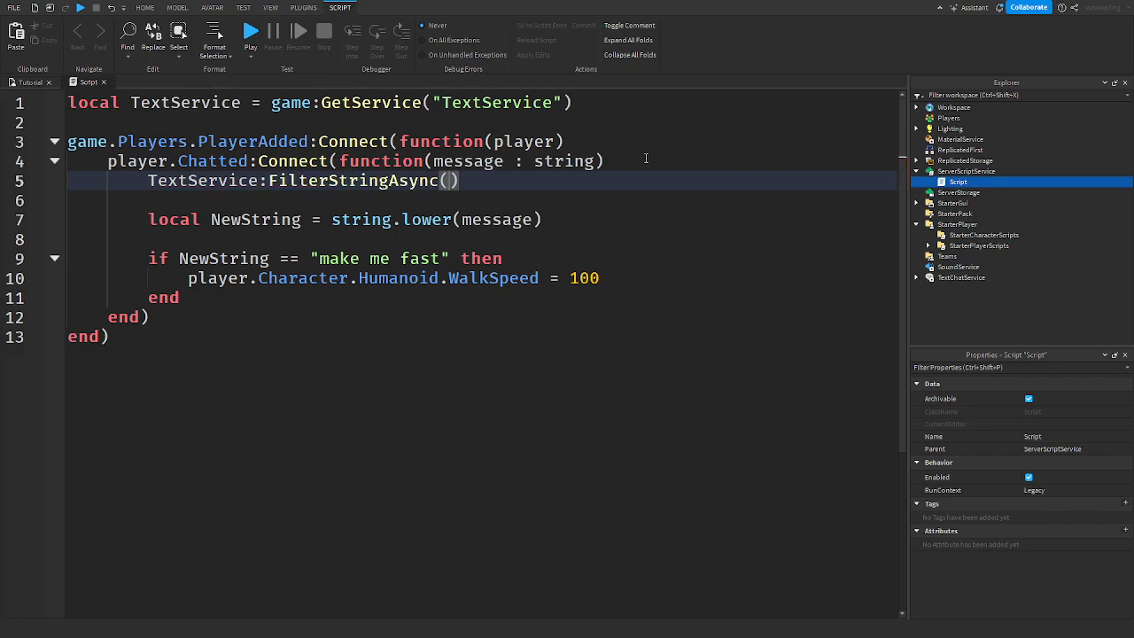
{"action": "type", "text": "message"}
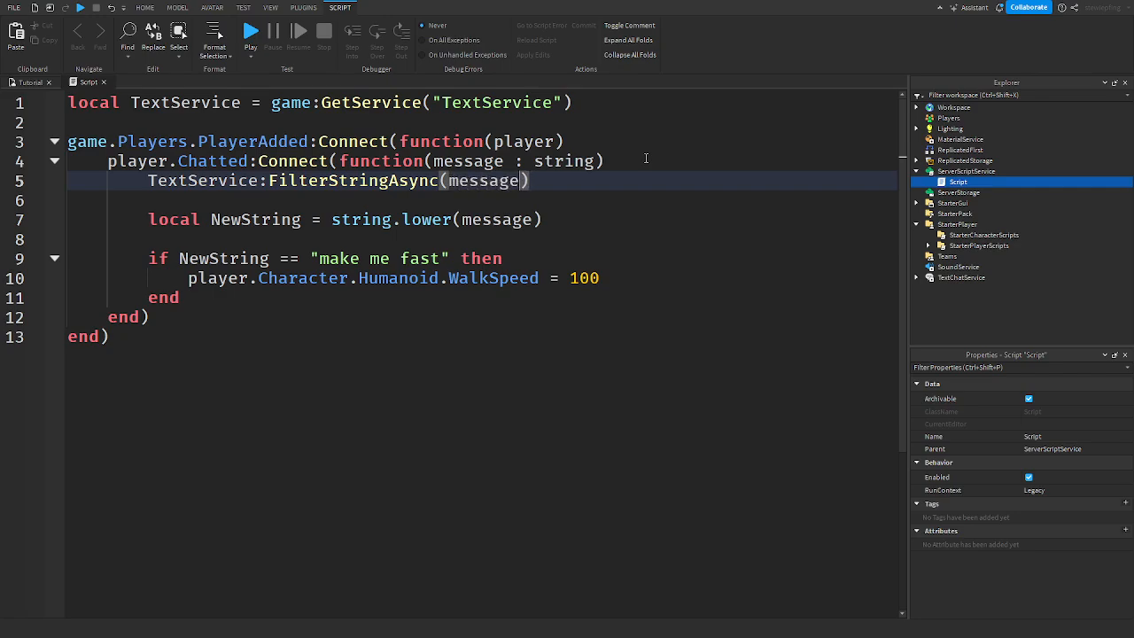
{"action": "type", "text": ", play"}
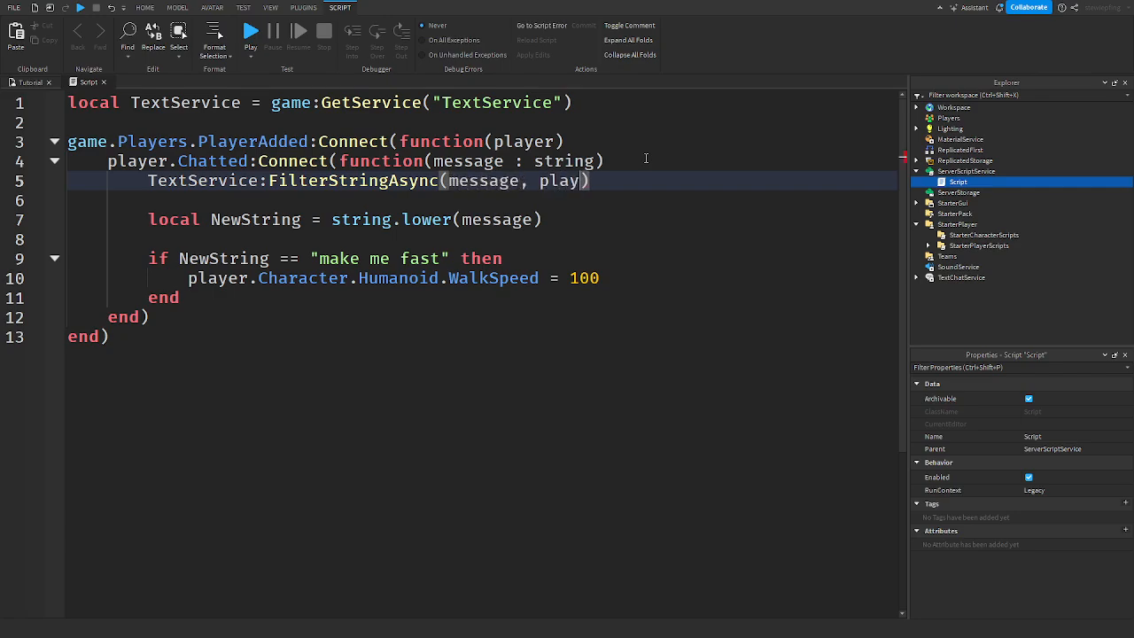
{"action": "type", "text": "er.UserId"}
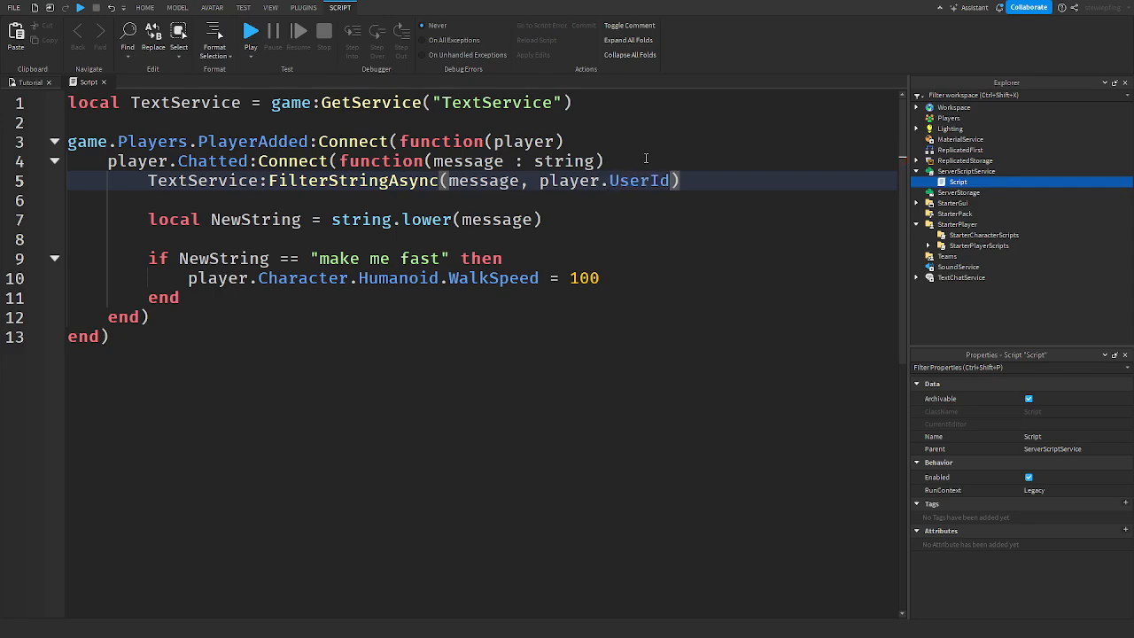
{"action": "type", "text": ","}
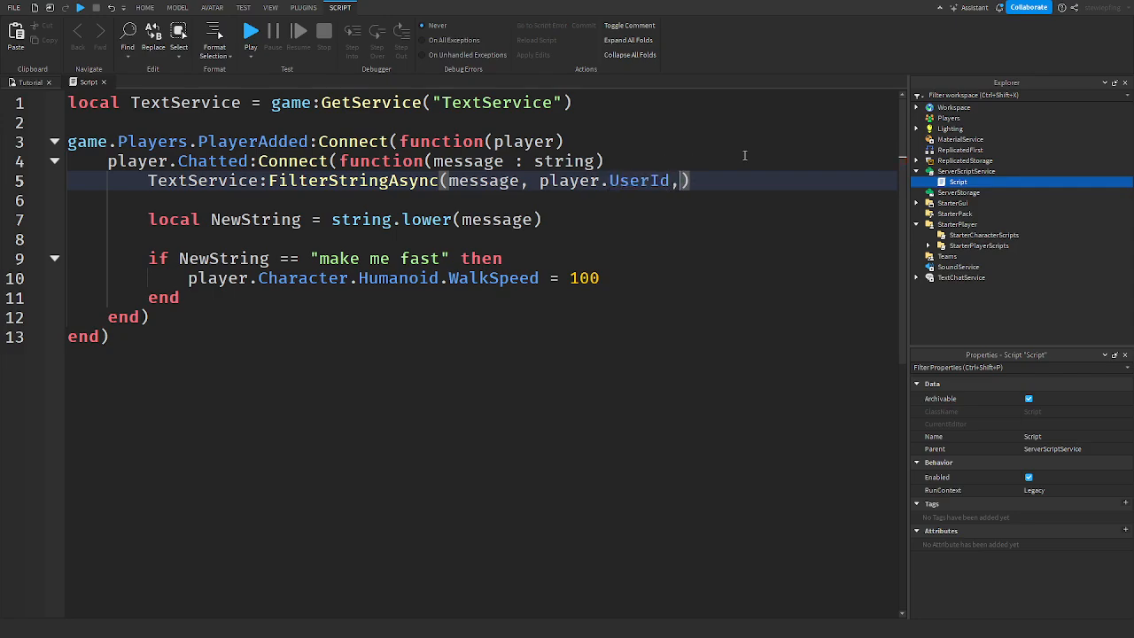
{"action": "type", "text": "Enum."}
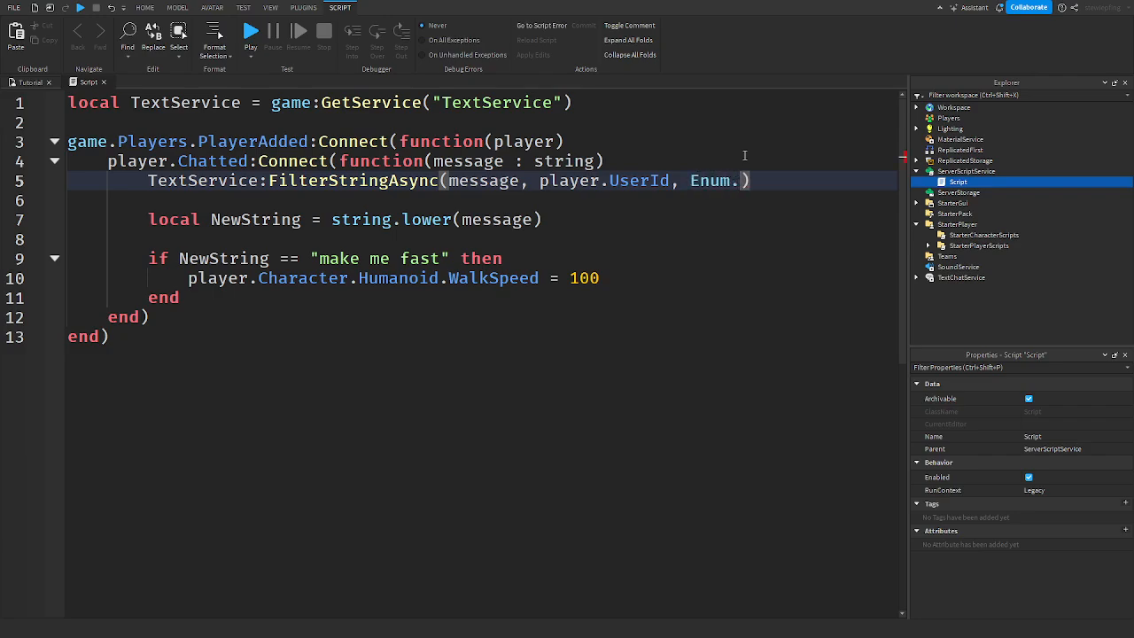
{"action": "type", "text": "f"}
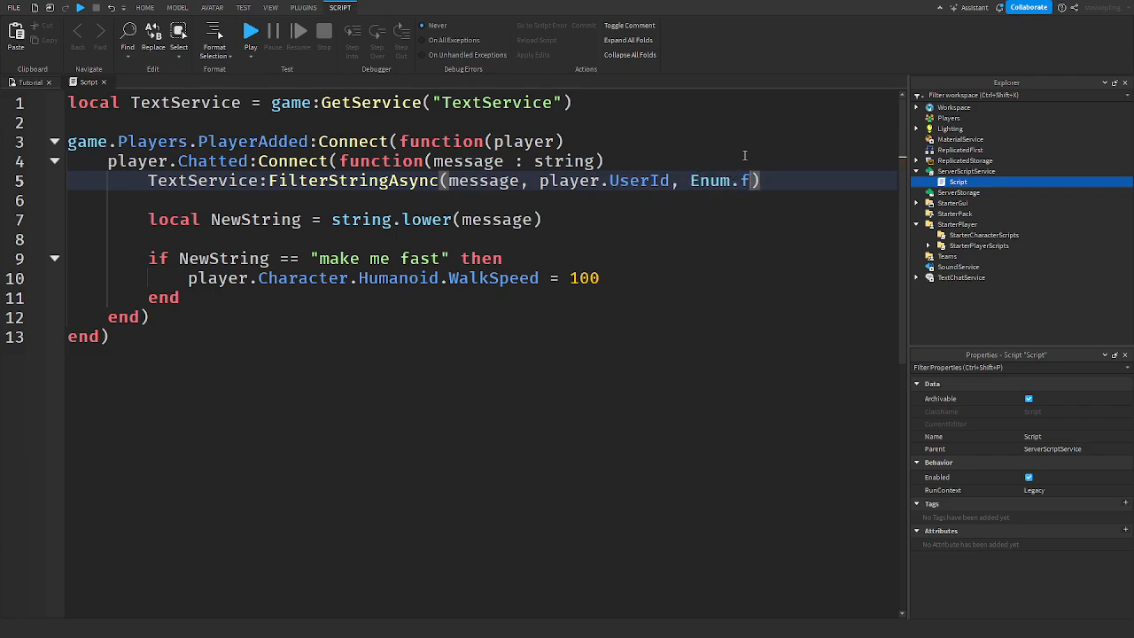
{"action": "type", "text": "TextFilterContext."}
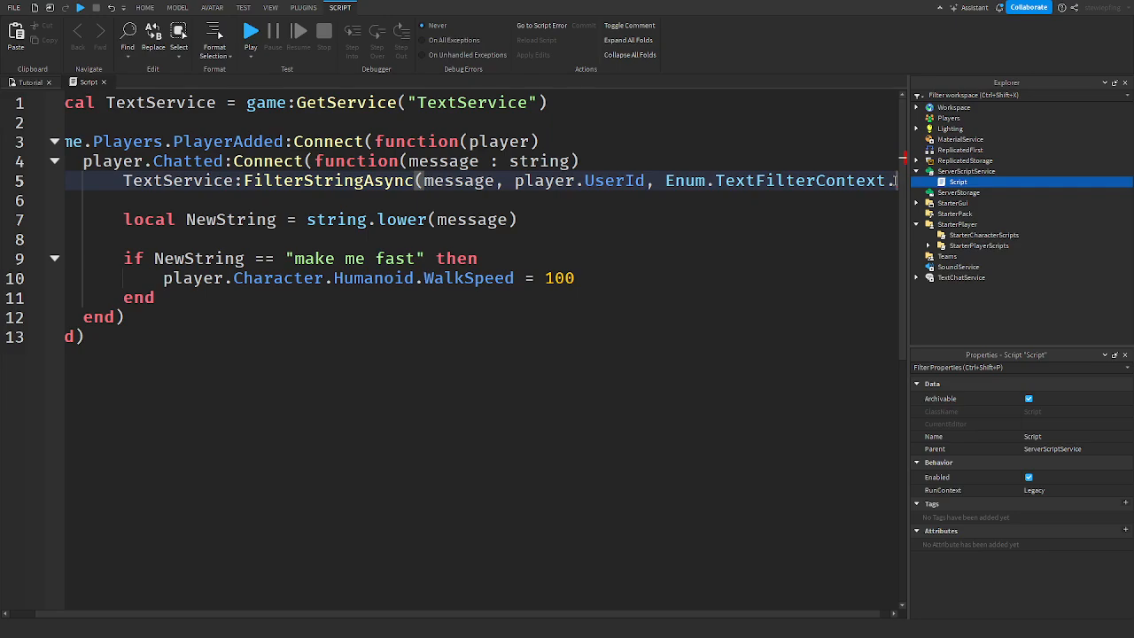
{"action": "mouse_move", "coordinate": [870, 221]}
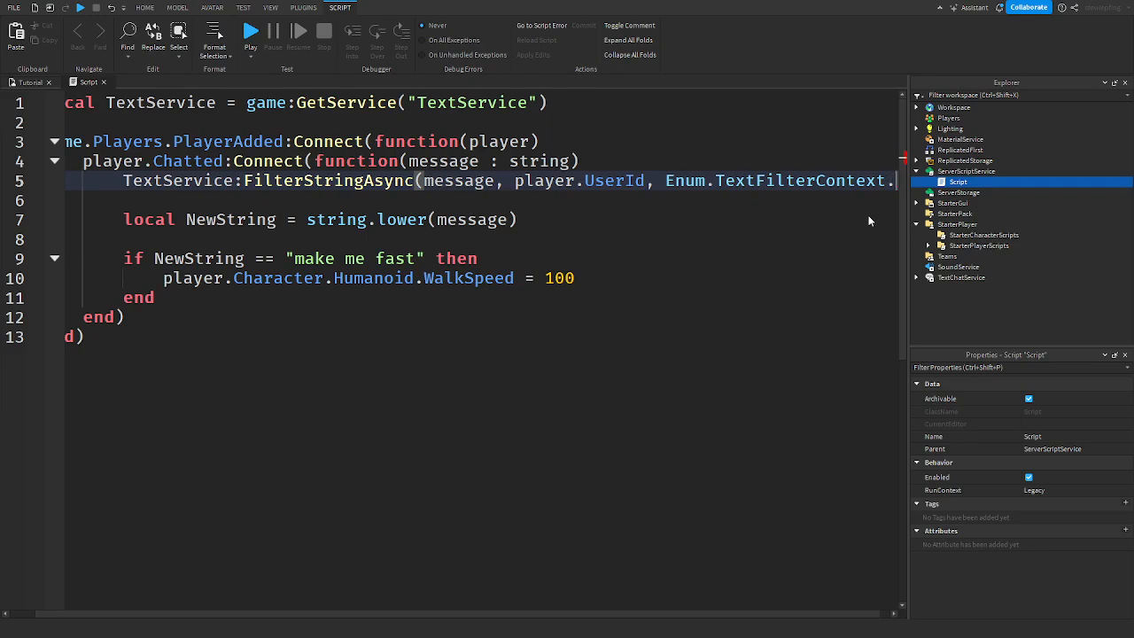
{"action": "mouse_move", "coordinate": [831, 211]}
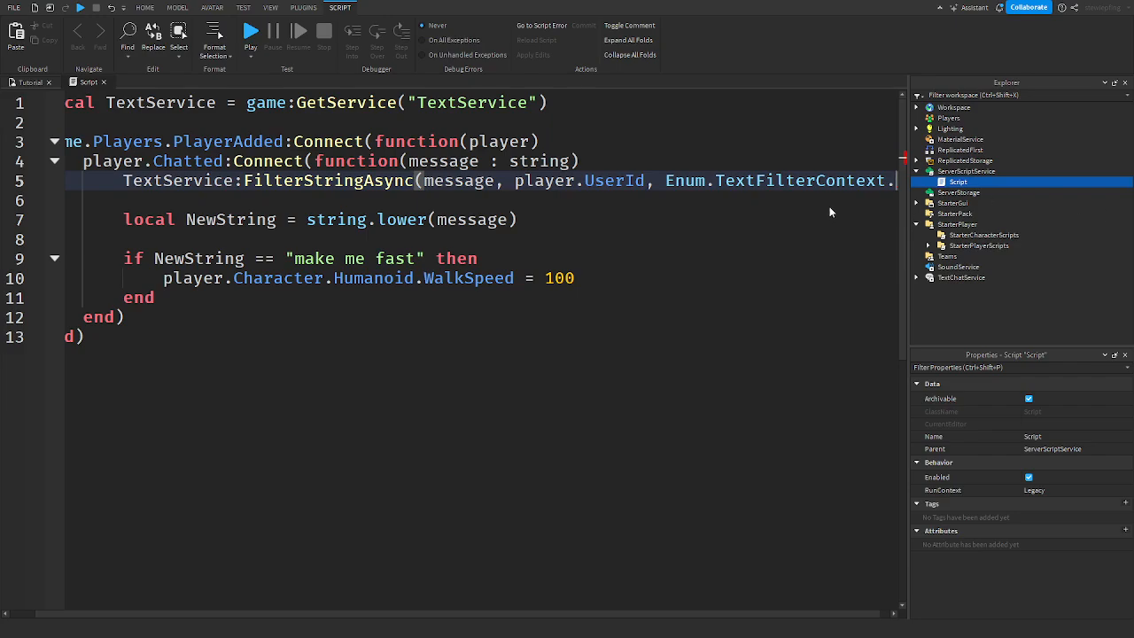
{"action": "mouse_move", "coordinate": [814, 206]}
{"action": "type", "text": "PublicChat)"}
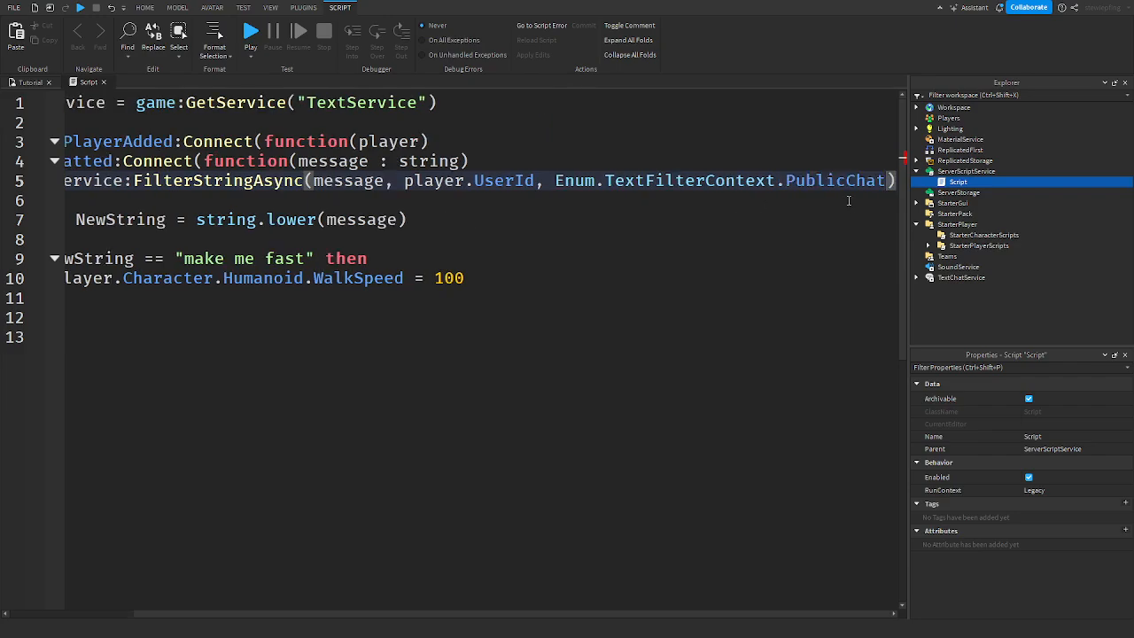
{"action": "mouse_move", "coordinate": [784, 252]}
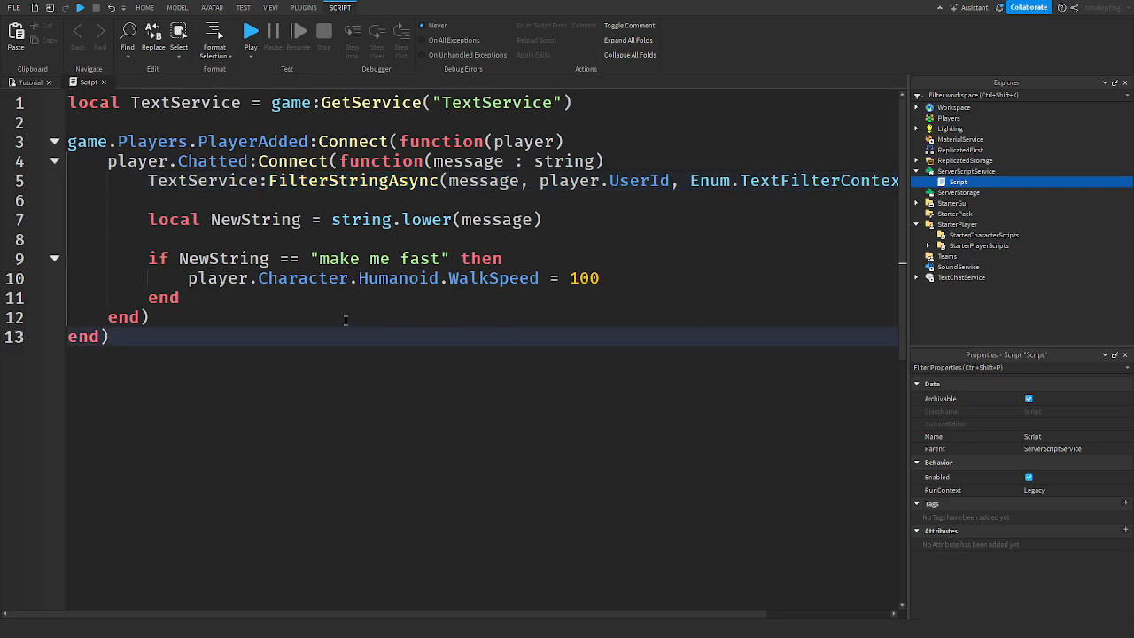
{"action": "mouse_move", "coordinate": [377, 307]}
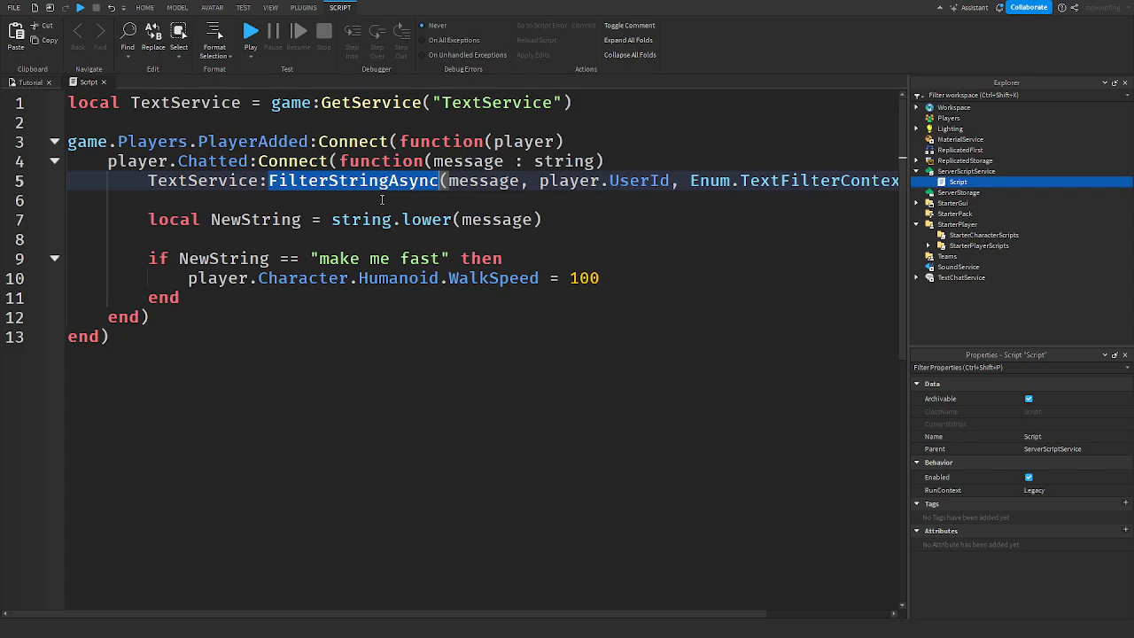
{"action": "mouse_move", "coordinate": [345, 230]}
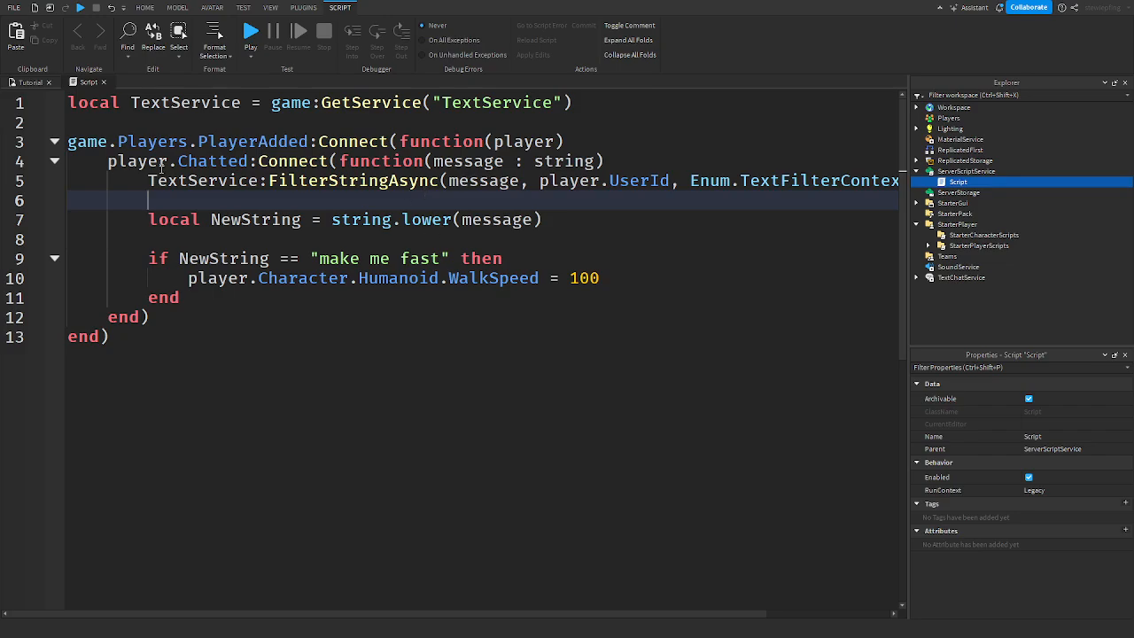
{"action": "mouse_move", "coordinate": [659, 164]}
{"action": "type", "text": "local Result = "}
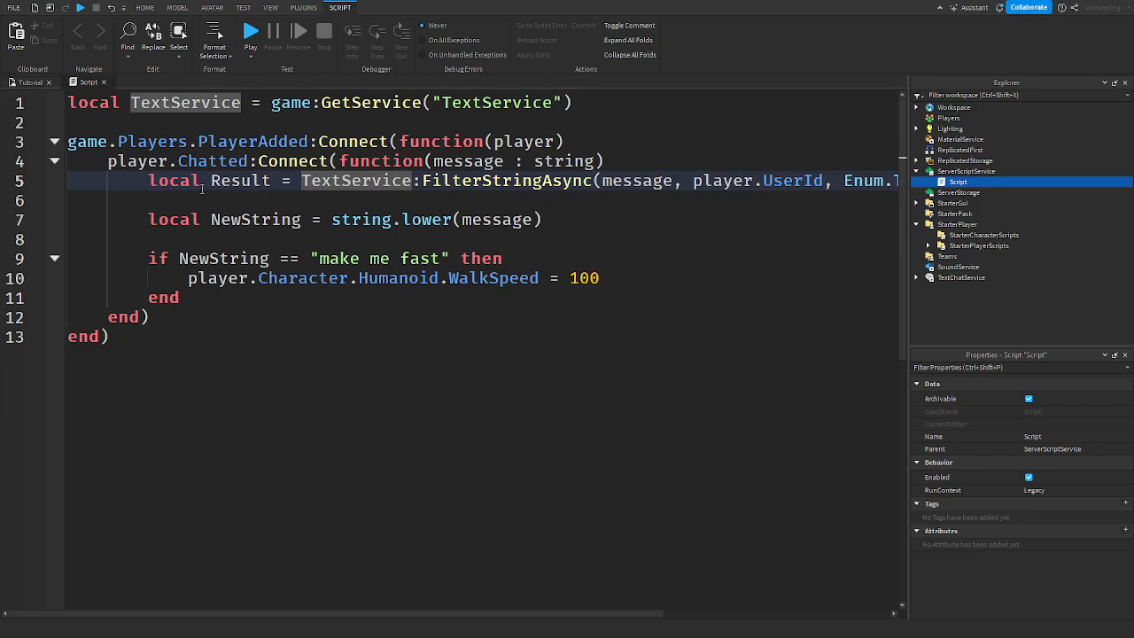
Step: Store the filter call result as local FilteredInstance
{"action": "left_click", "coordinate": [239, 181]}
{"action": "type", "text": "print(Result)"}
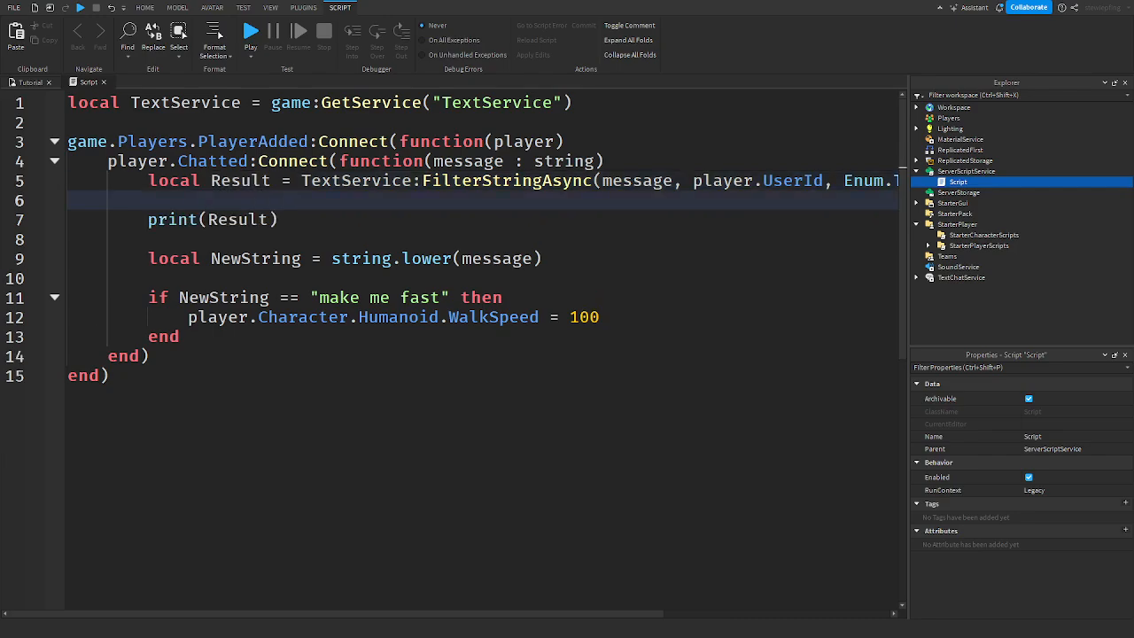
{"action": "double_click", "coordinate": [239, 181]}
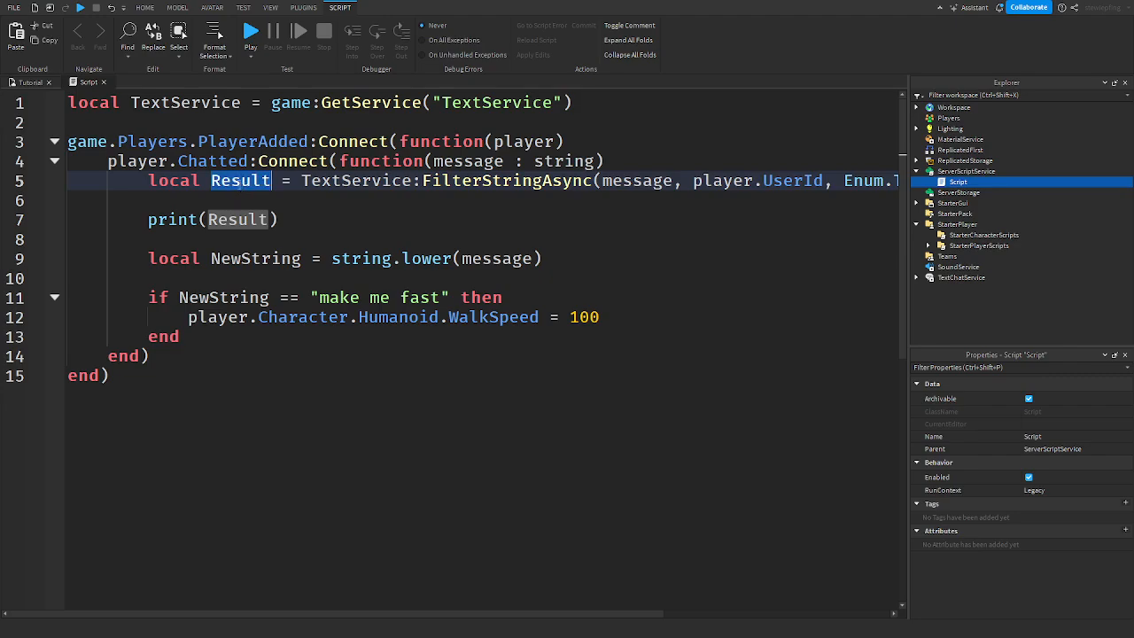
{"action": "type", "text": "FilteredInstance"}
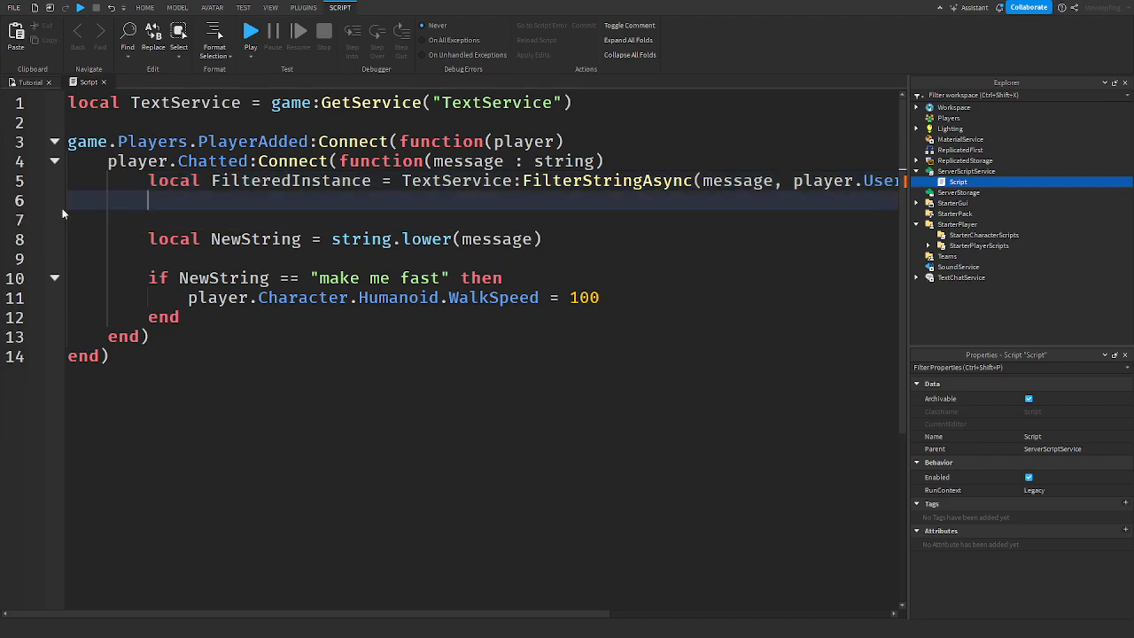
{"action": "type", "text": "lo"}
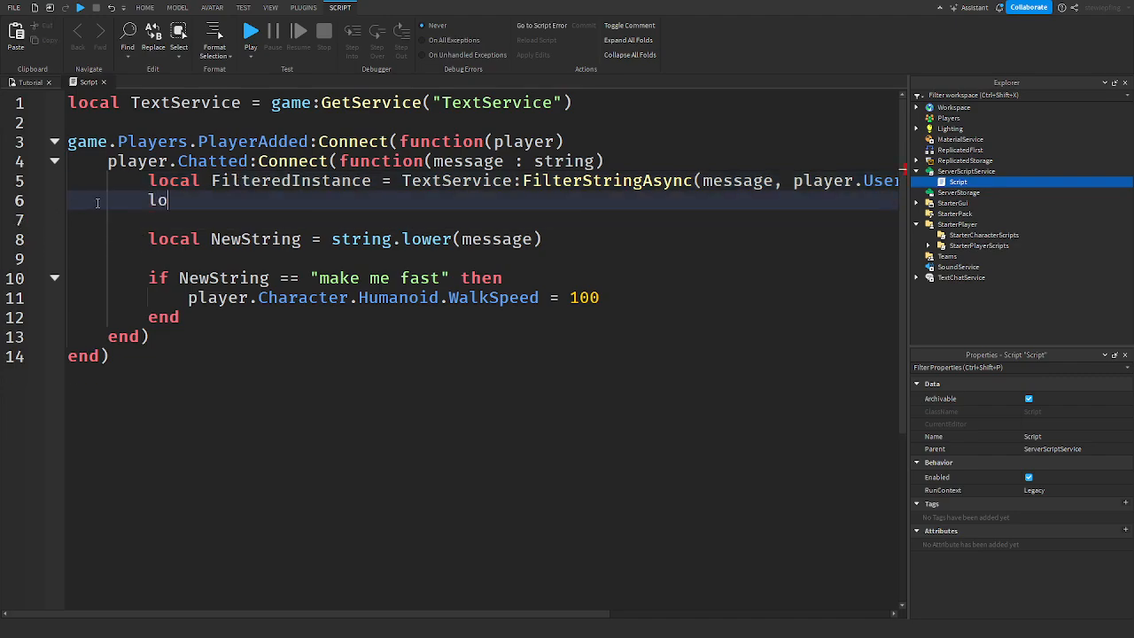
{"action": "type", "text": "cal FilteredString"}
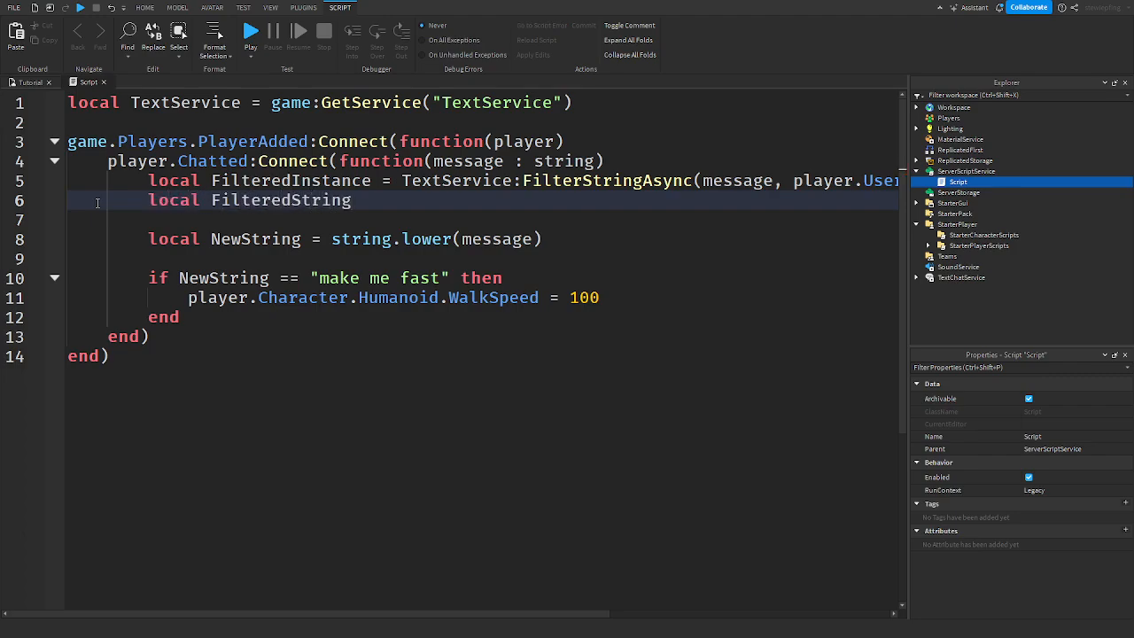
Step: Add local FilteredString = FilteredInstance:GetNonChatStringForUserAsync(player.UserId) below it
{"action": "type", "text": "= fi"}
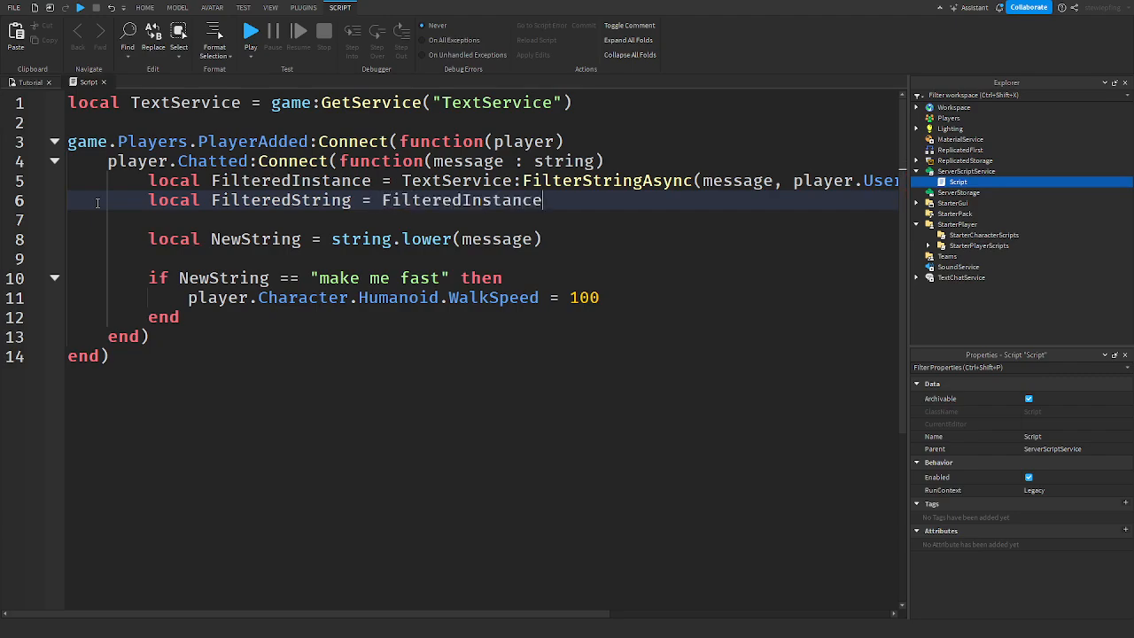
{"action": "type", "text": ":GEtnon"}
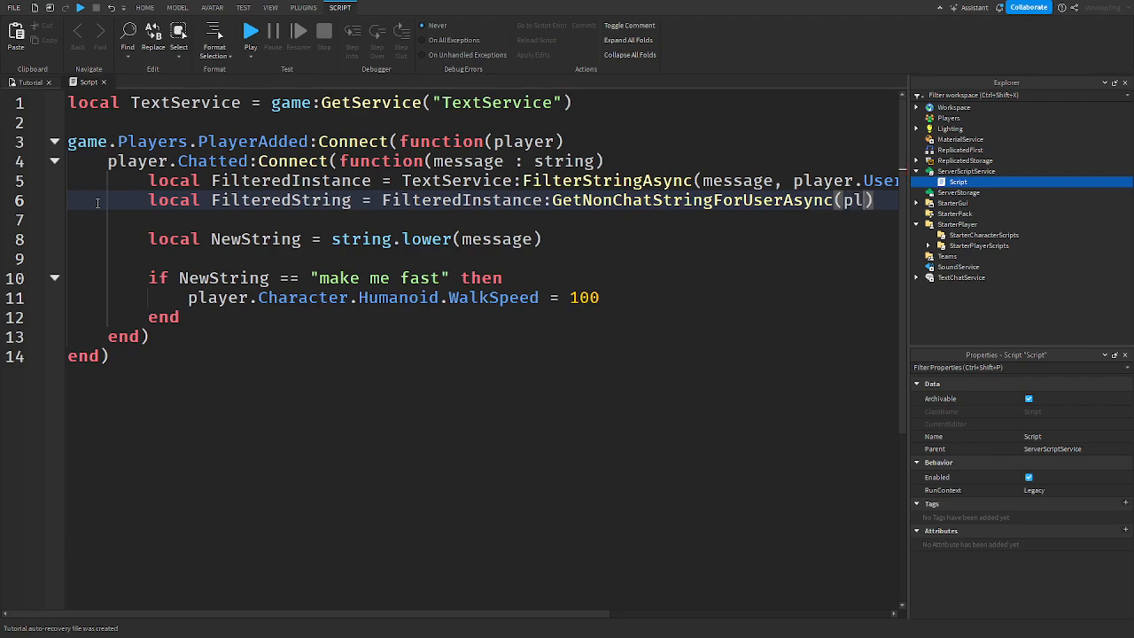
{"action": "scroll", "scroll_direction": "right", "scroll_amount": 3}
{"action": "type", "text": "ayer.UserId"}
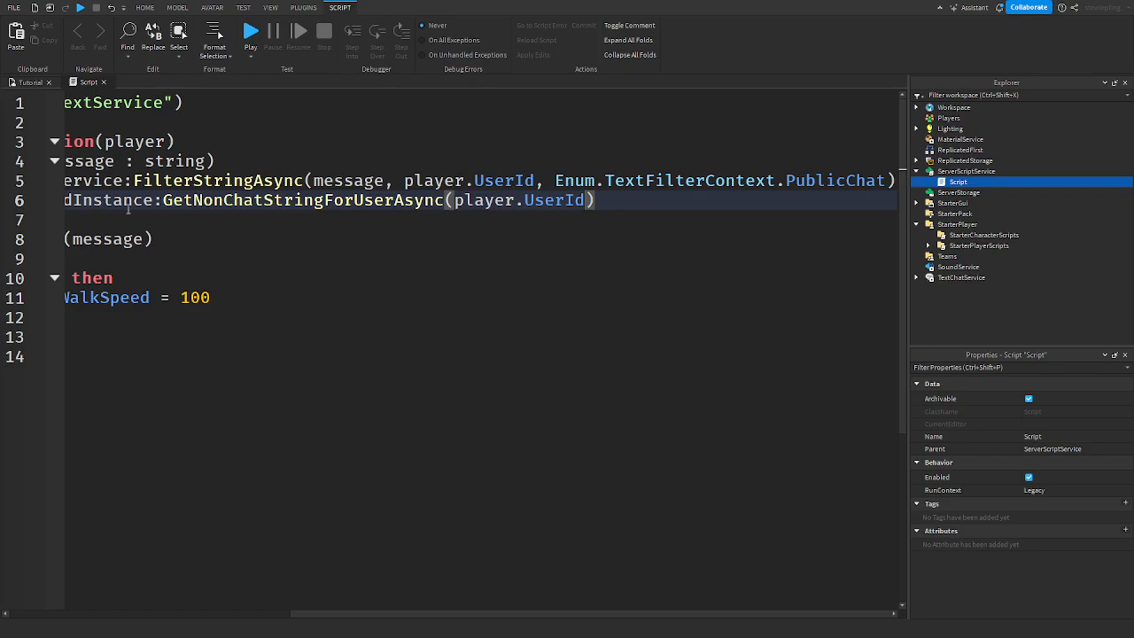
{"action": "scroll", "scroll_direction": "left", "scroll_amount": 3}
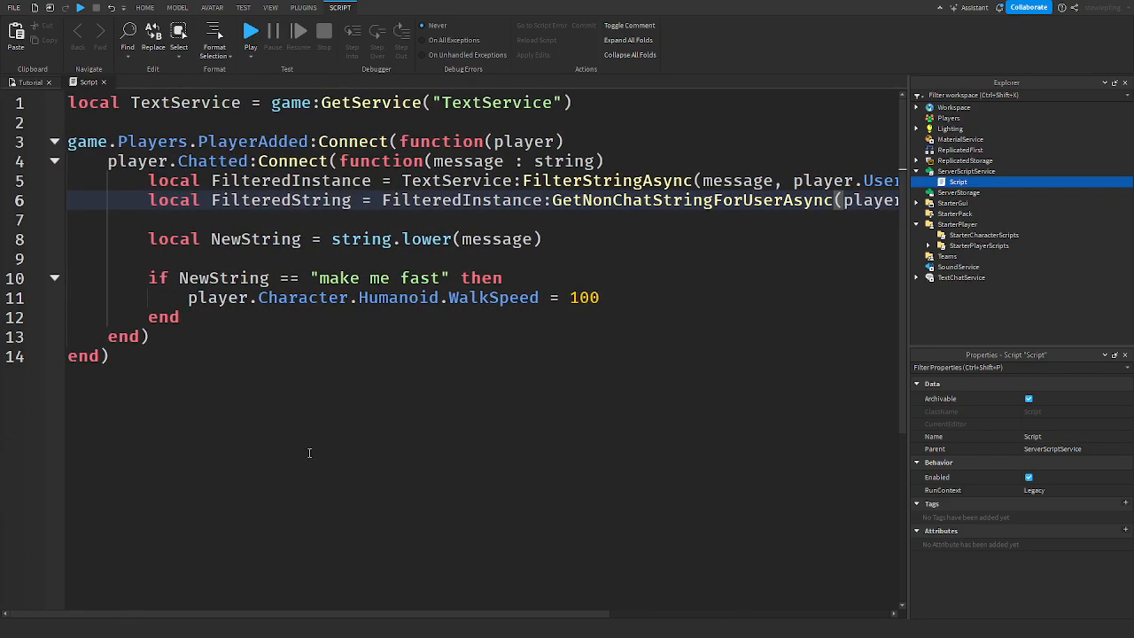
{"action": "mouse_move", "coordinate": [664, 114]}
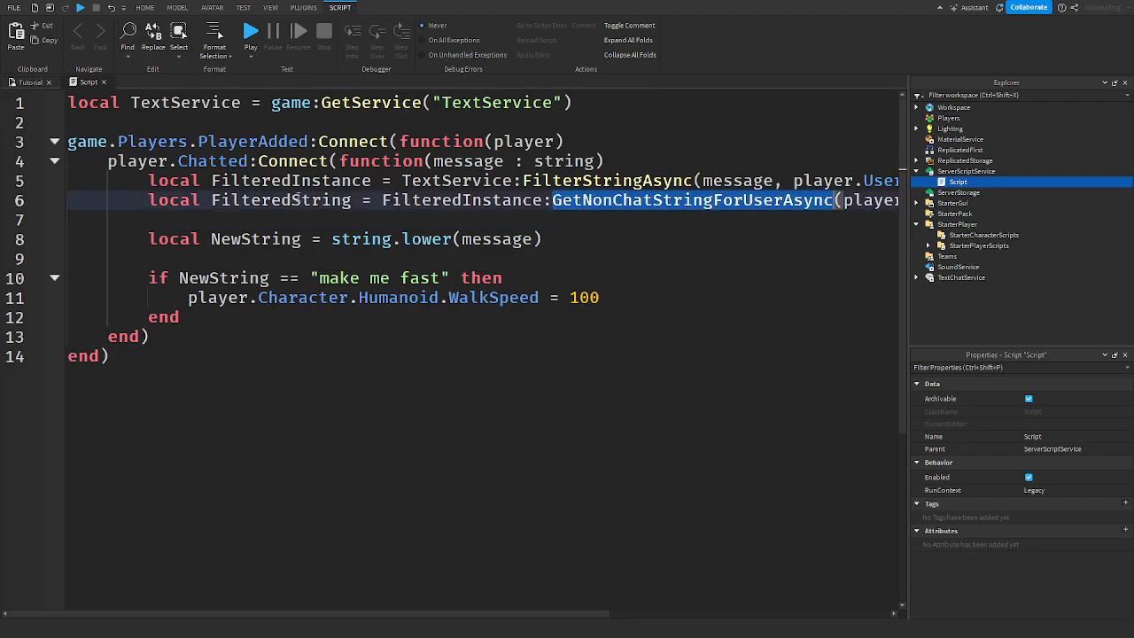
{"action": "left_click", "coordinate": [315, 239]}
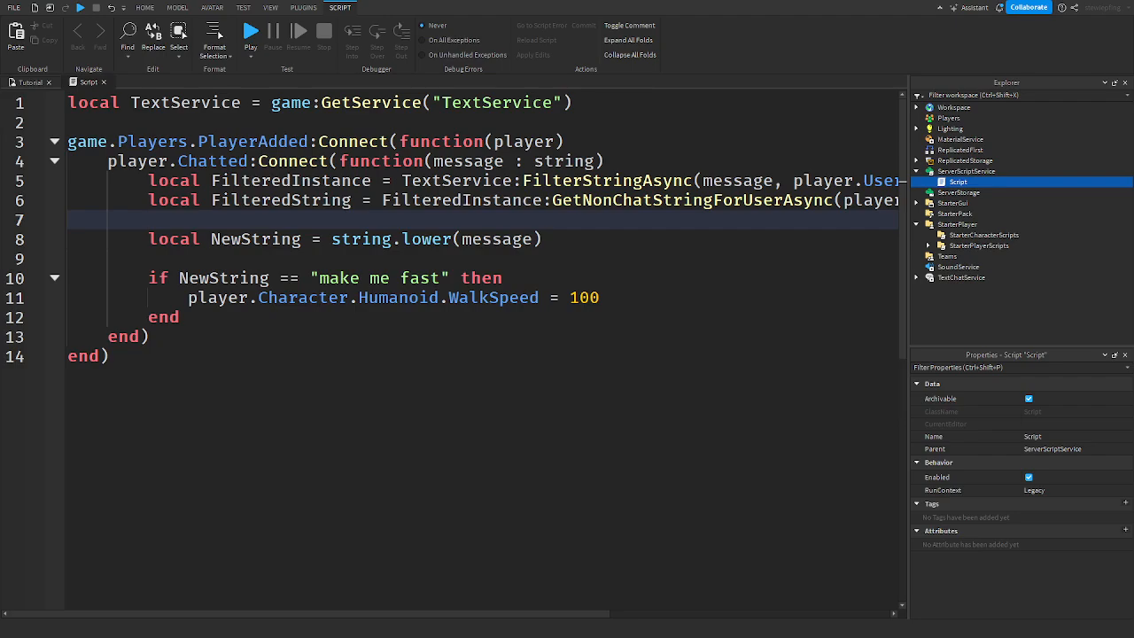
Step: Add print(FilteredString), start a playtest and chat hi to see it logged in the output
{"action": "key", "text": "Return"}
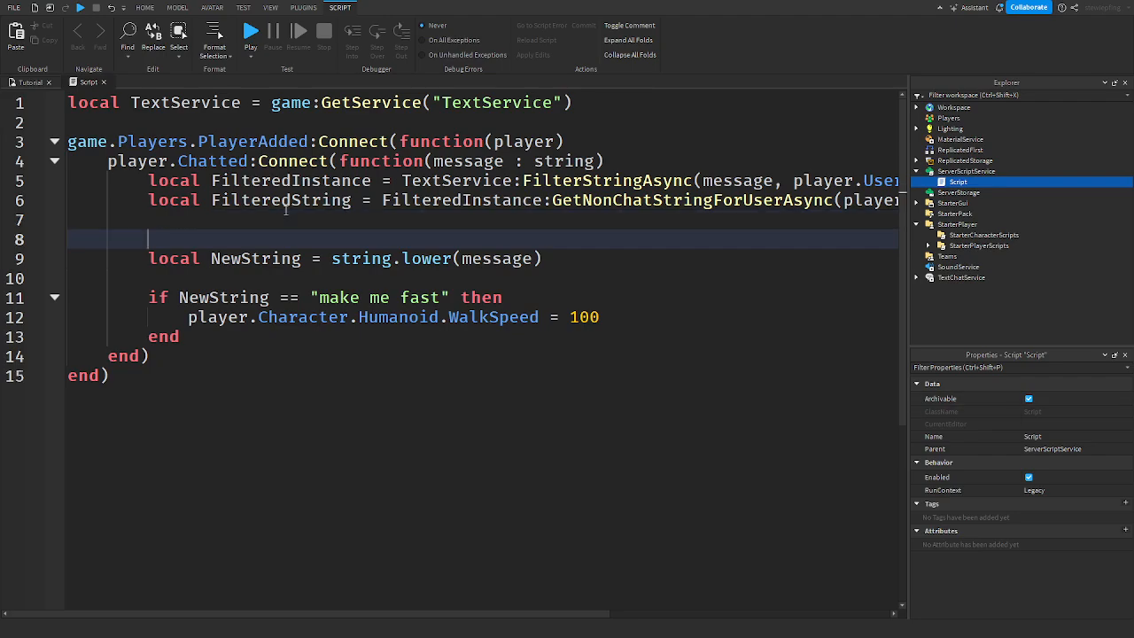
{"action": "type", "text": "print(fil)"}
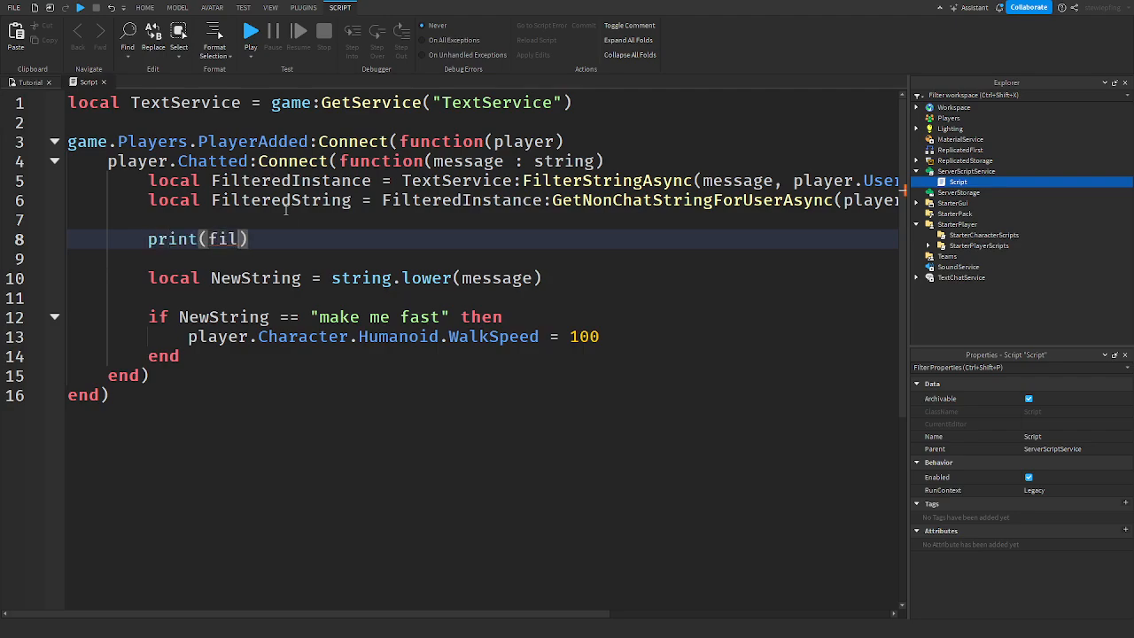
{"action": "left_click", "coordinate": [271, 7]}
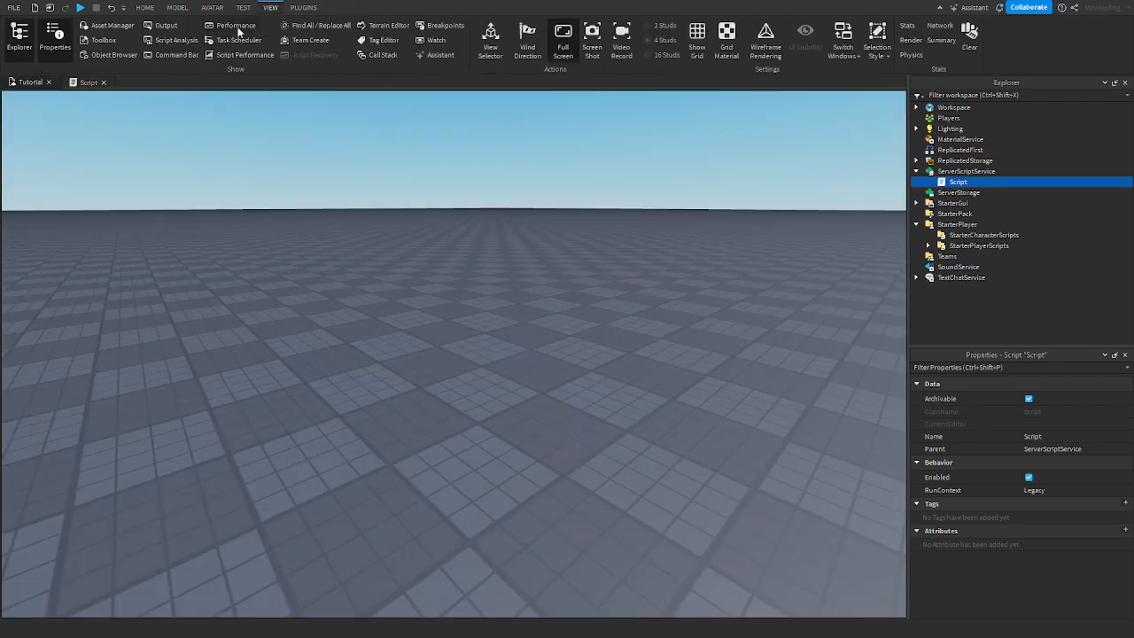
{"action": "left_click", "coordinate": [558, 33]}
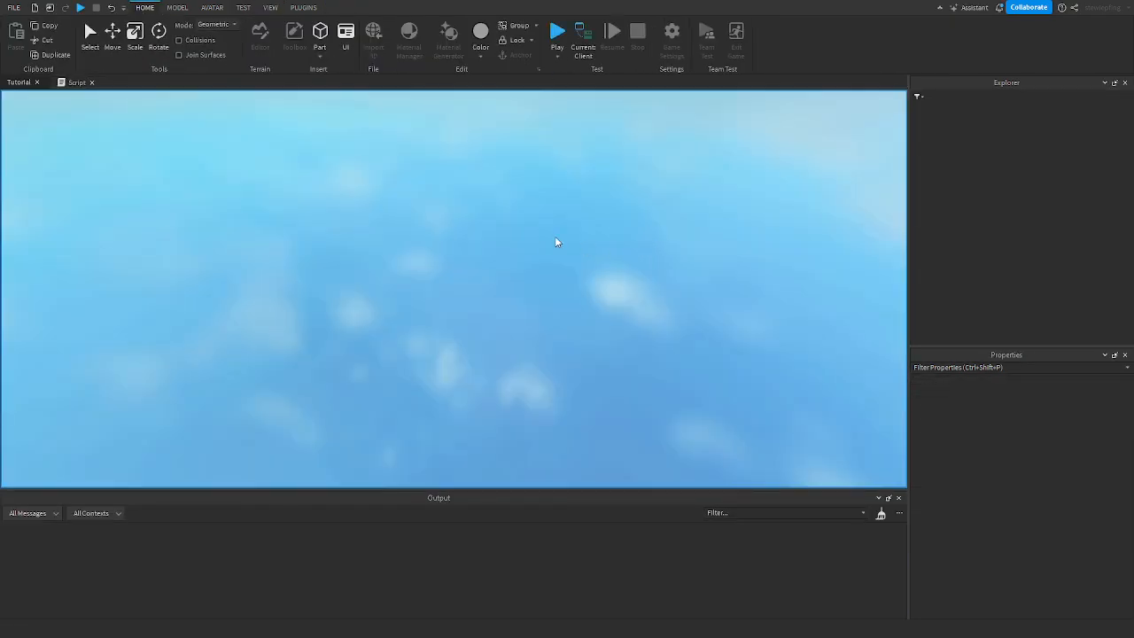
{"action": "left_click", "coordinate": [556, 31]}
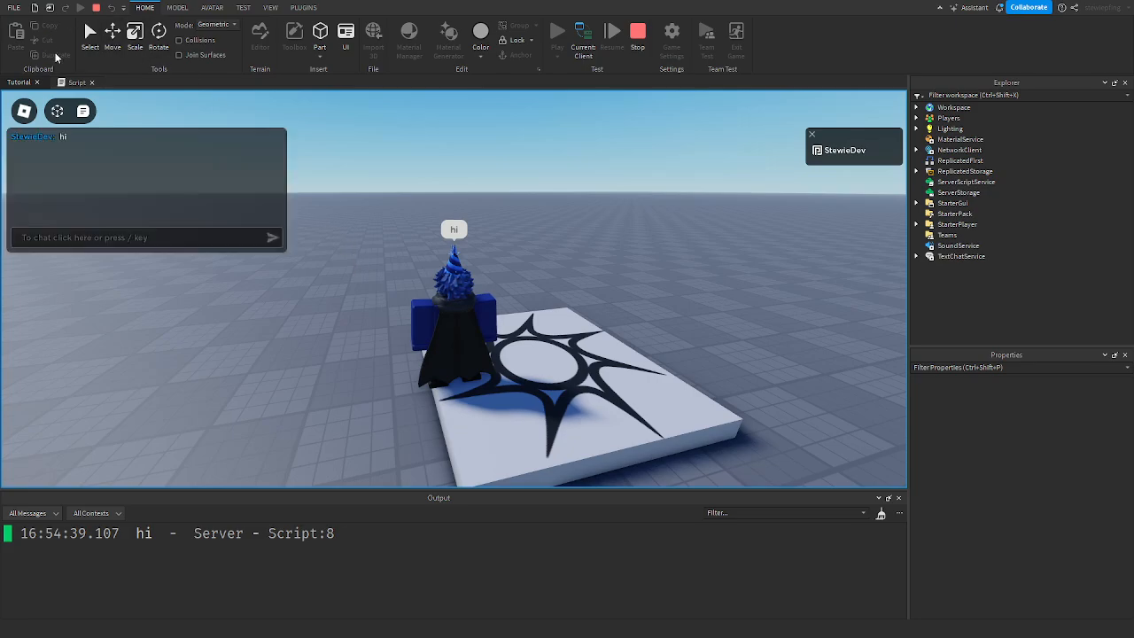
Step: Stop the playtest and make NewString lowercase FilteredString instead of the raw message
{"action": "left_click", "coordinate": [76, 81]}
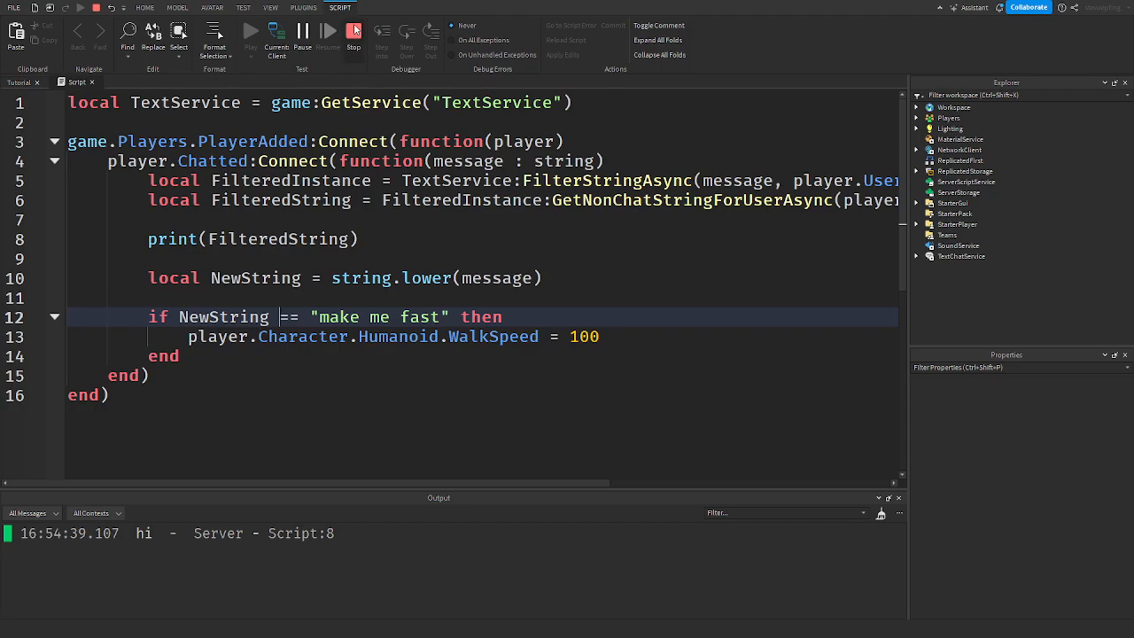
{"action": "left_click", "coordinate": [248, 180]}
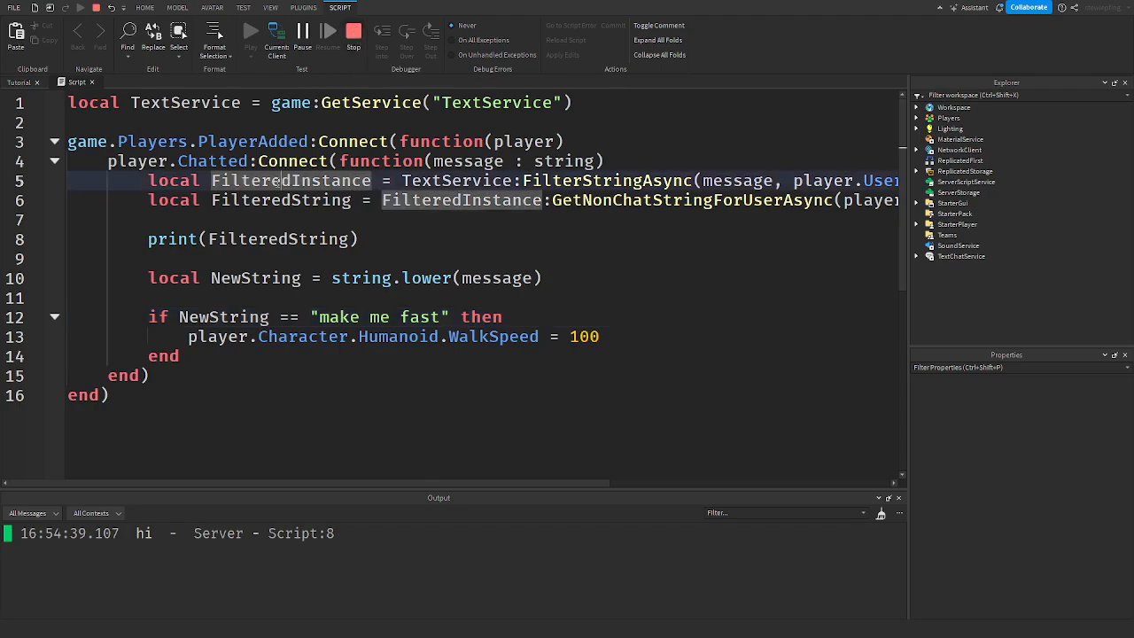
{"action": "double_click", "coordinate": [468, 161]}
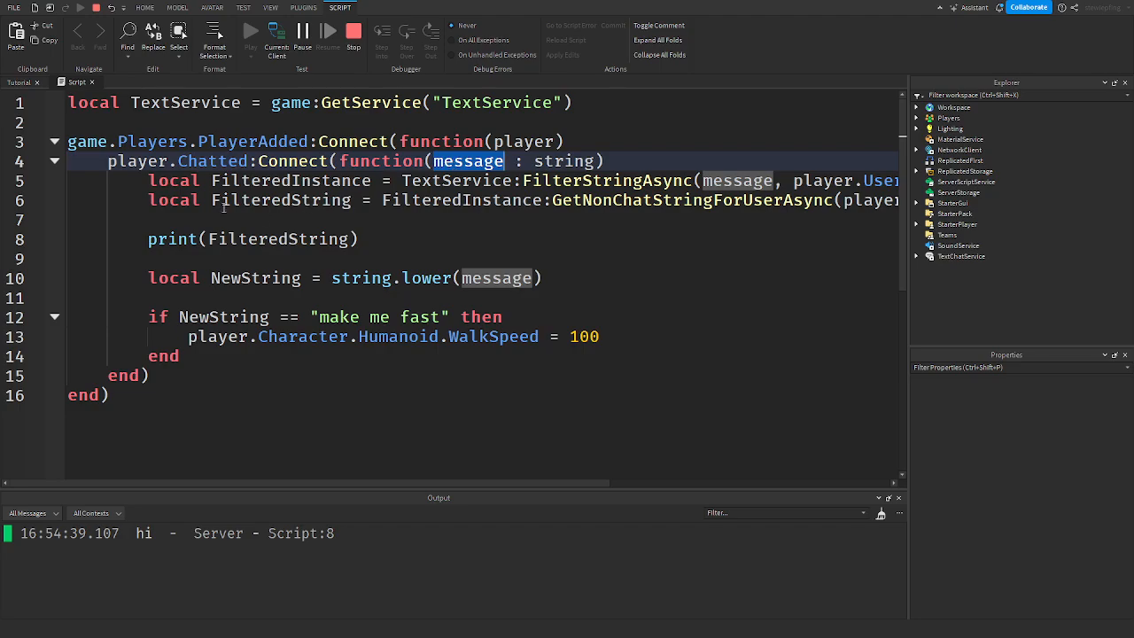
{"action": "left_click", "coordinate": [151, 258]}
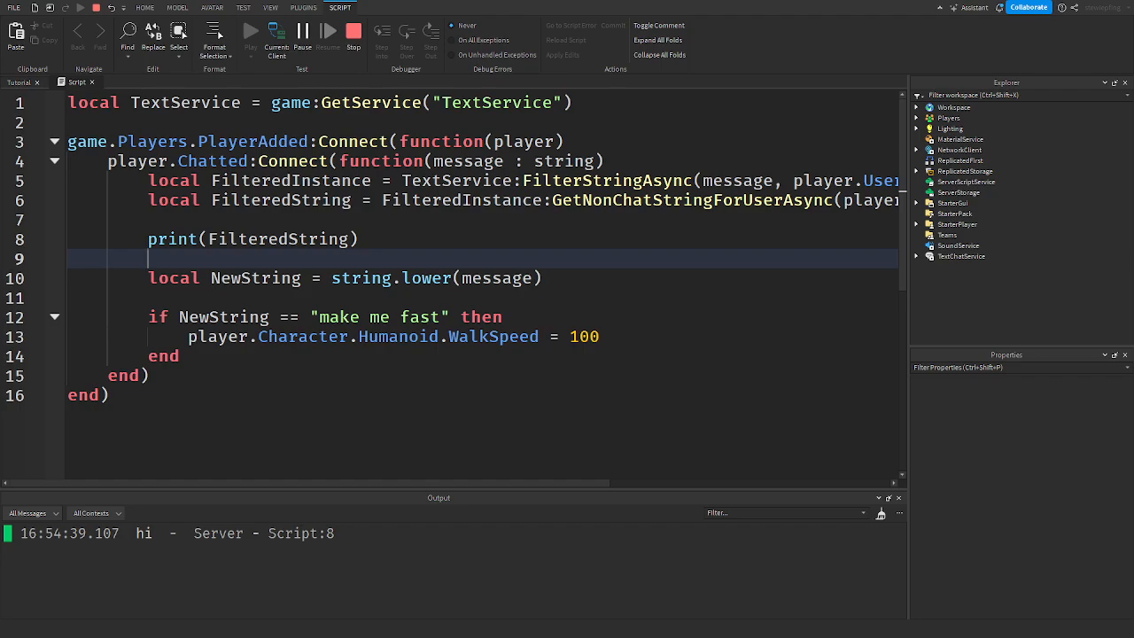
{"action": "left_click", "coordinate": [250, 36]}
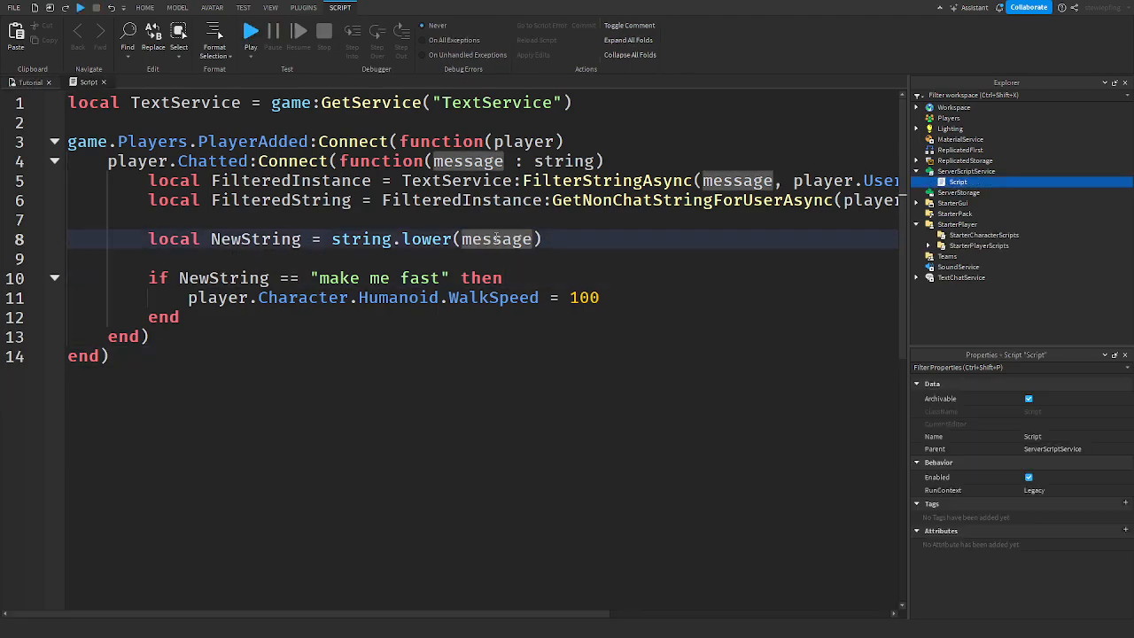
{"action": "type", "text": "fil"}
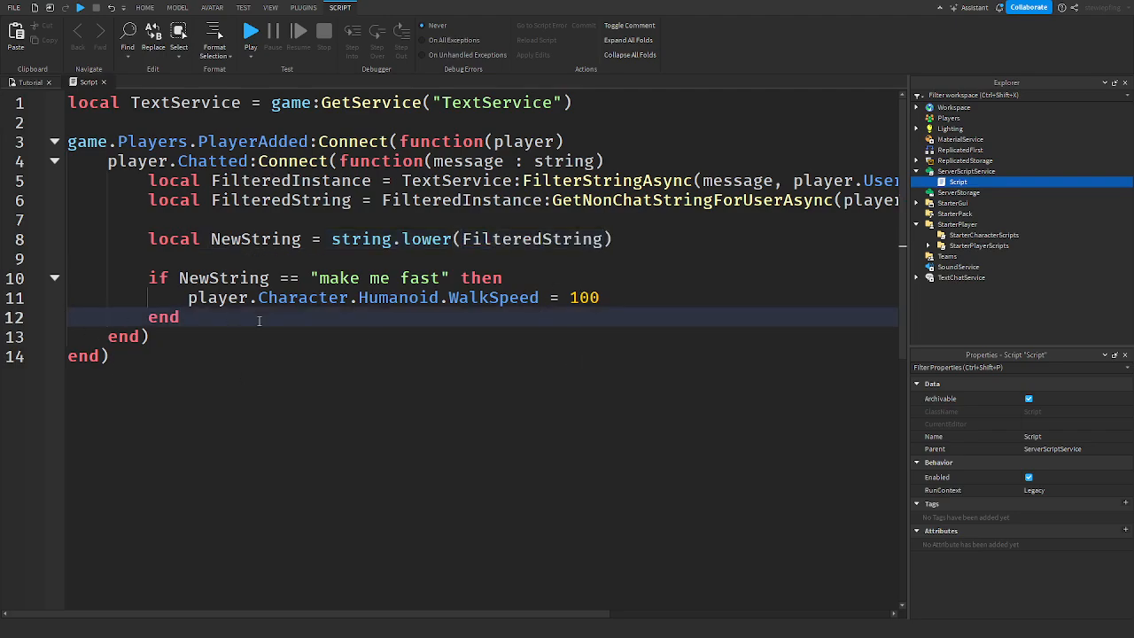
{"action": "double_click", "coordinate": [417, 239]}
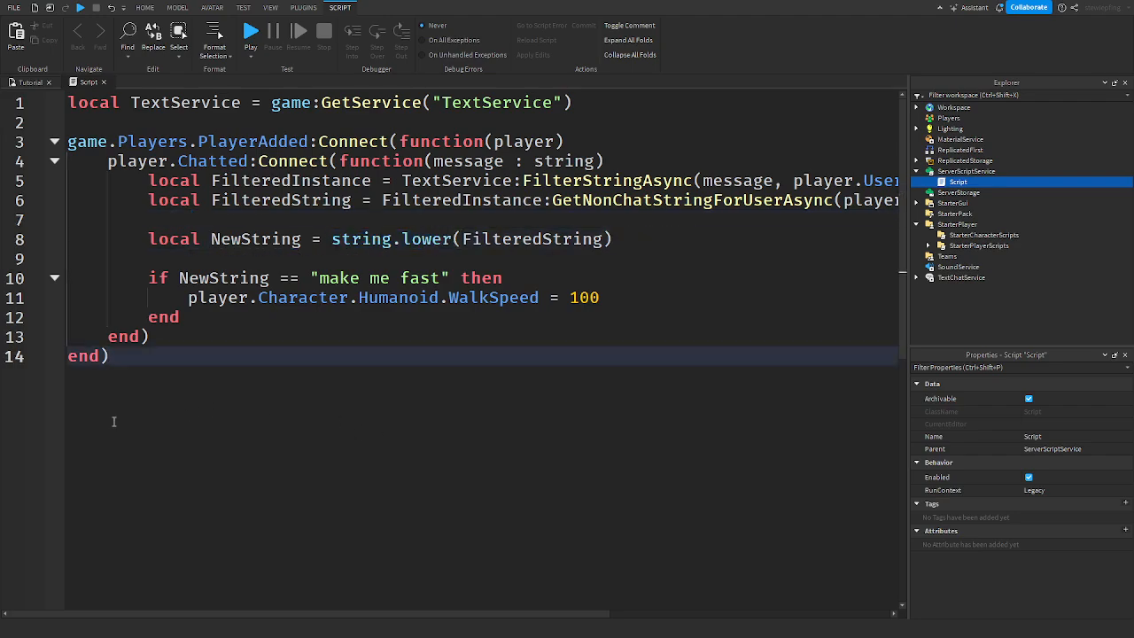
Step: Add print(NewString) on the blank line after the lowercasing
{"action": "left_click", "coordinate": [286, 258]}
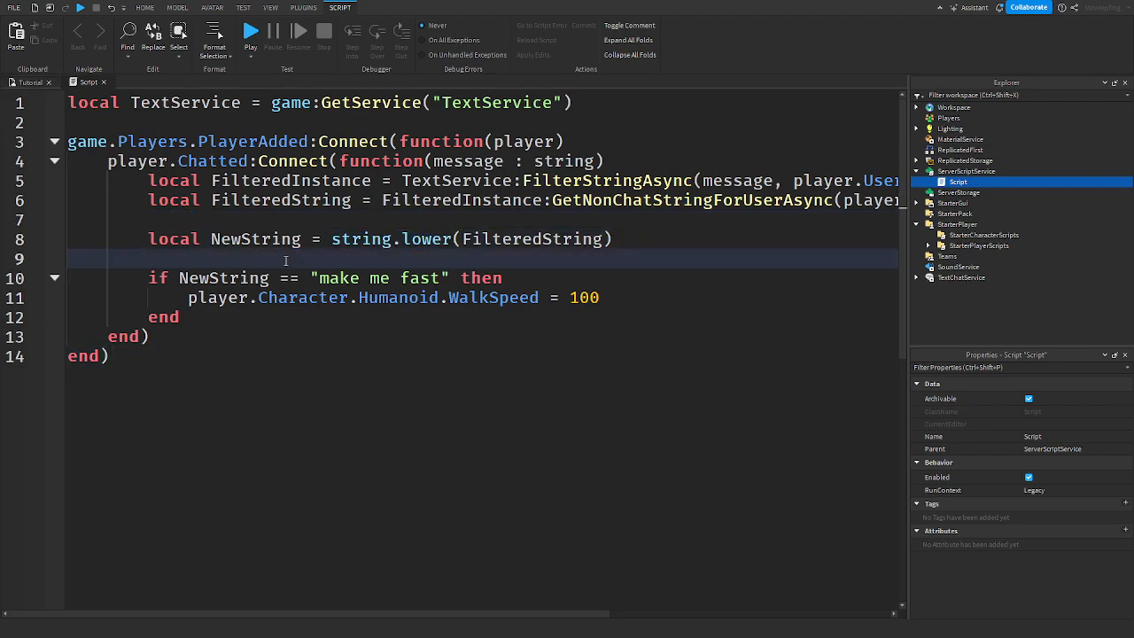
{"action": "type", "text": "print(news)"}
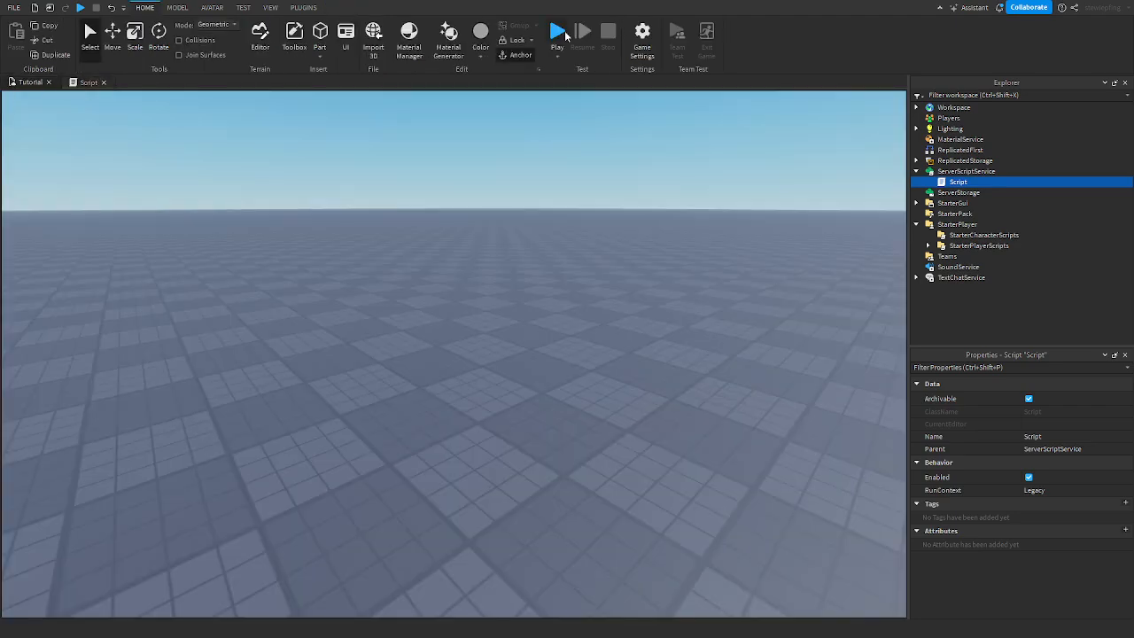
Step: Playtest and send a chat message to see it printed in Output
{"action": "left_click", "coordinate": [557, 33]}
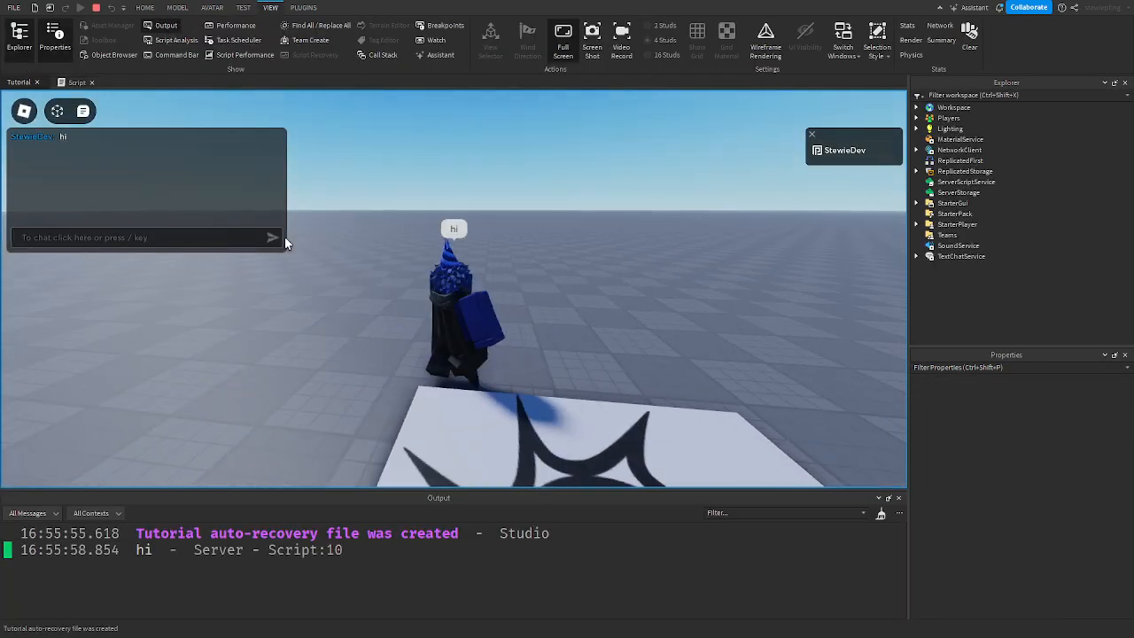
{"action": "type", "text": "make me fast\" then"}
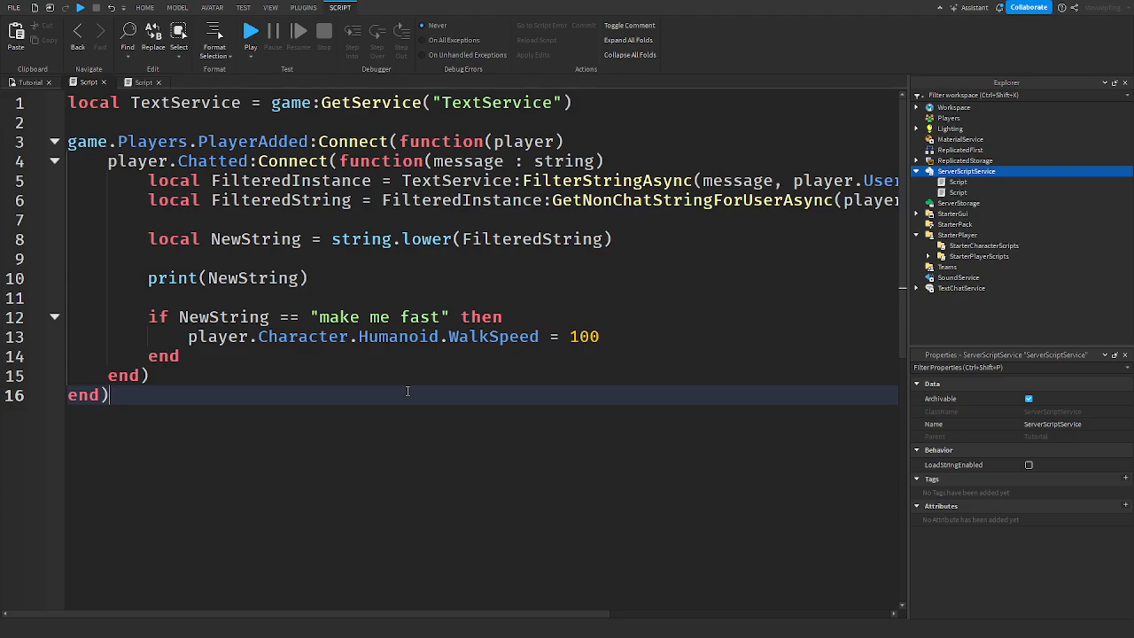
{"action": "mouse_move", "coordinate": [299, 330]}
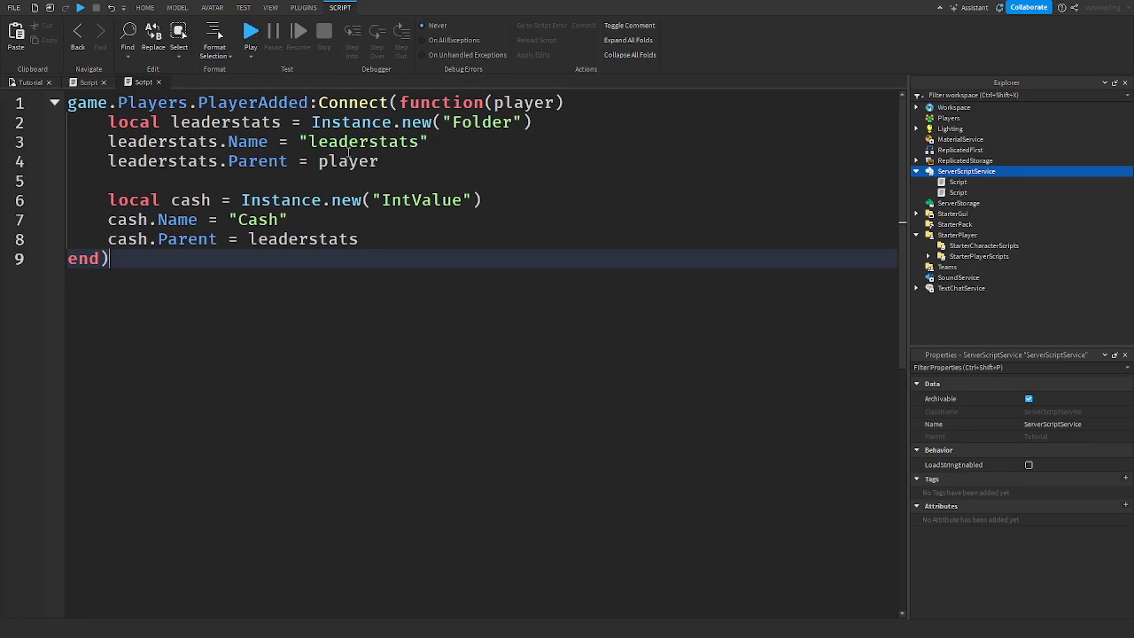
Step: Return to the chat filtering script after reviewing the leaderstats script
{"action": "double_click", "coordinate": [189, 200]}
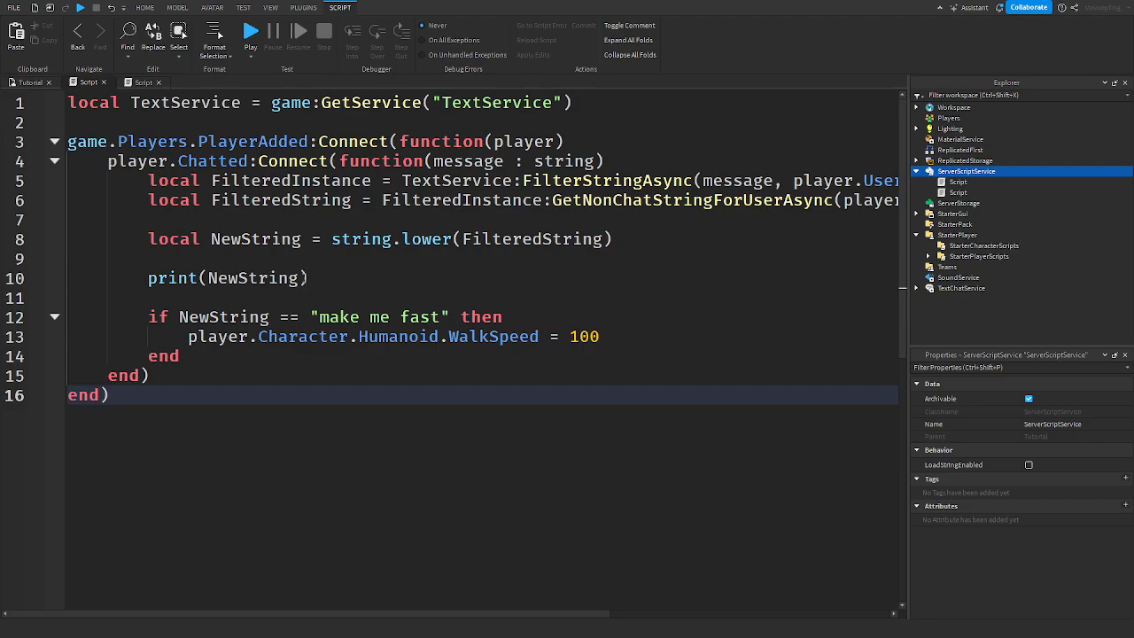
{"action": "mouse_move", "coordinate": [3, 481]}
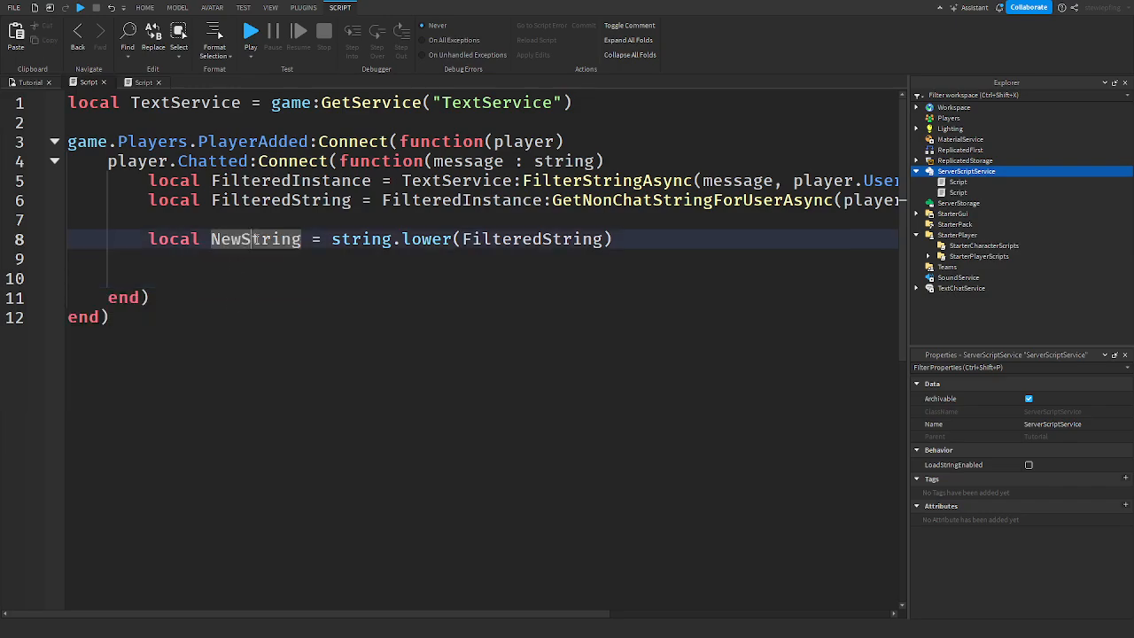
Step: Write the condition if NewString == "make me rich" then on the line after lowercasing
{"action": "left_click", "coordinate": [226, 278]}
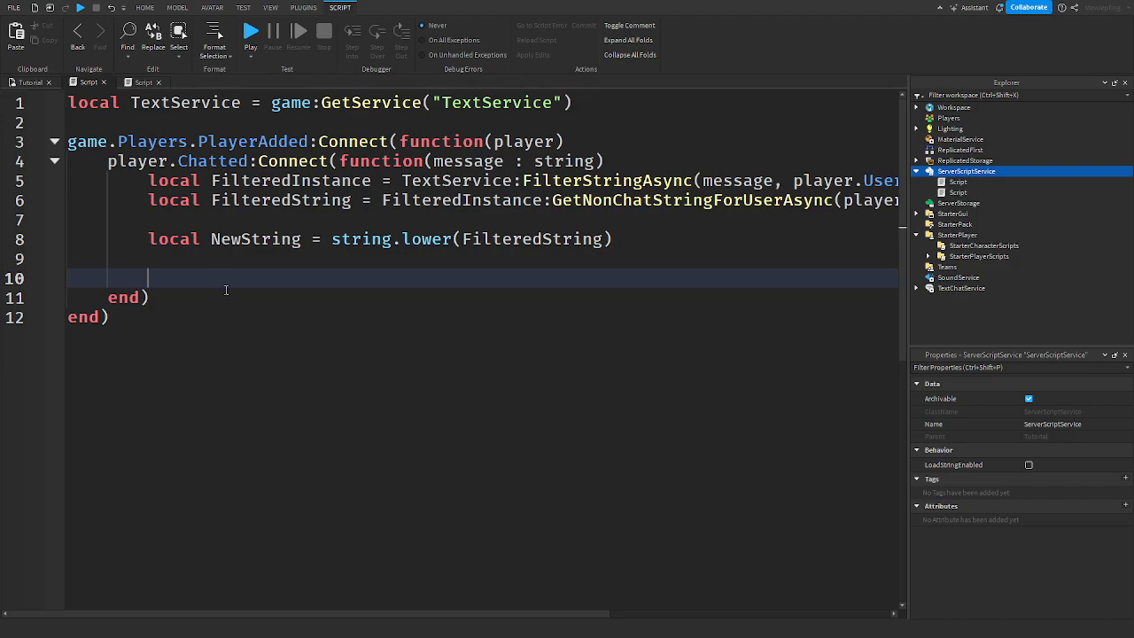
{"action": "type", "text": "if"}
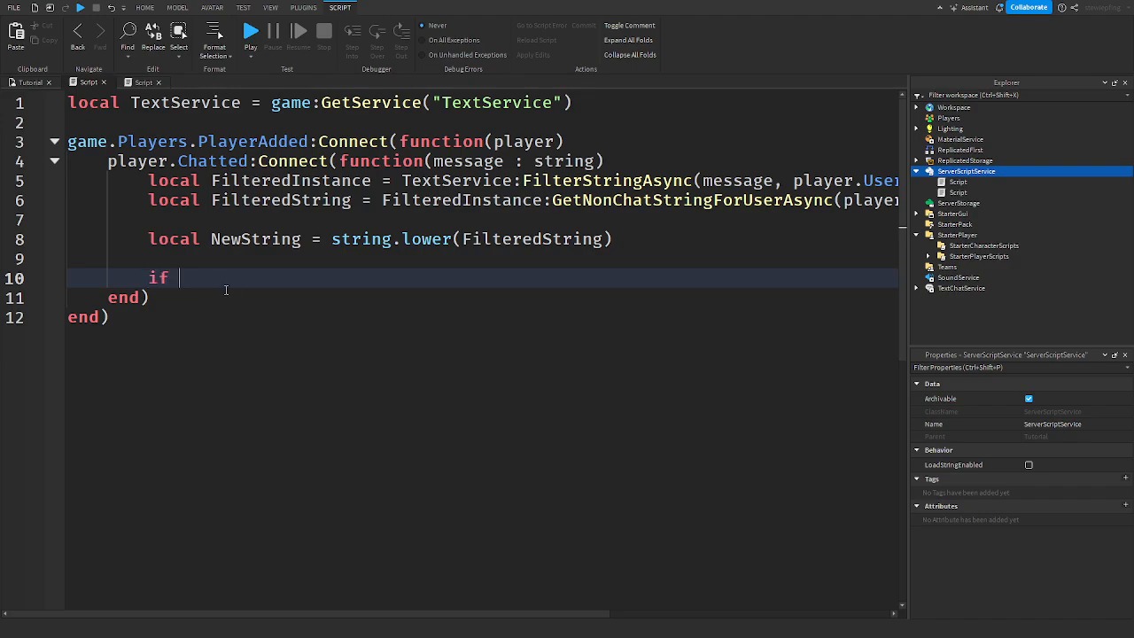
{"action": "type", "text": "NewString == \"\""}
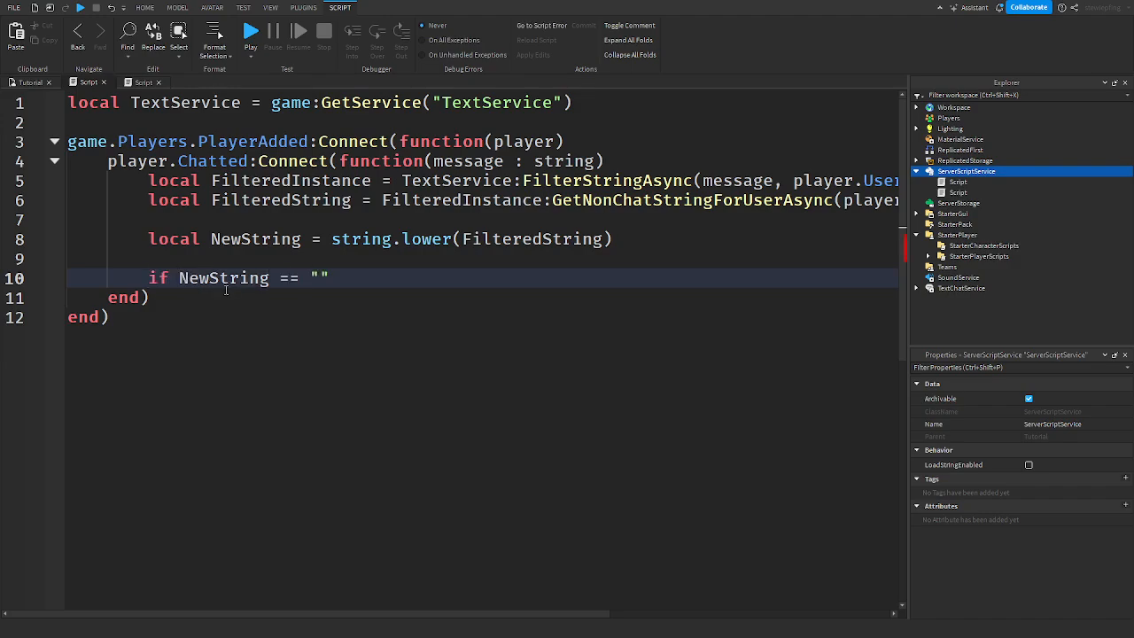
{"action": "type", "text": "Giv"}
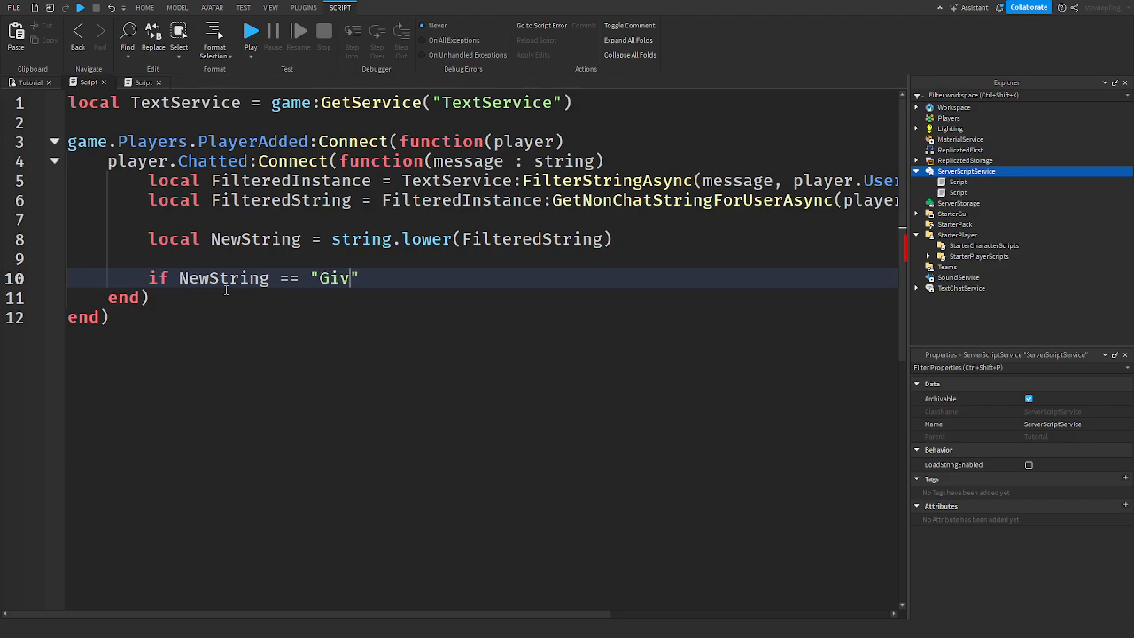
{"action": "type", "text": "e me money"}
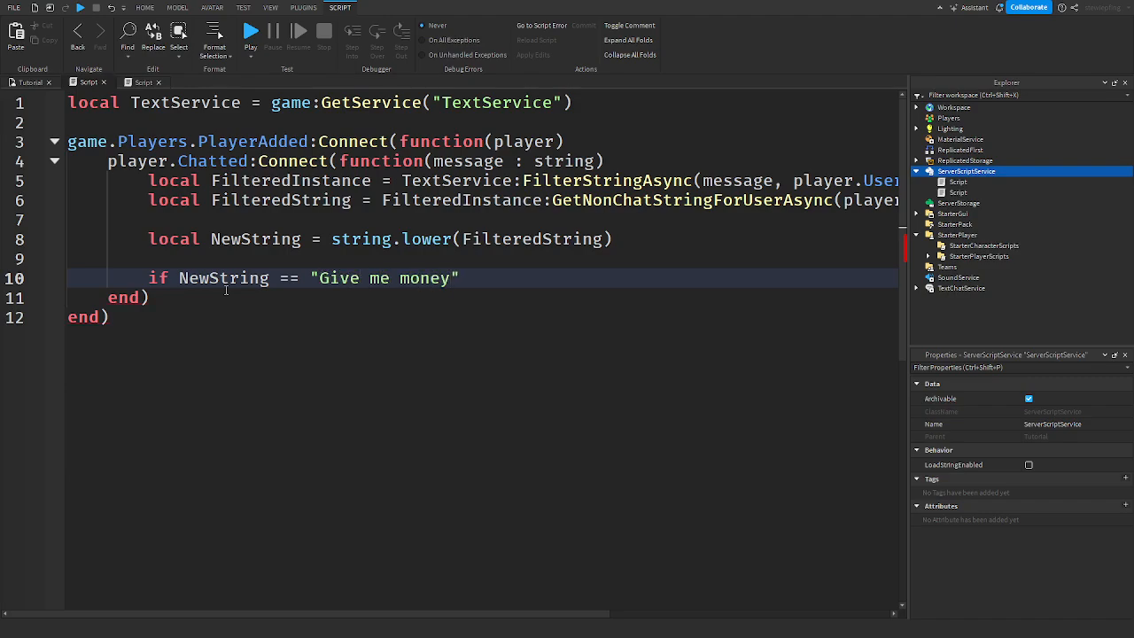
{"action": "type", "text": "M"}
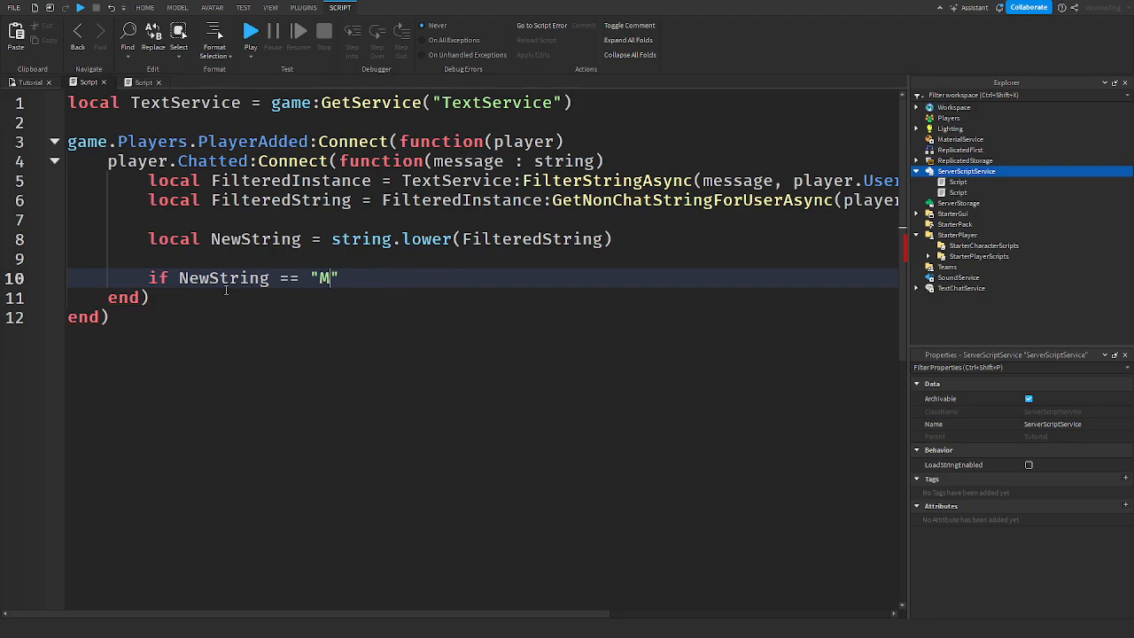
{"action": "type", "text": "ake me r"}
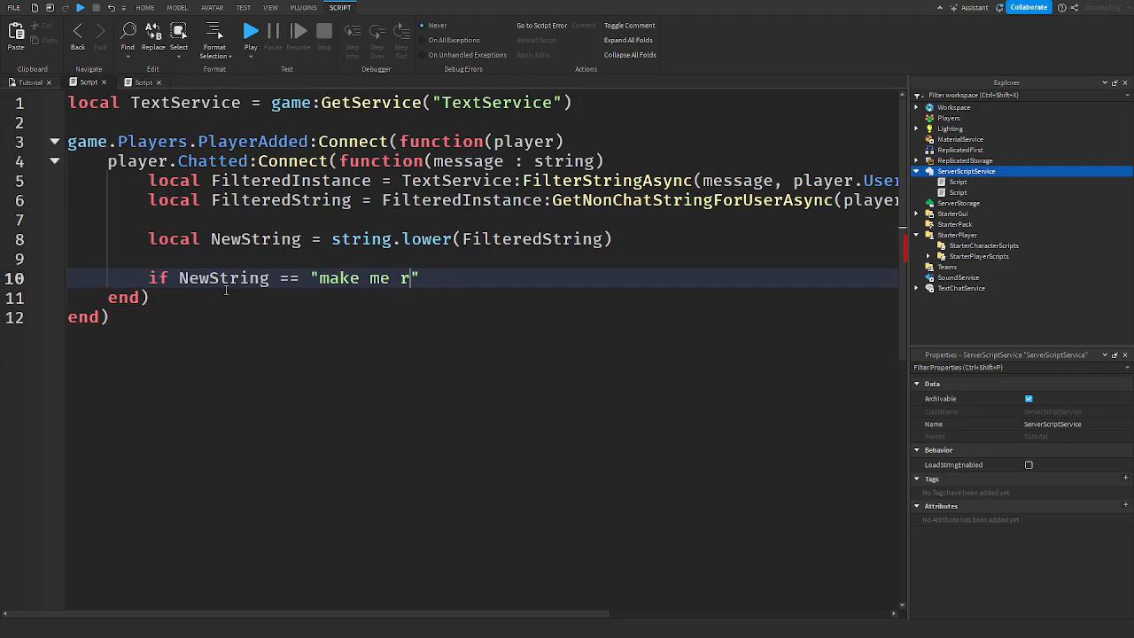
{"action": "type", "text": "ich"}
{"action": "type", "text": "player"}
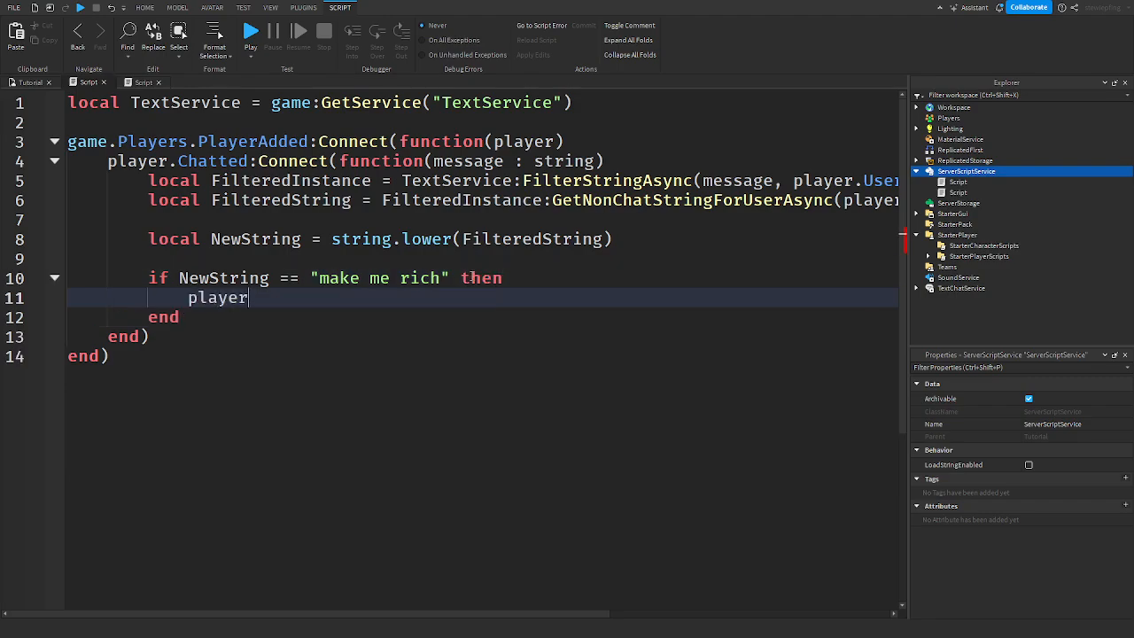
Step: Add 1000000 to player.leaderstats.Cash.Value inside the condition
{"action": "type", "text": ".leaderstast"}
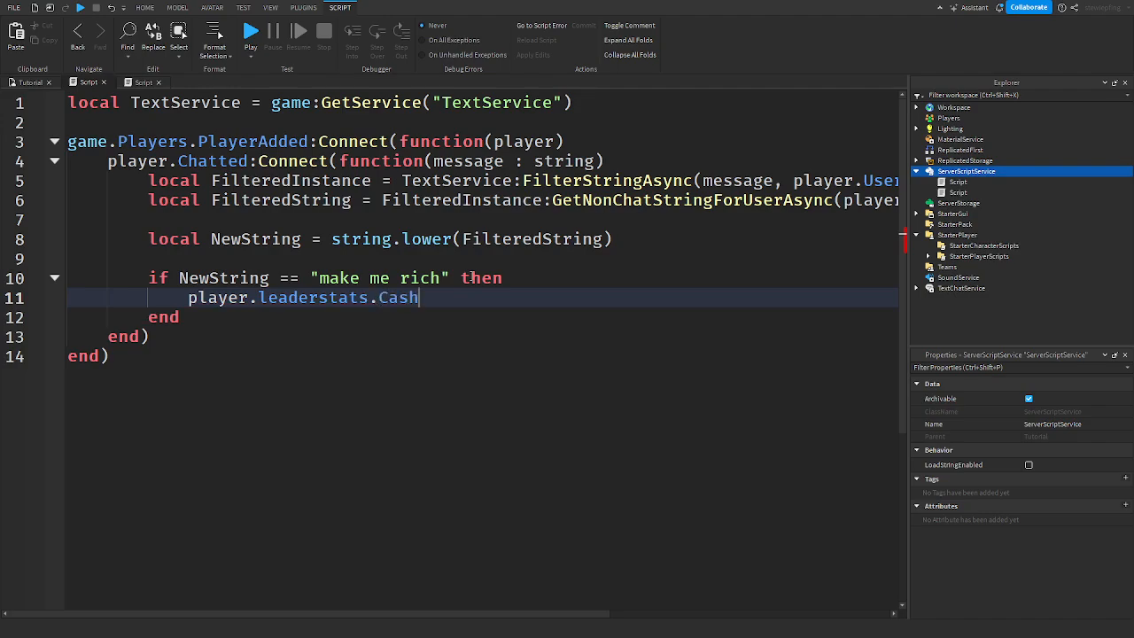
{"action": "type", "text": ".Value = player.leaderstats.C"}
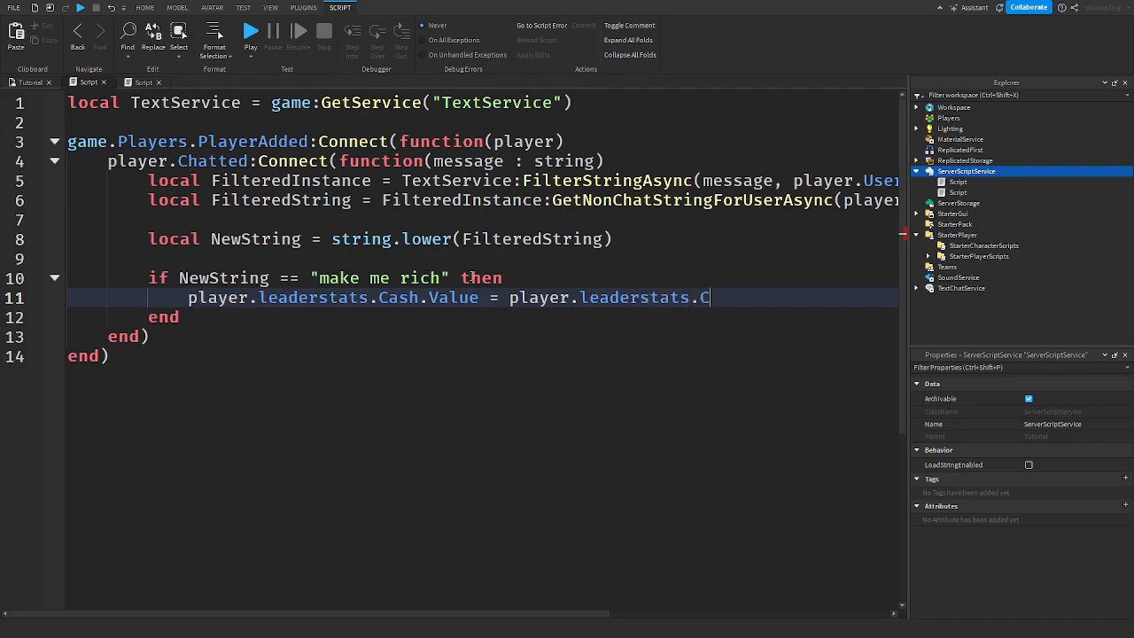
{"action": "type", "text": "ash.Value + 1"}
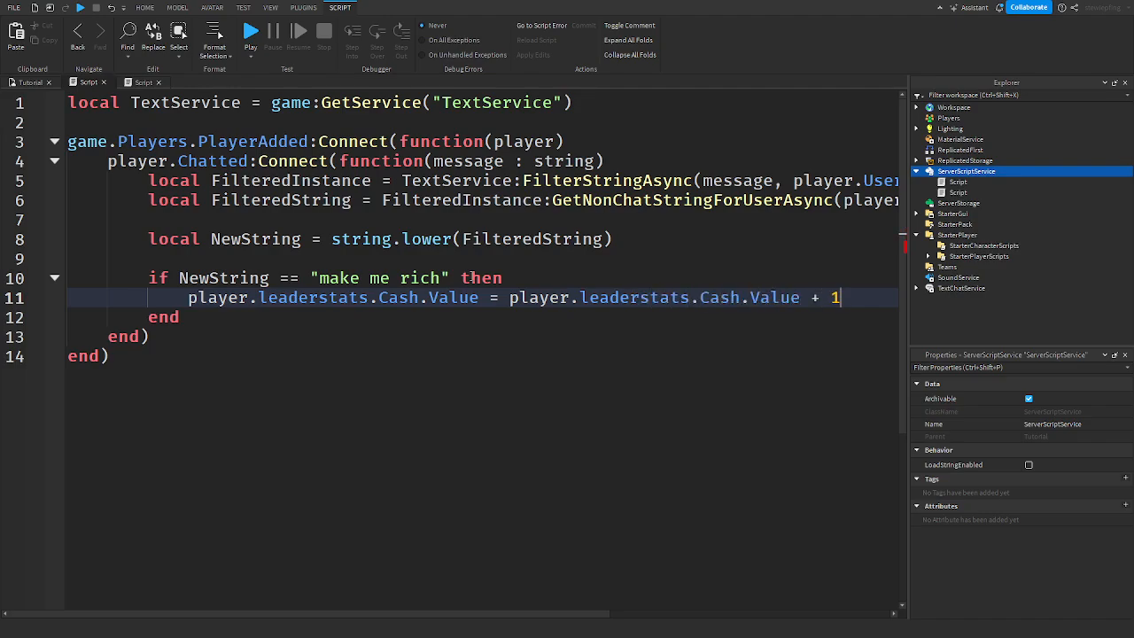
{"action": "type", "text": "000000"}
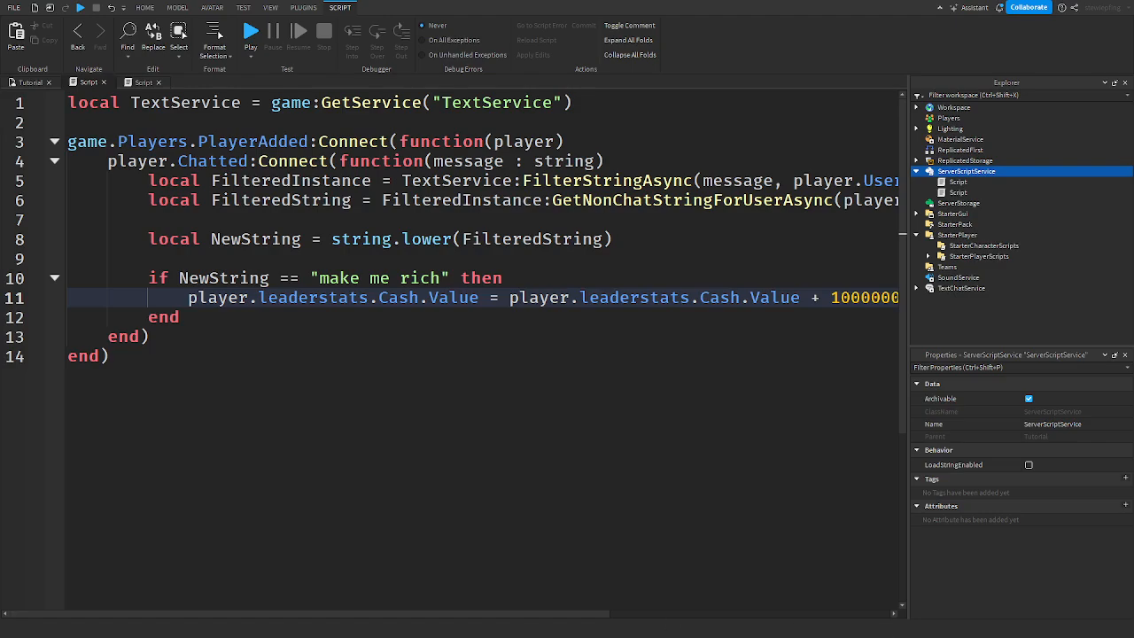
Step: Playtest, chat hi then Make Me Rich, and see Cash rise from 0 to 1M
{"action": "left_click", "coordinate": [250, 31]}
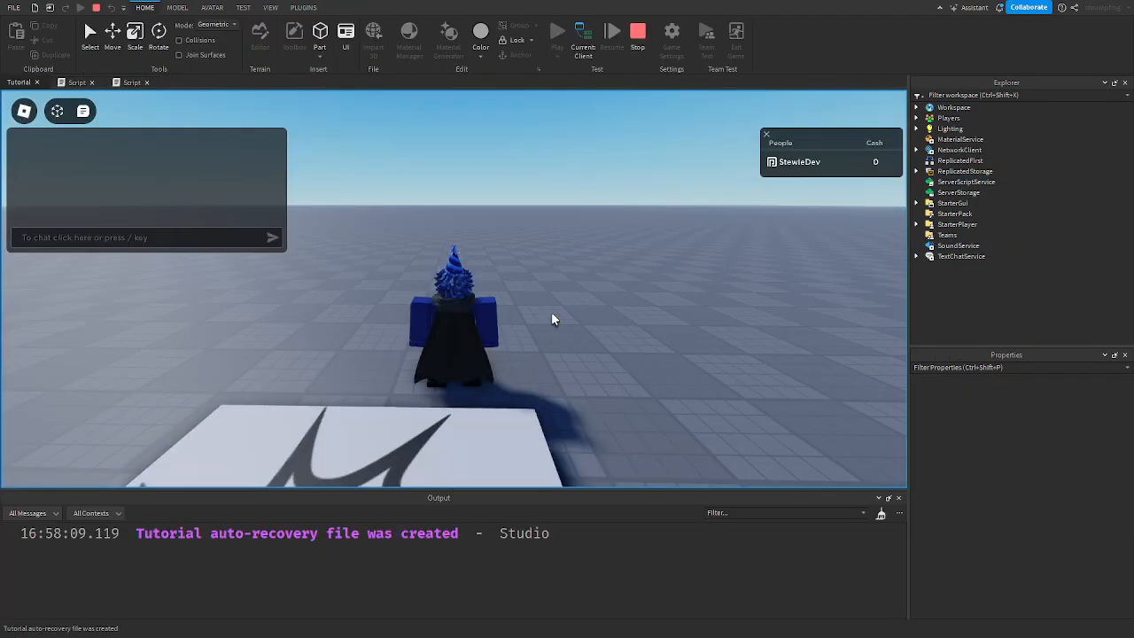
{"action": "type", "text": "hi"}
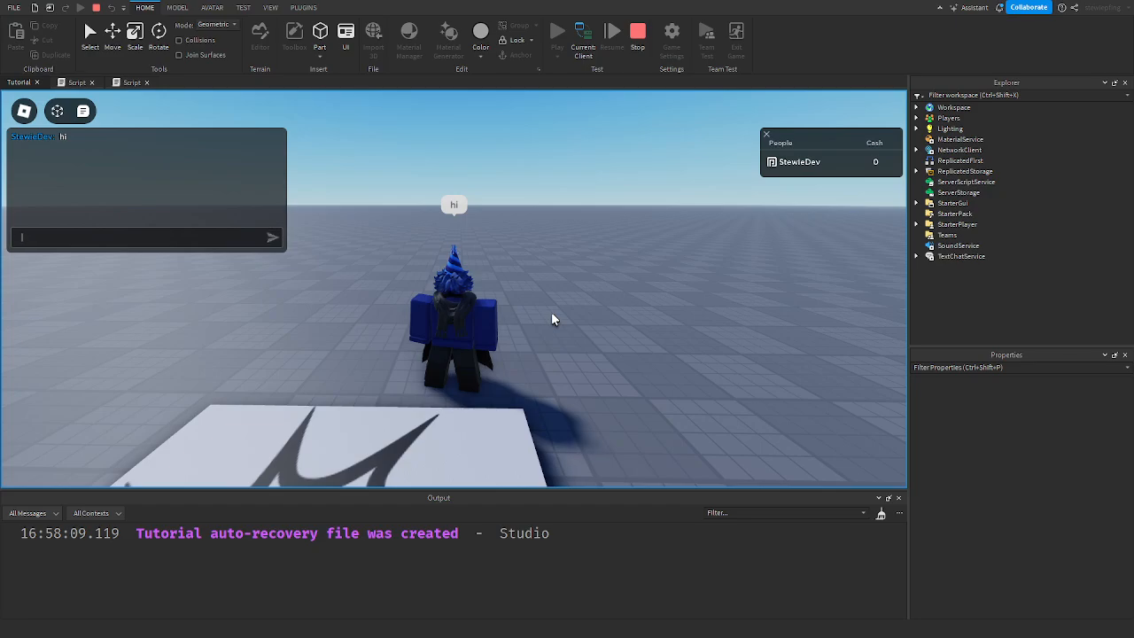
{"action": "type", "text": "Make Me Rich"}
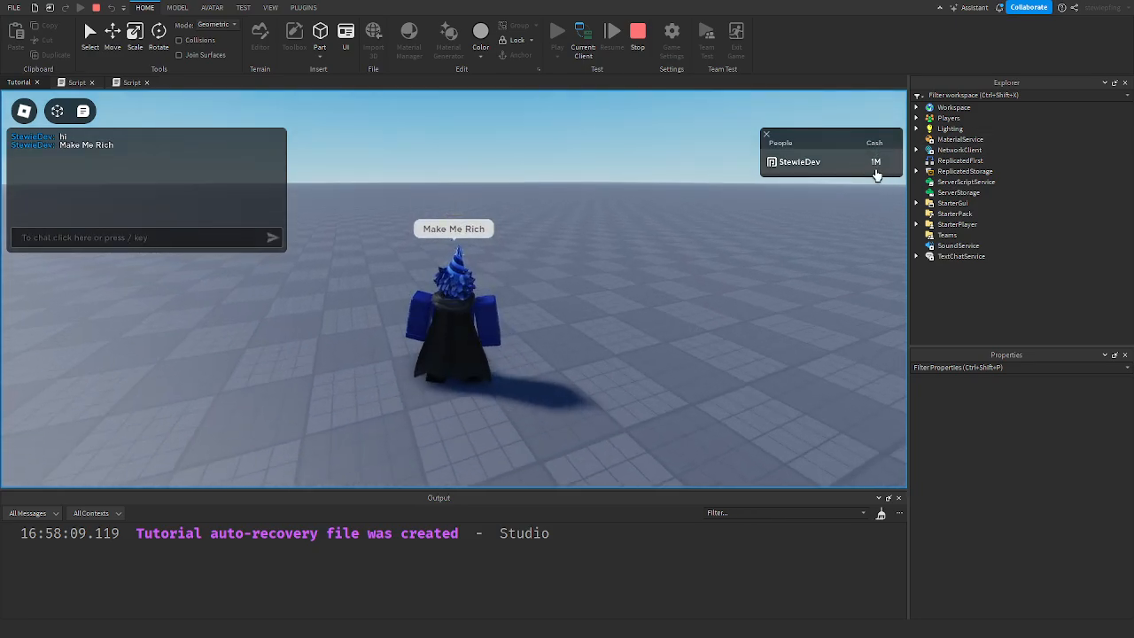
Step: Stop the playtest and return to the edit view of the baseplate
{"action": "left_click", "coordinate": [637, 31]}
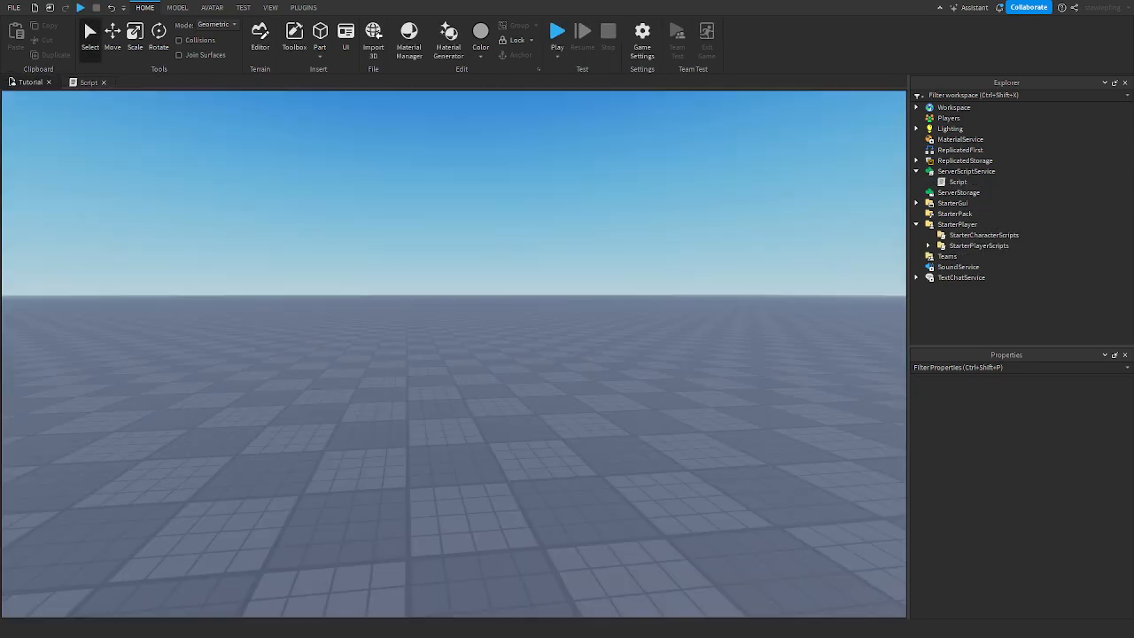
{"action": "left_click", "coordinate": [319, 35]}
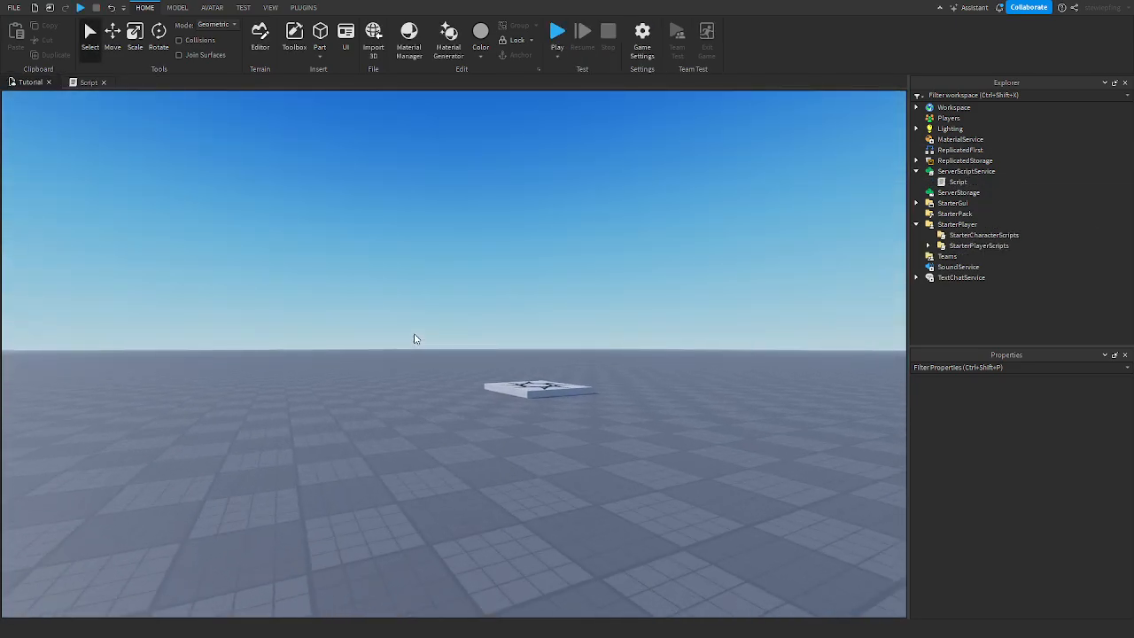
{"action": "mouse_move", "coordinate": [425, 352]}
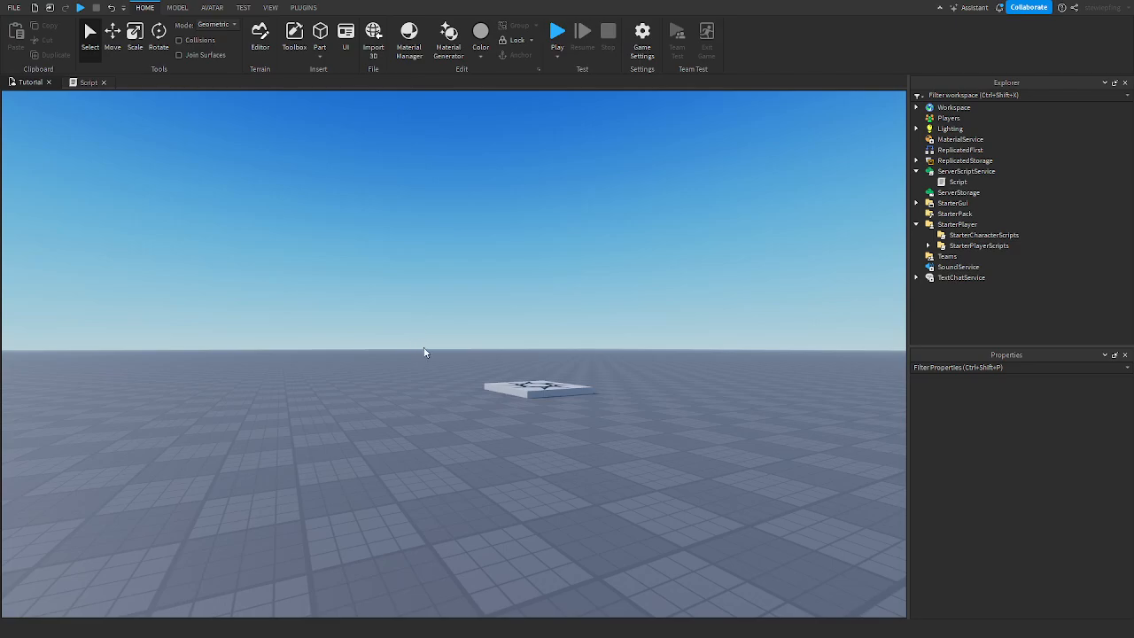
{"action": "mouse_move", "coordinate": [356, 339]}
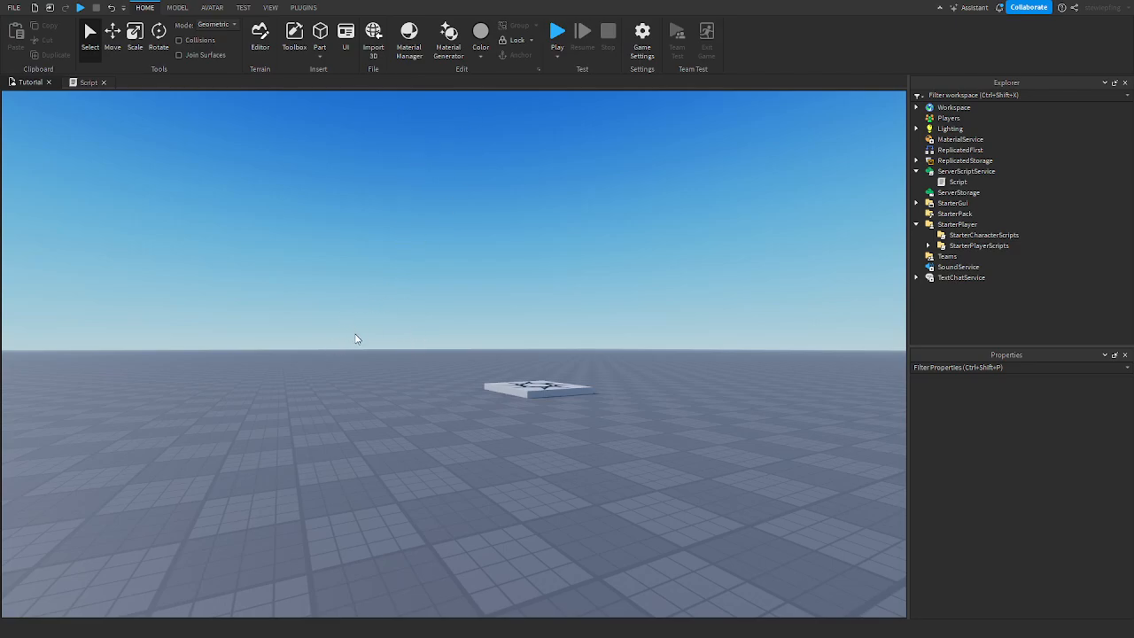